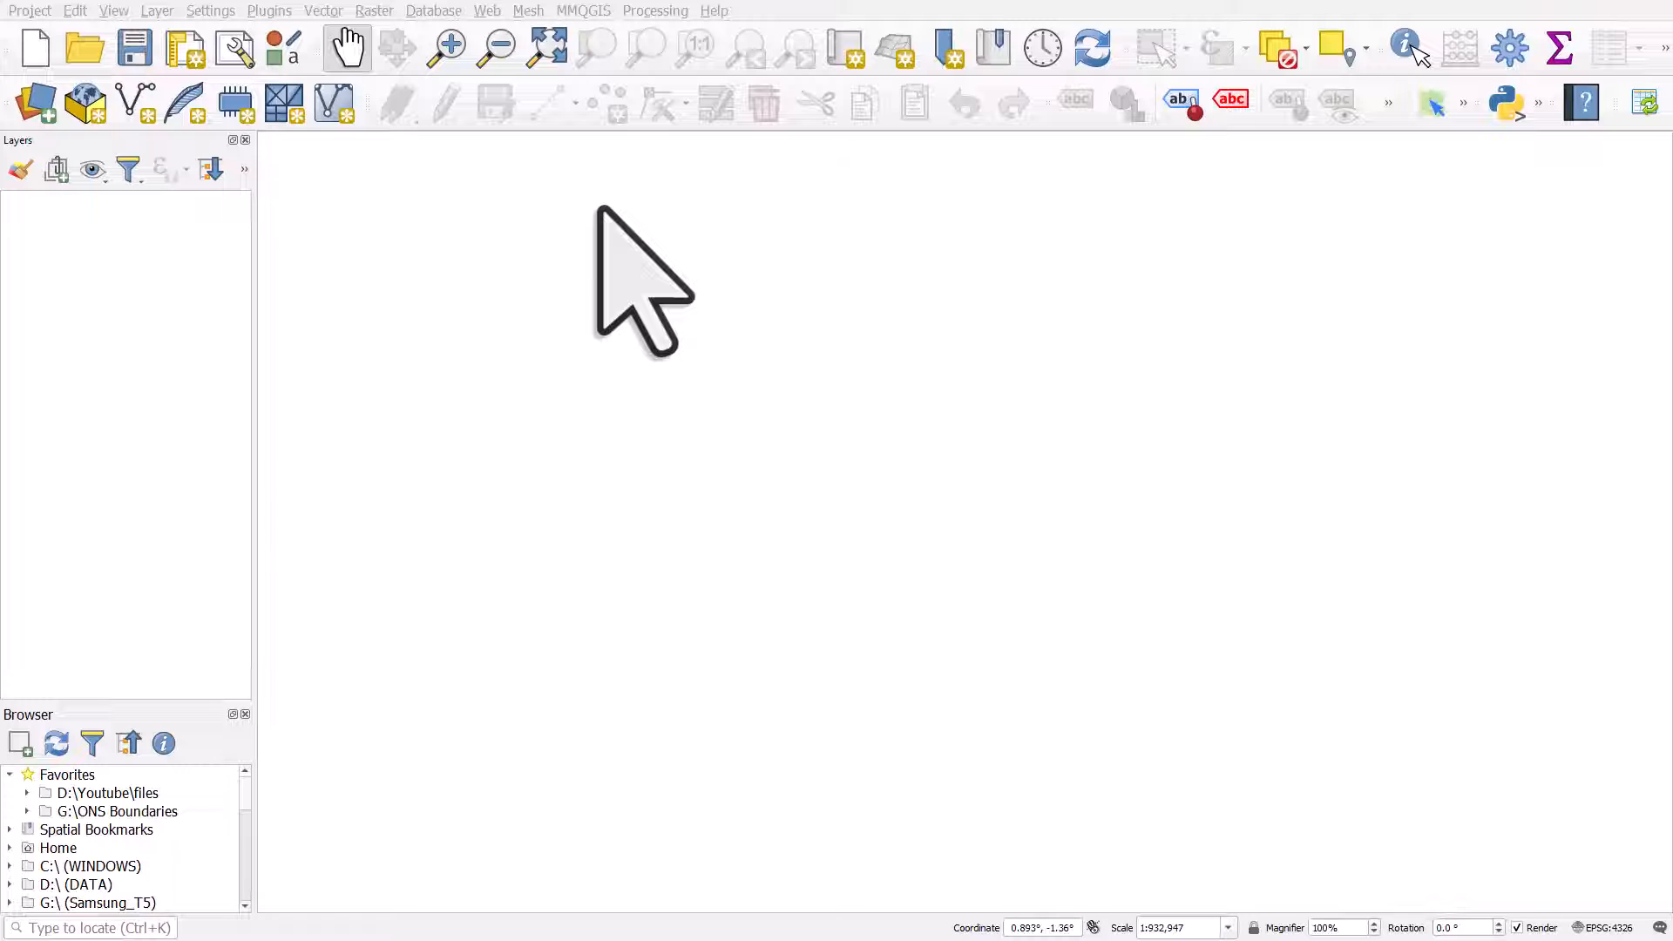
{"action": "mouse_move", "coordinate": [715, 411]}
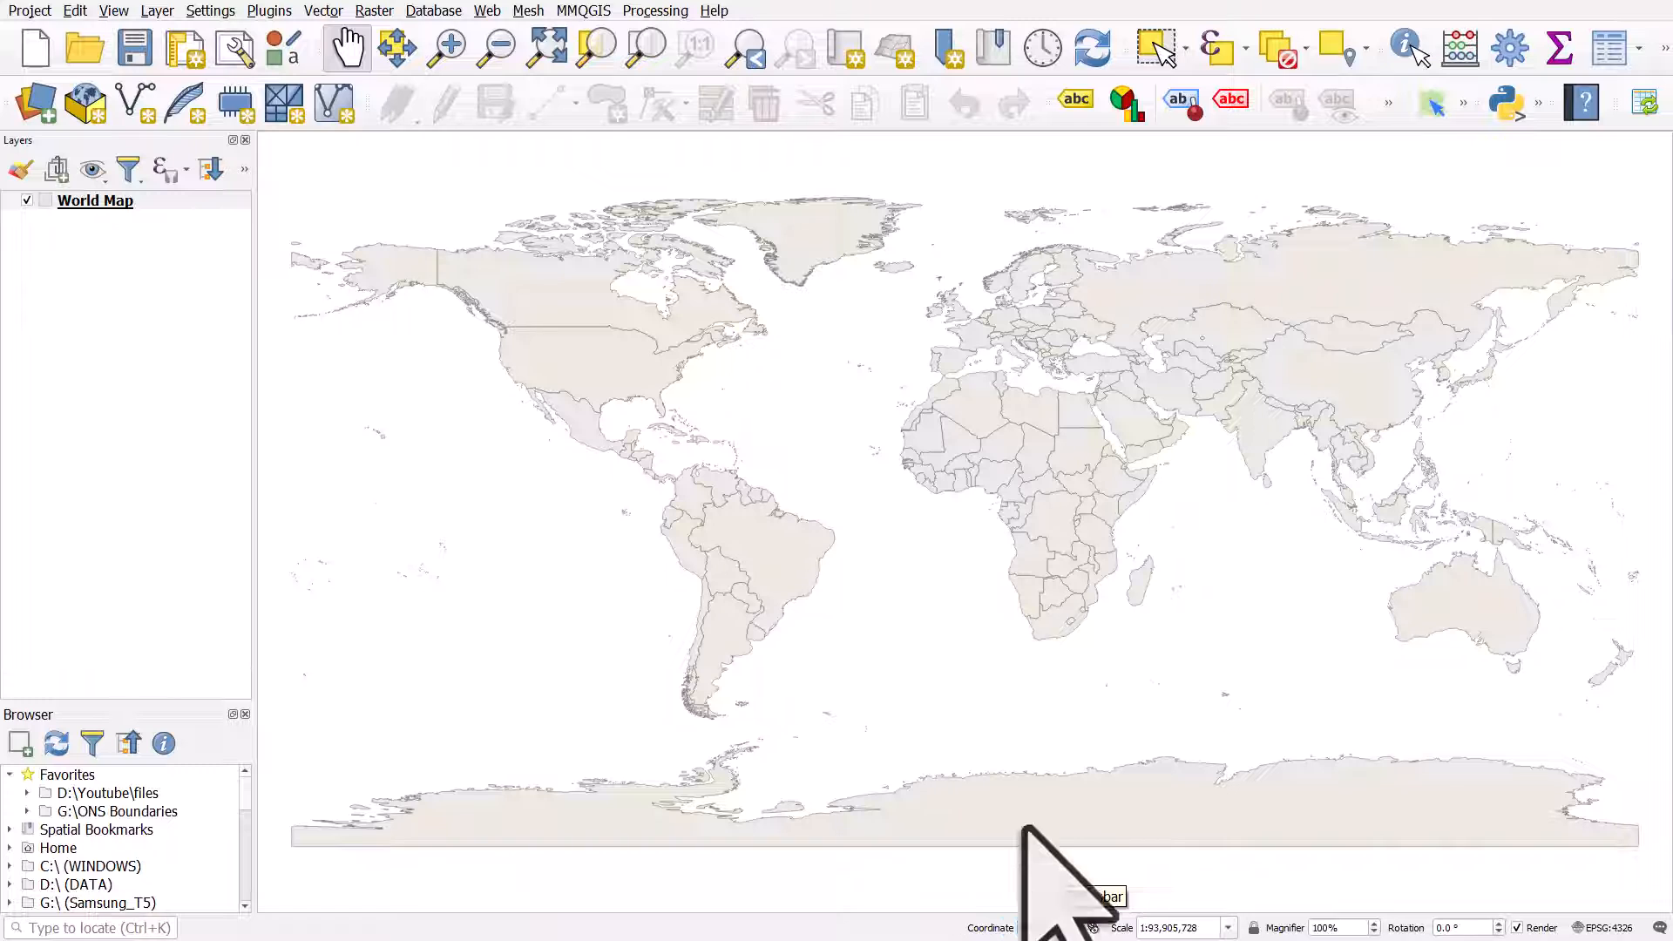
{"action": "mouse_move", "coordinate": [1041, 822]}
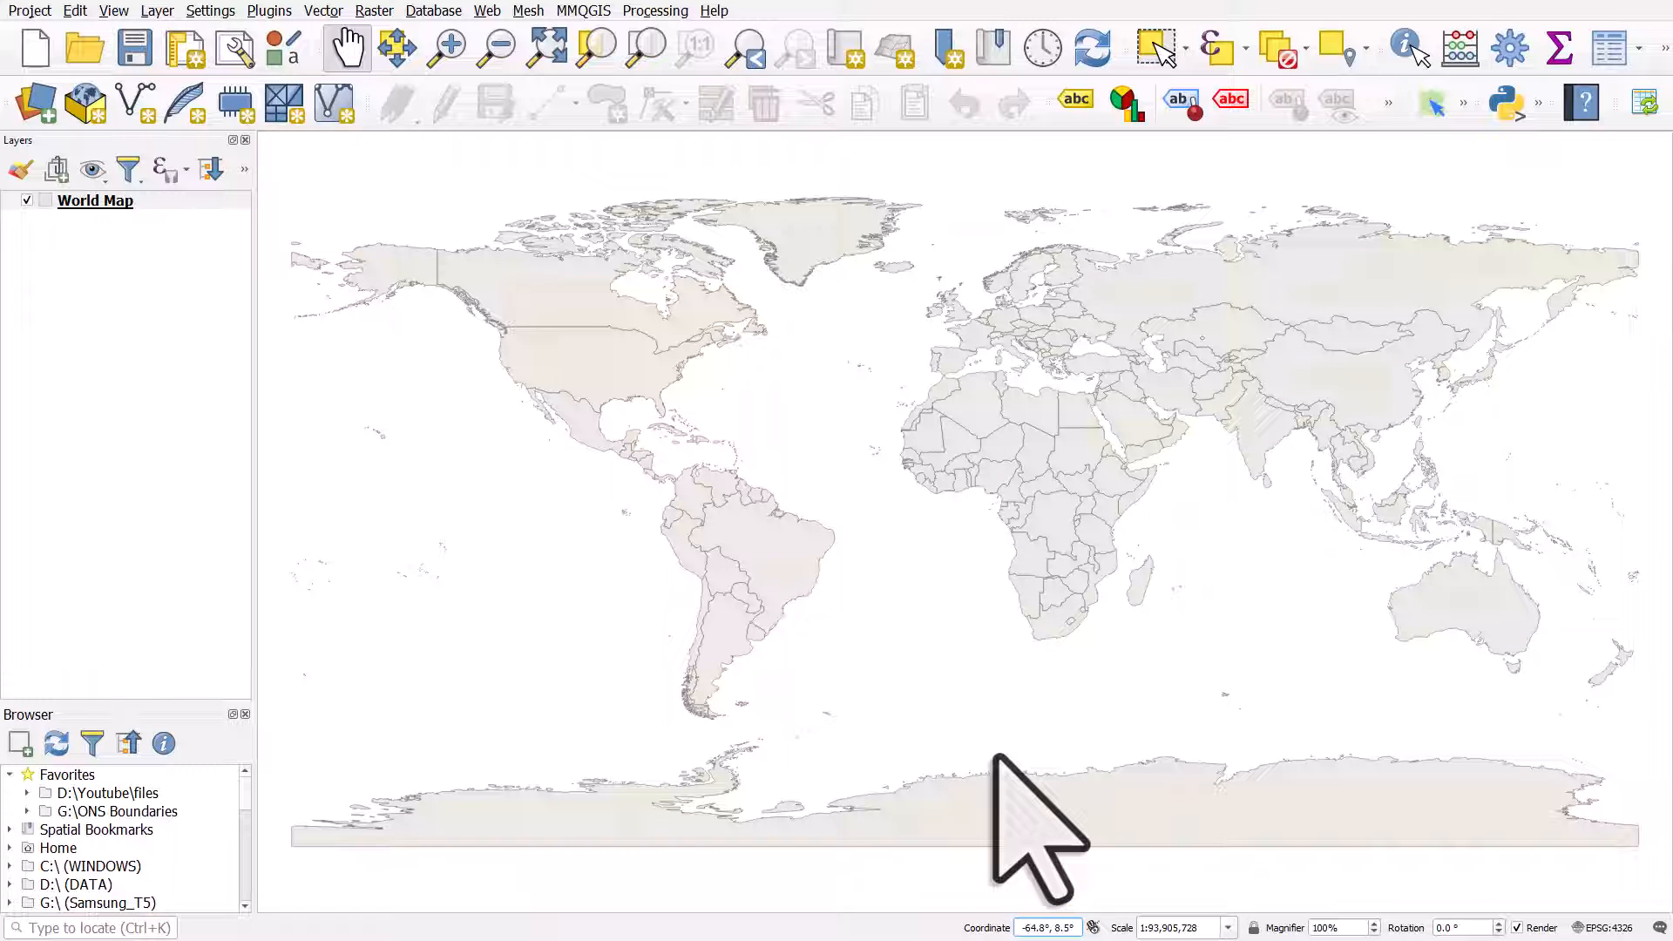
Open Create Grid with Rectangle (Polygon) type and extent calculated from the World Map layer.
{"action": "left_click", "coordinate": [323, 10]}
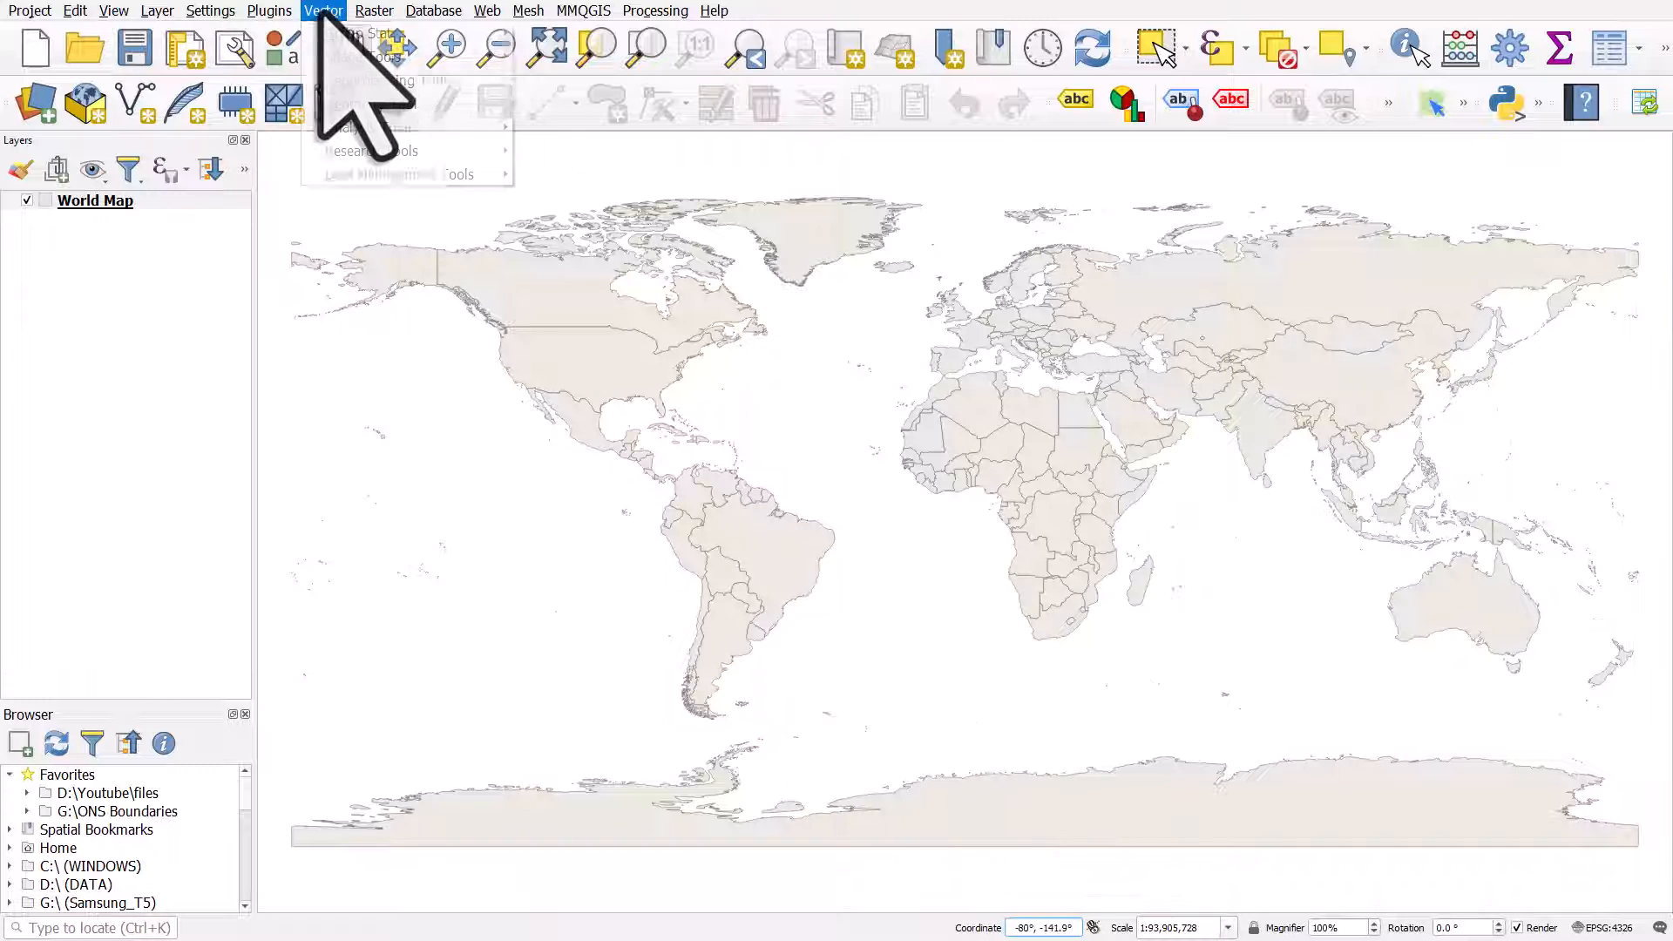
{"action": "mouse_move", "coordinate": [395, 80]}
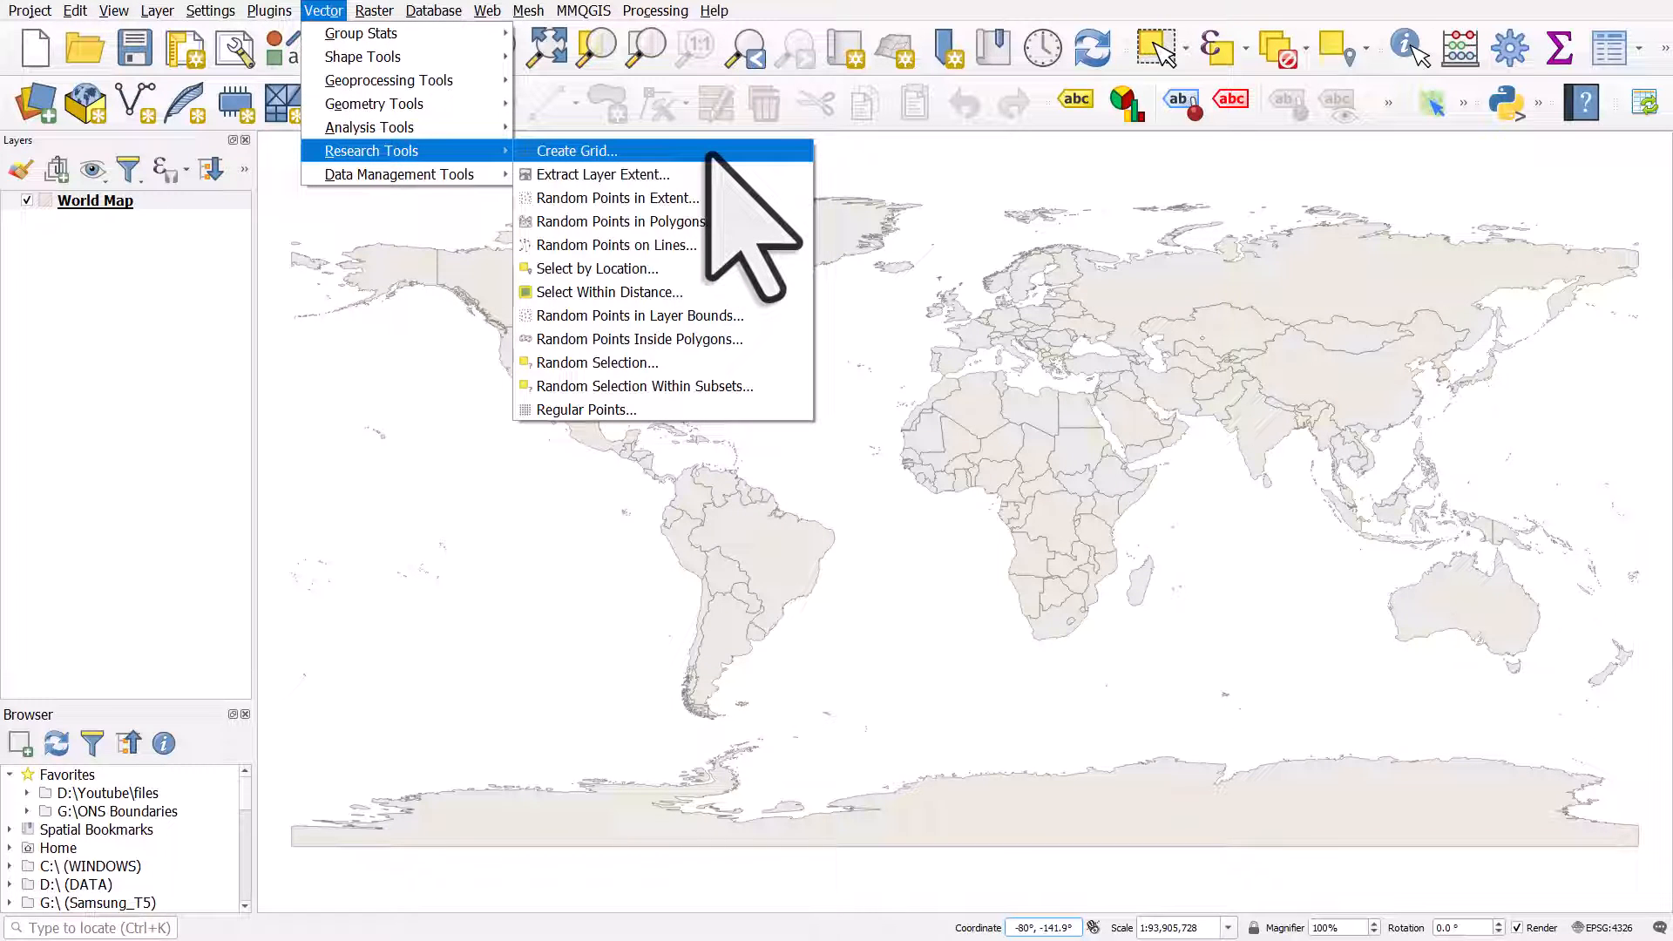
{"action": "left_click", "coordinate": [575, 151]}
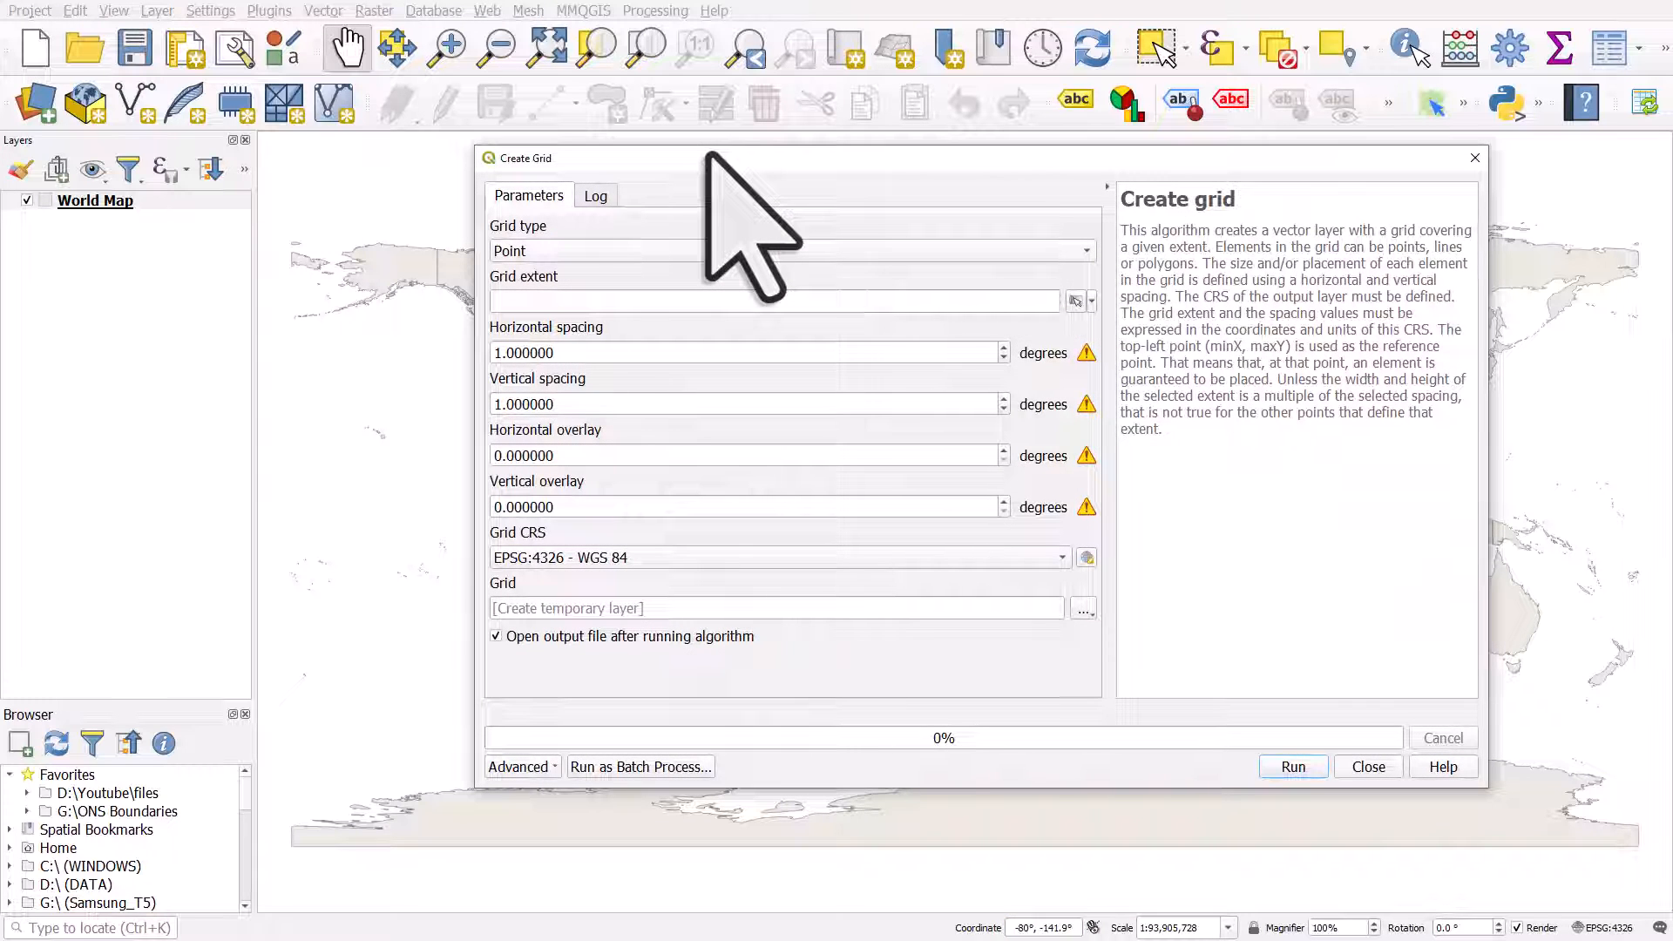
{"action": "mouse_move", "coordinate": [731, 342]}
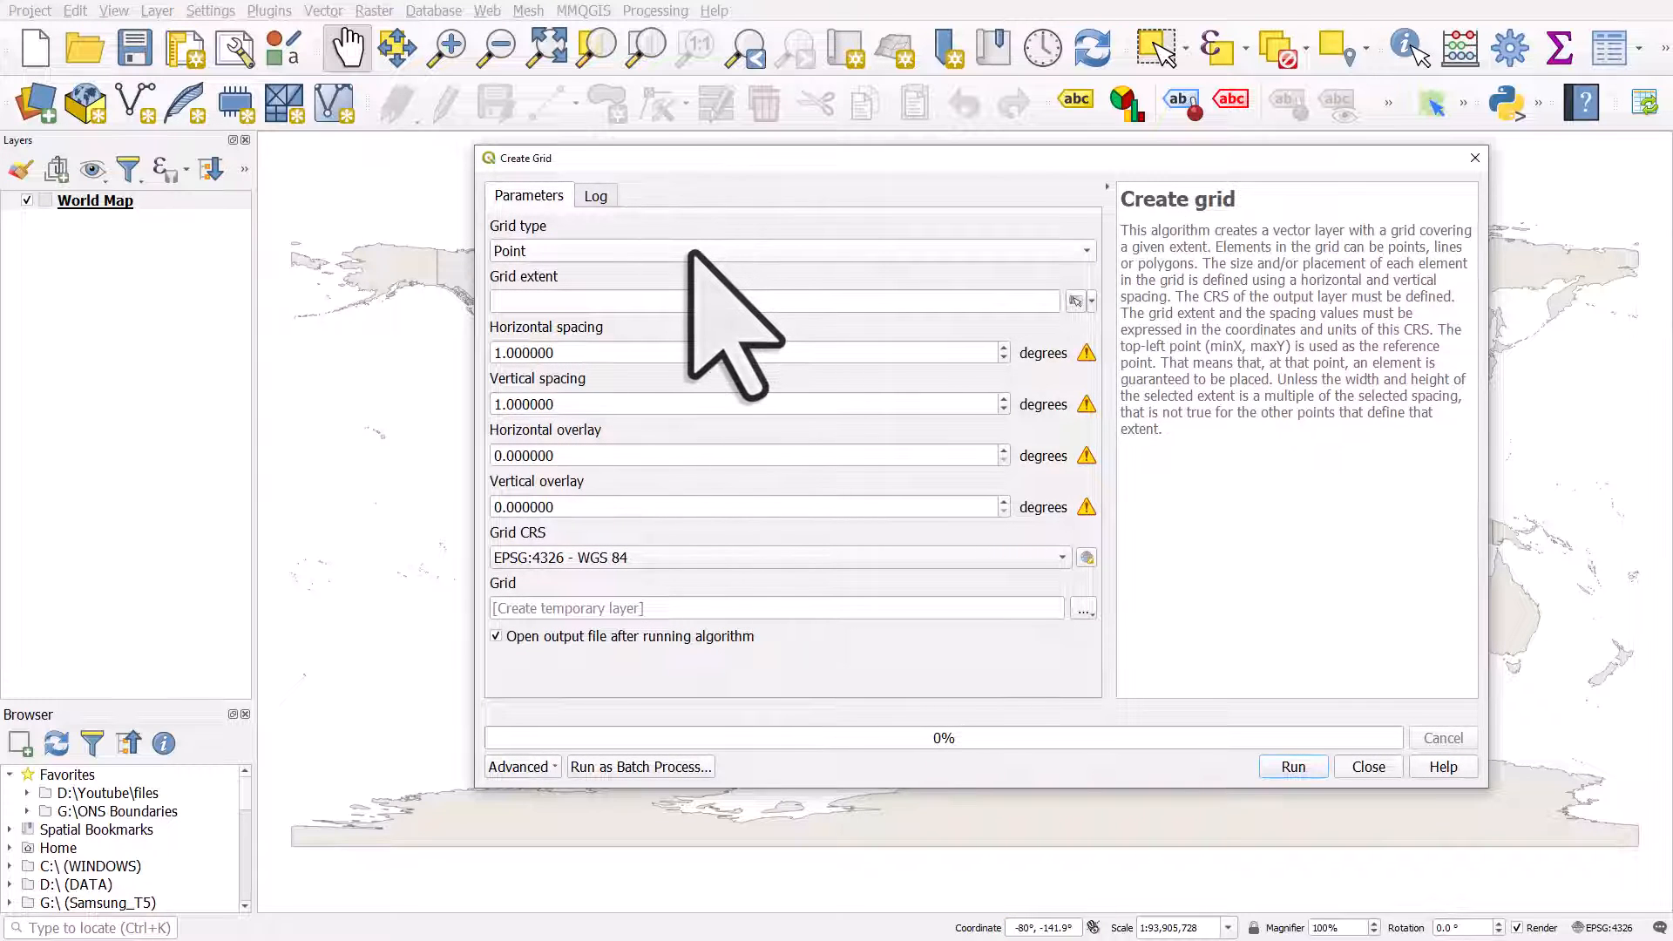
{"action": "left_click", "coordinate": [786, 251]}
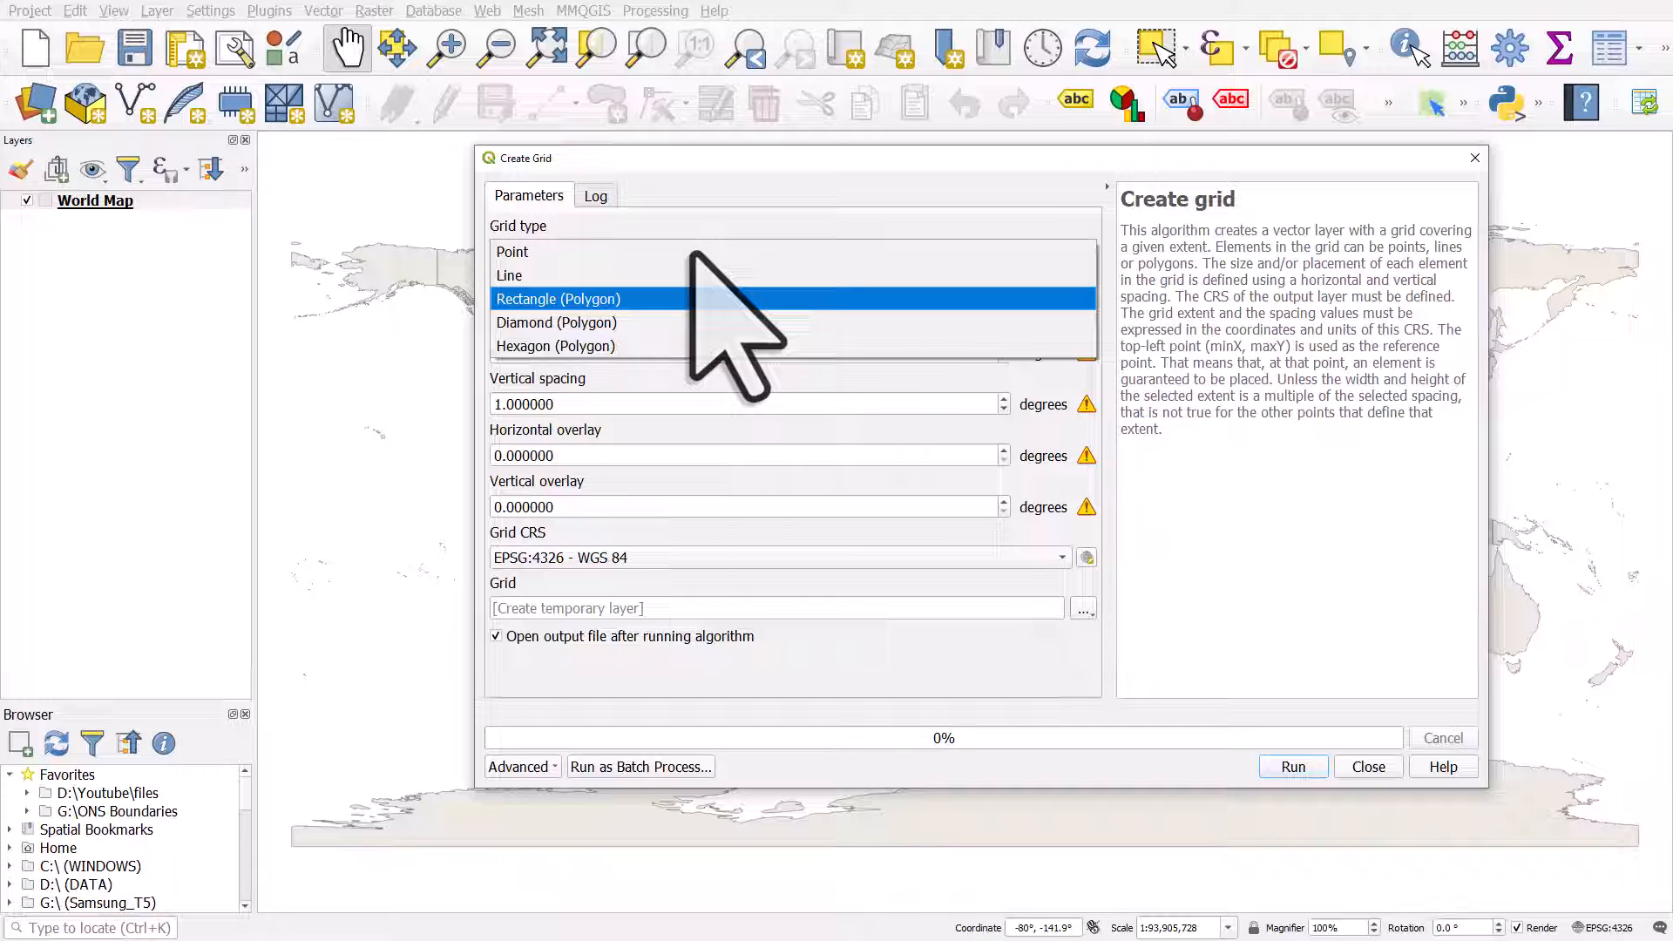
{"action": "left_click", "coordinate": [557, 299]}
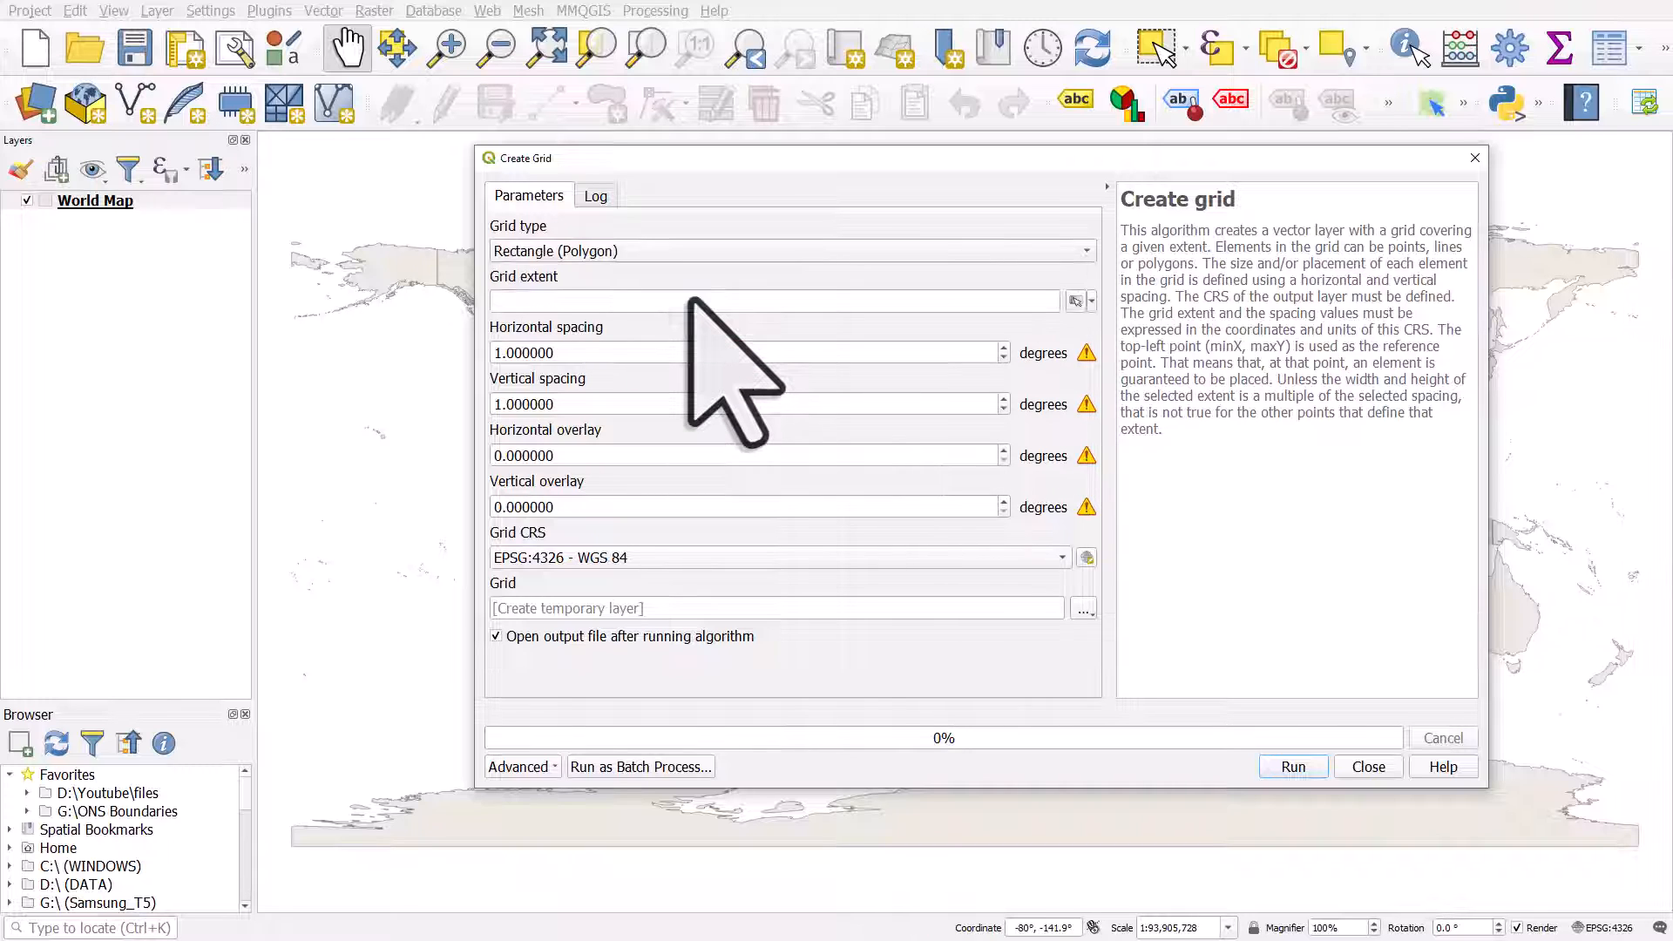
{"action": "mouse_move", "coordinate": [875, 384]}
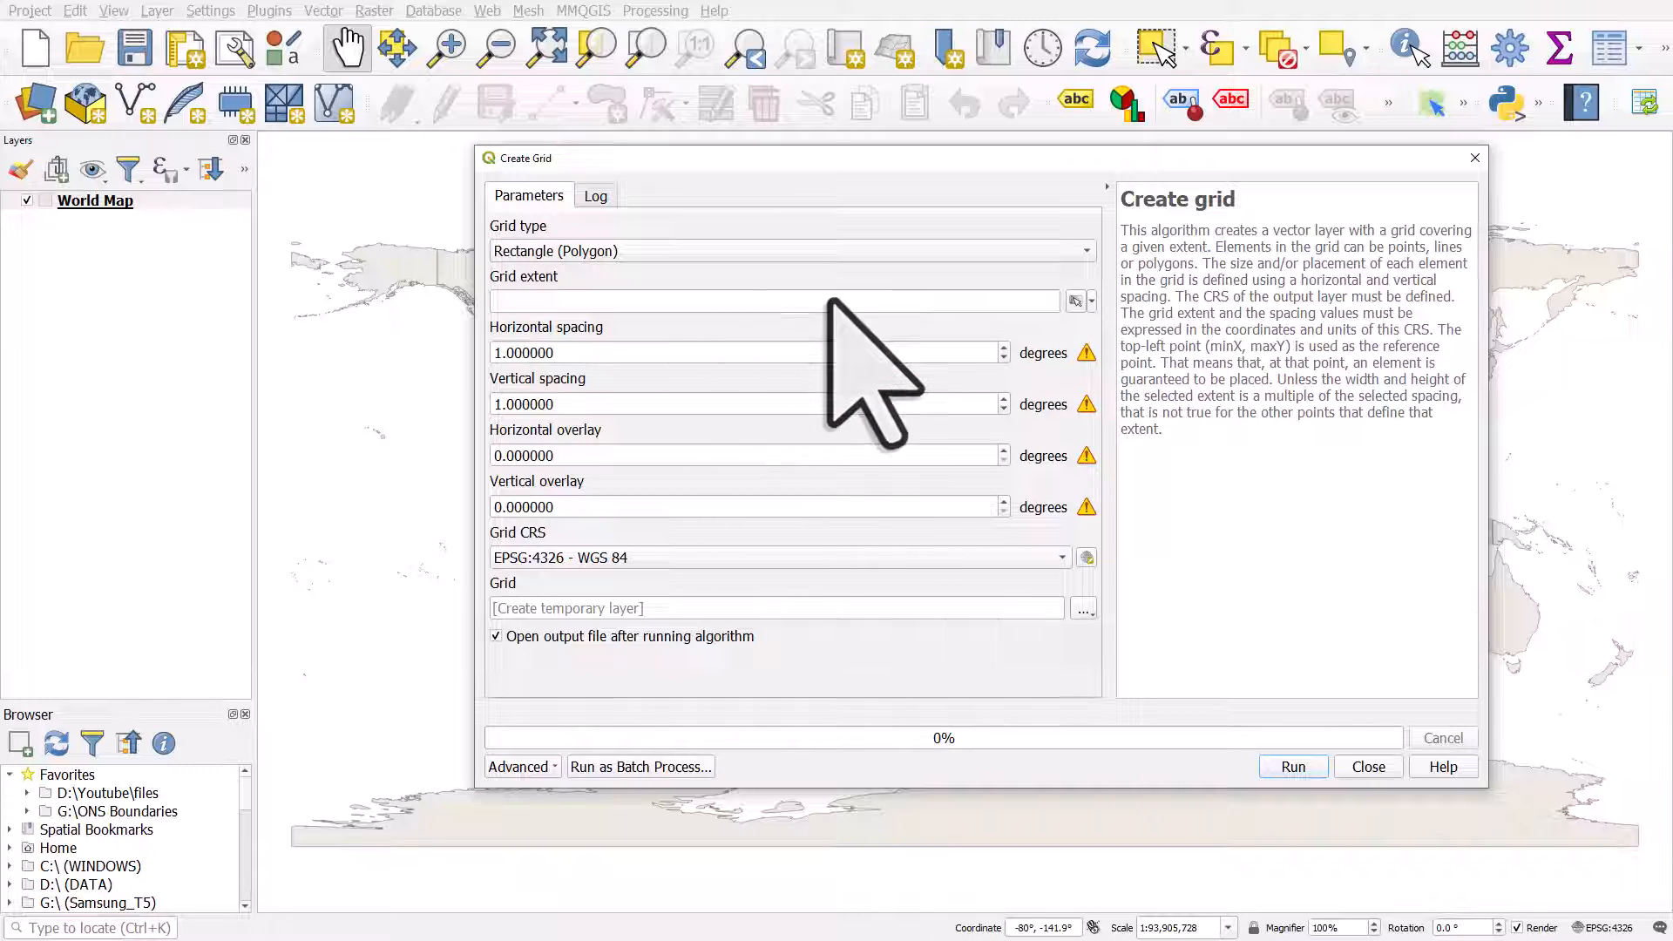
{"action": "left_click", "coordinate": [1089, 301]}
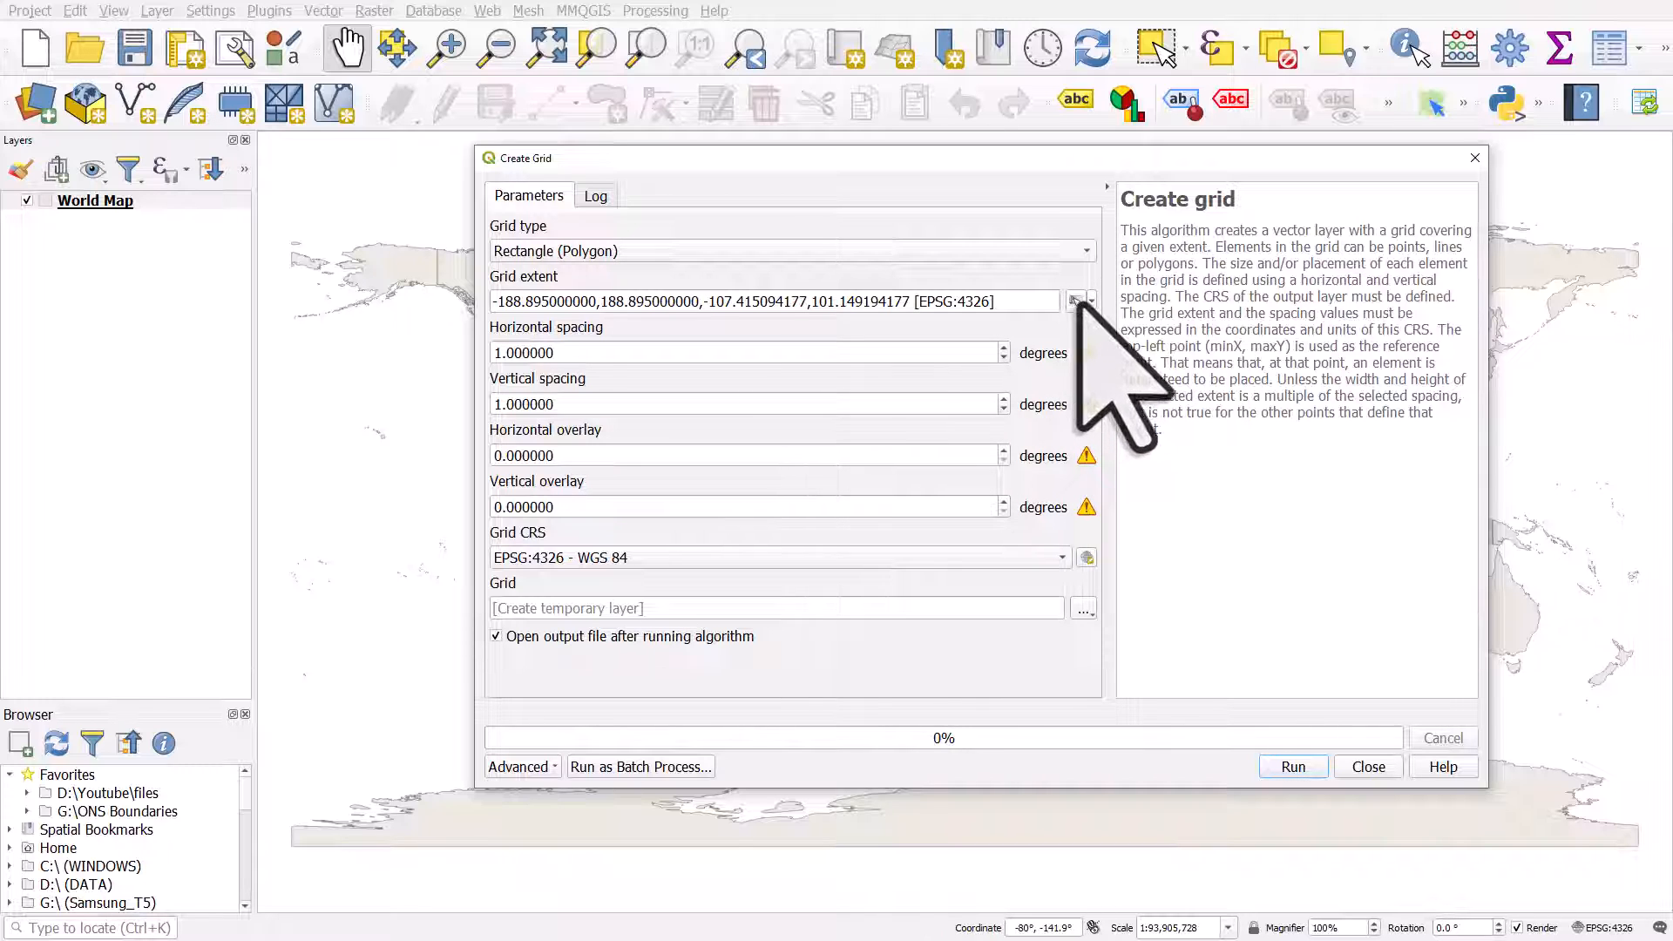
{"action": "left_click", "coordinate": [1081, 301]}
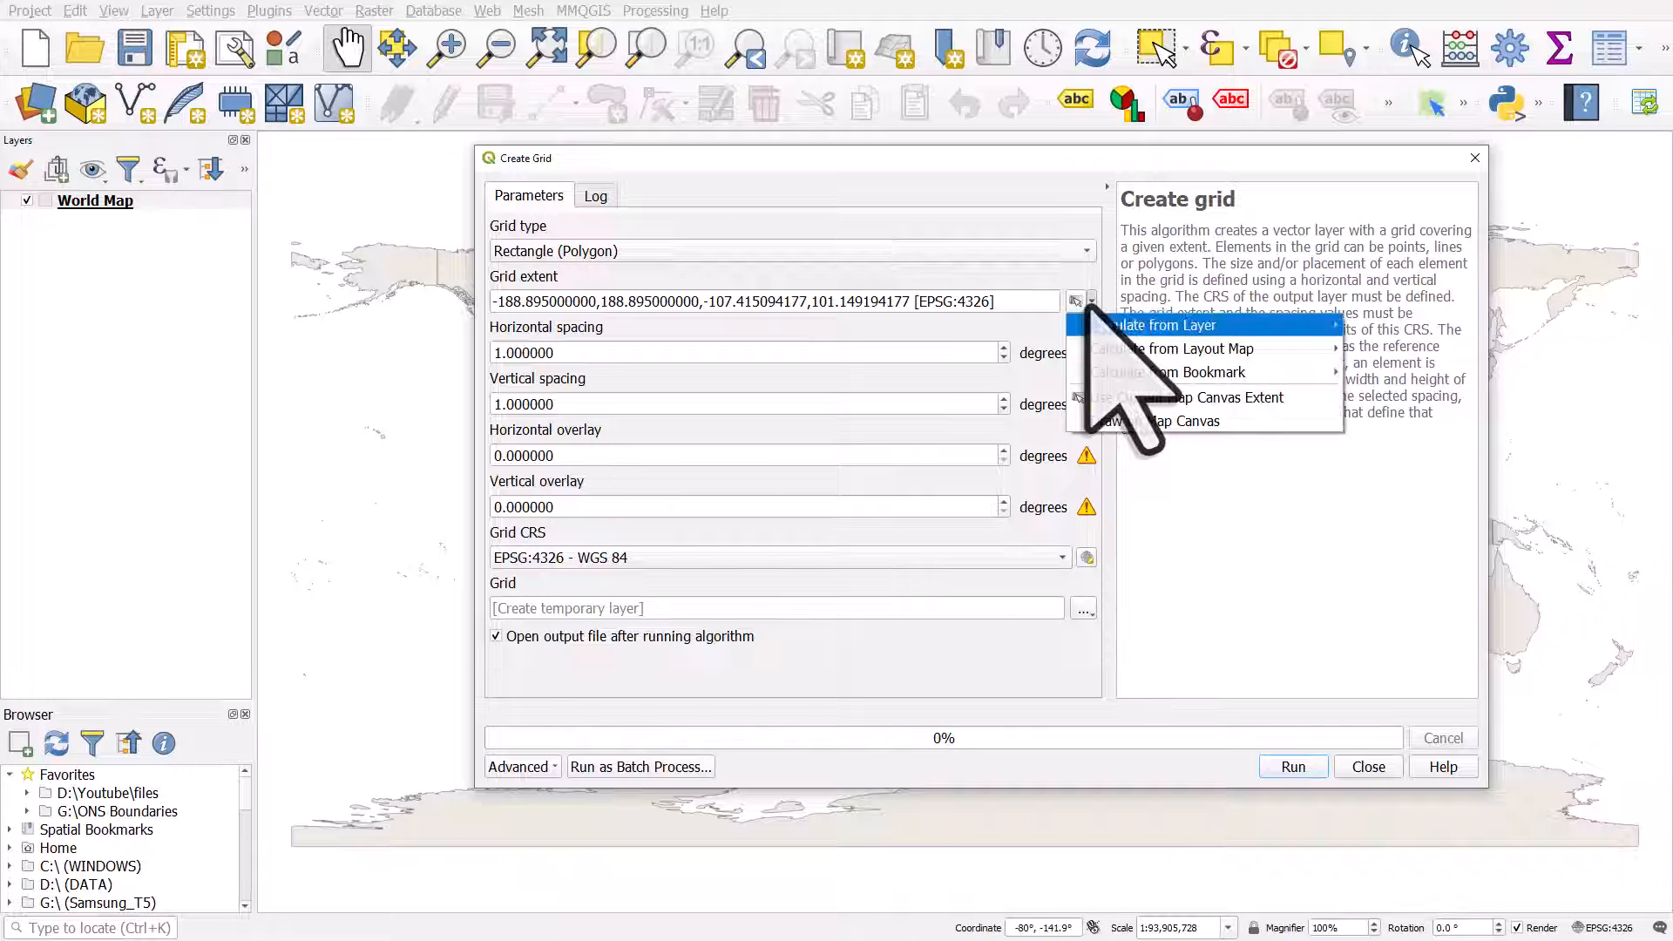
{"action": "mouse_move", "coordinate": [1163, 324]}
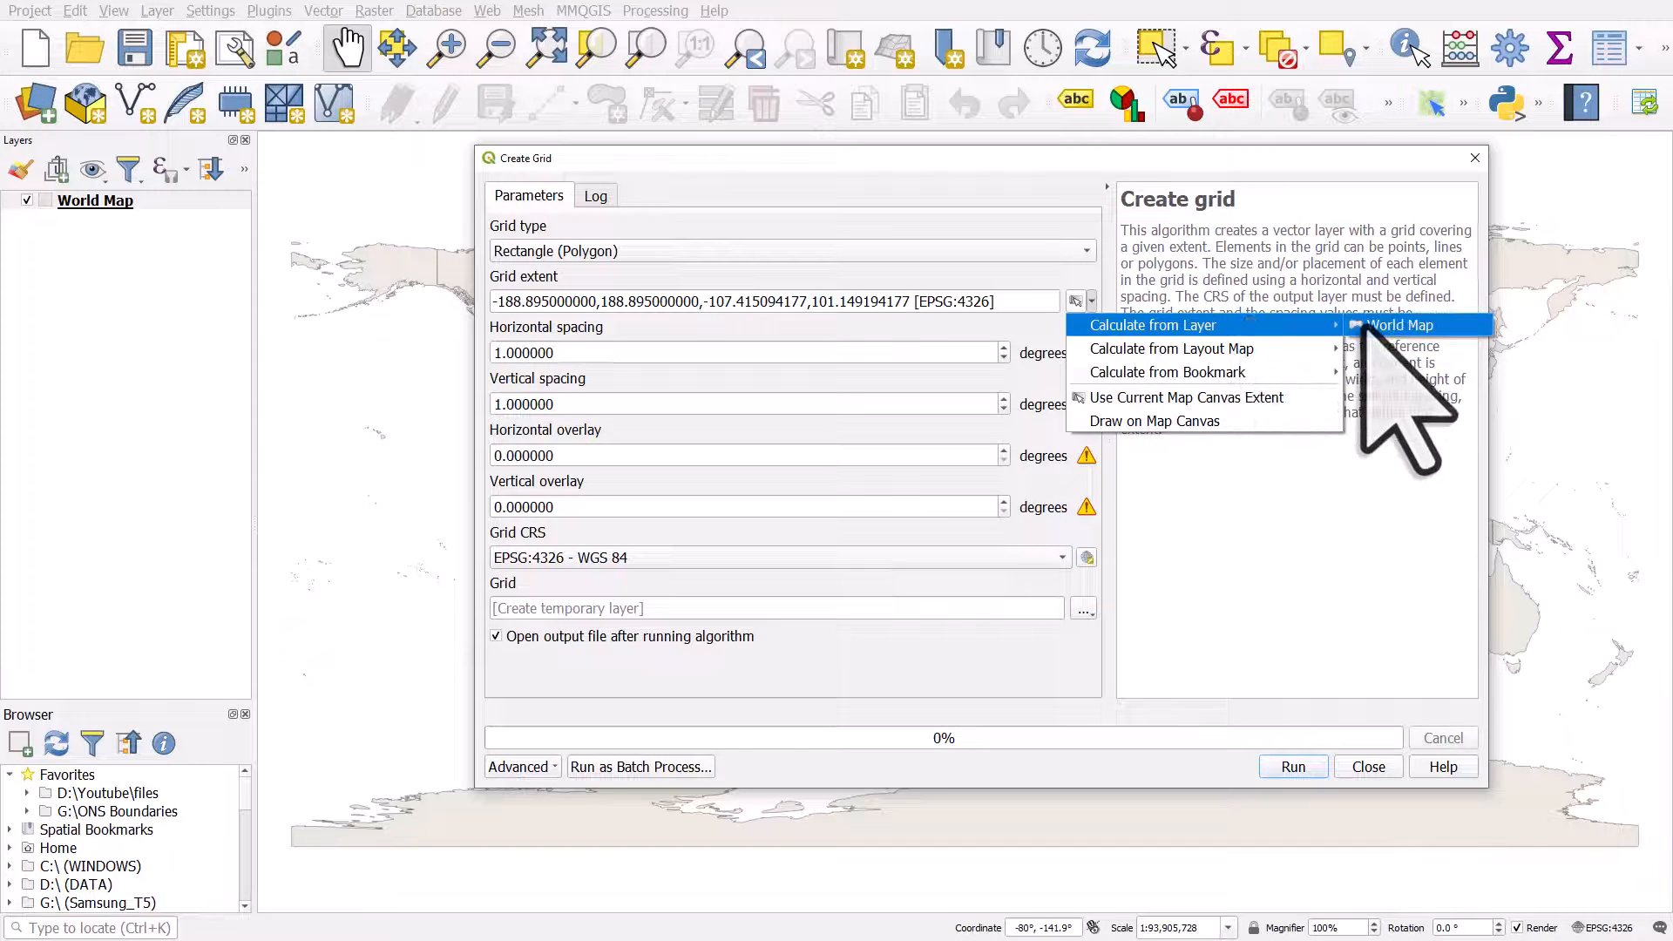
{"action": "left_click", "coordinate": [1399, 324]}
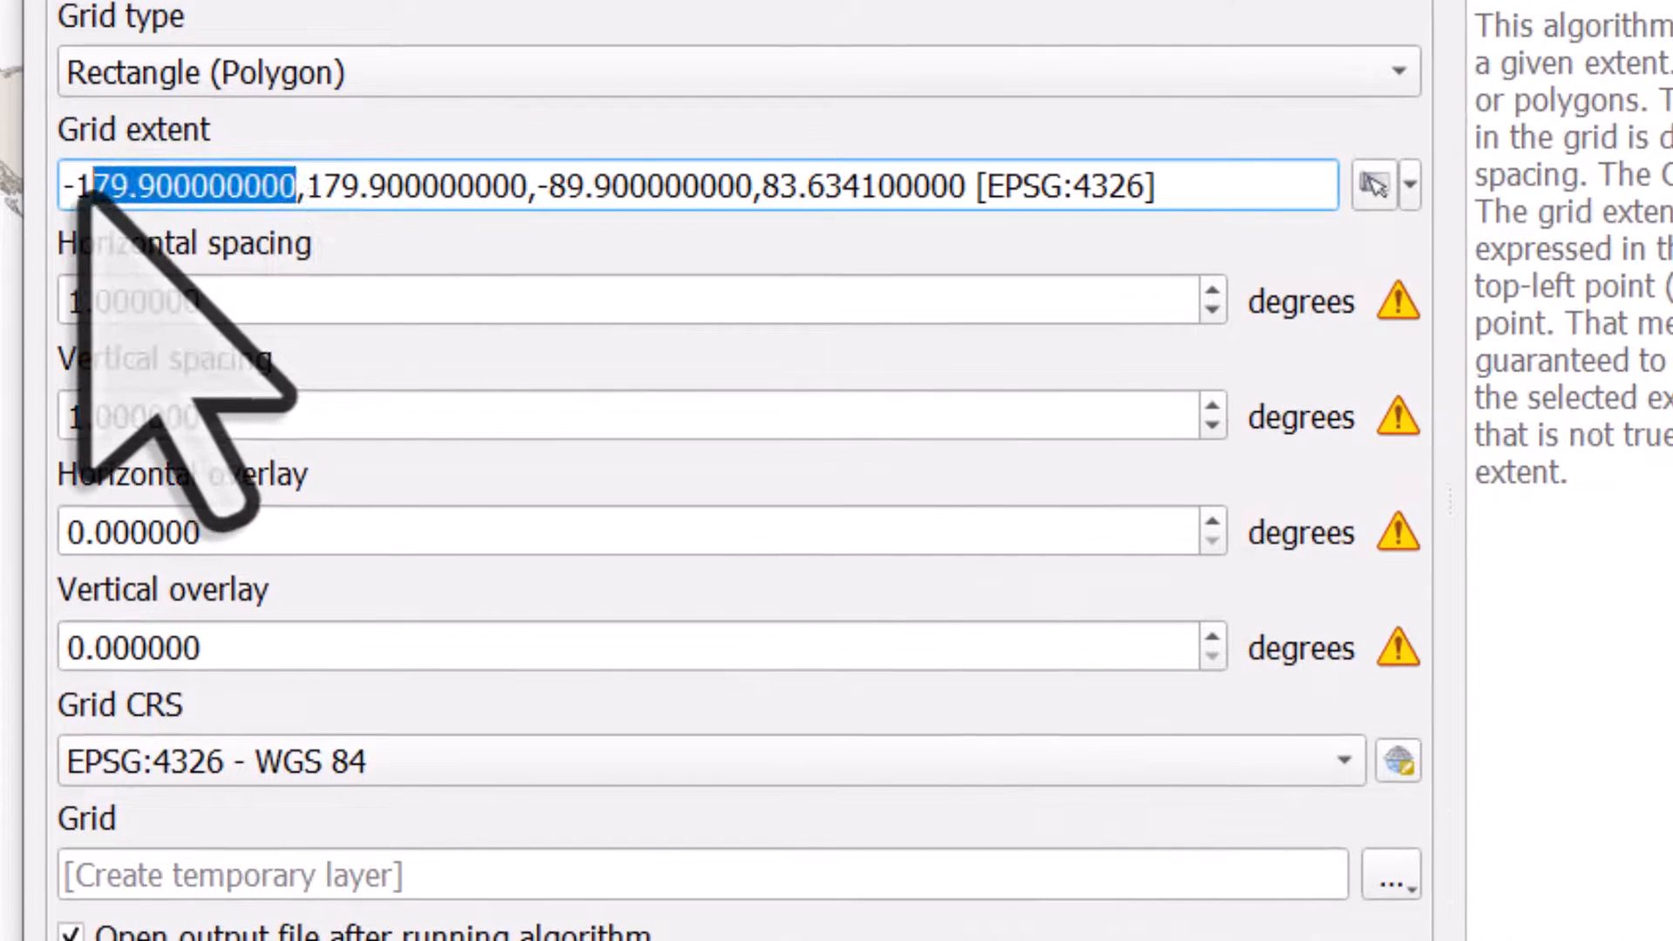
Set the grid extent to -180,180,-90,90 and horizontal and vertical spacing to 10.
{"action": "type", "text": "-180"}
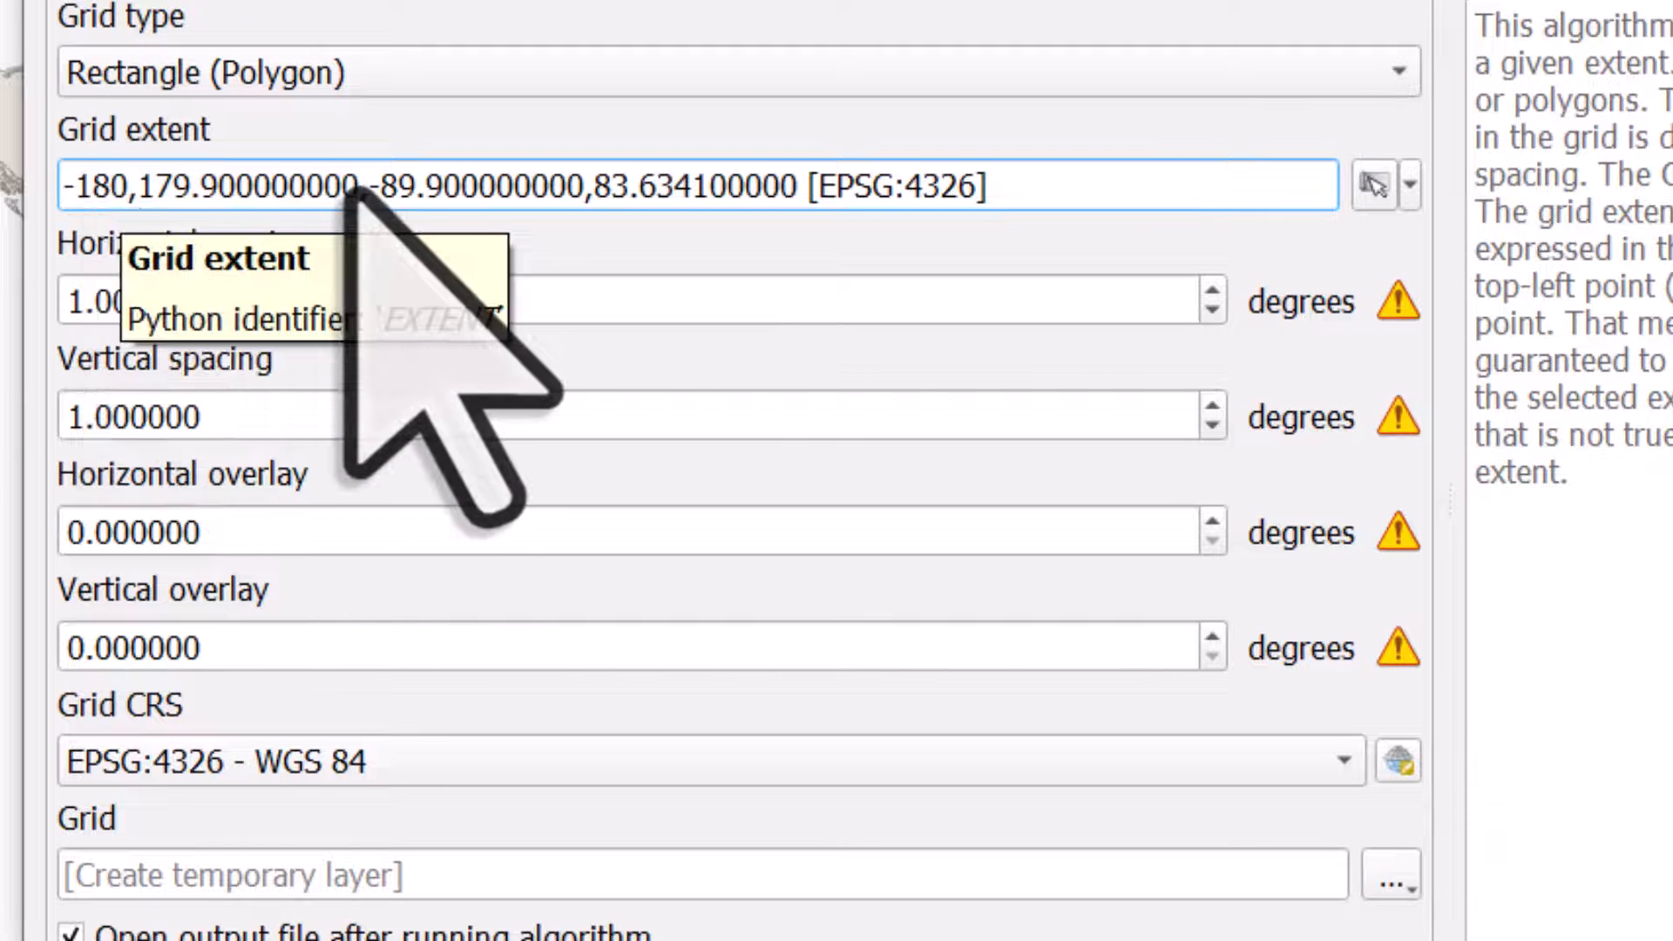
{"action": "double_click", "coordinate": [246, 185]}
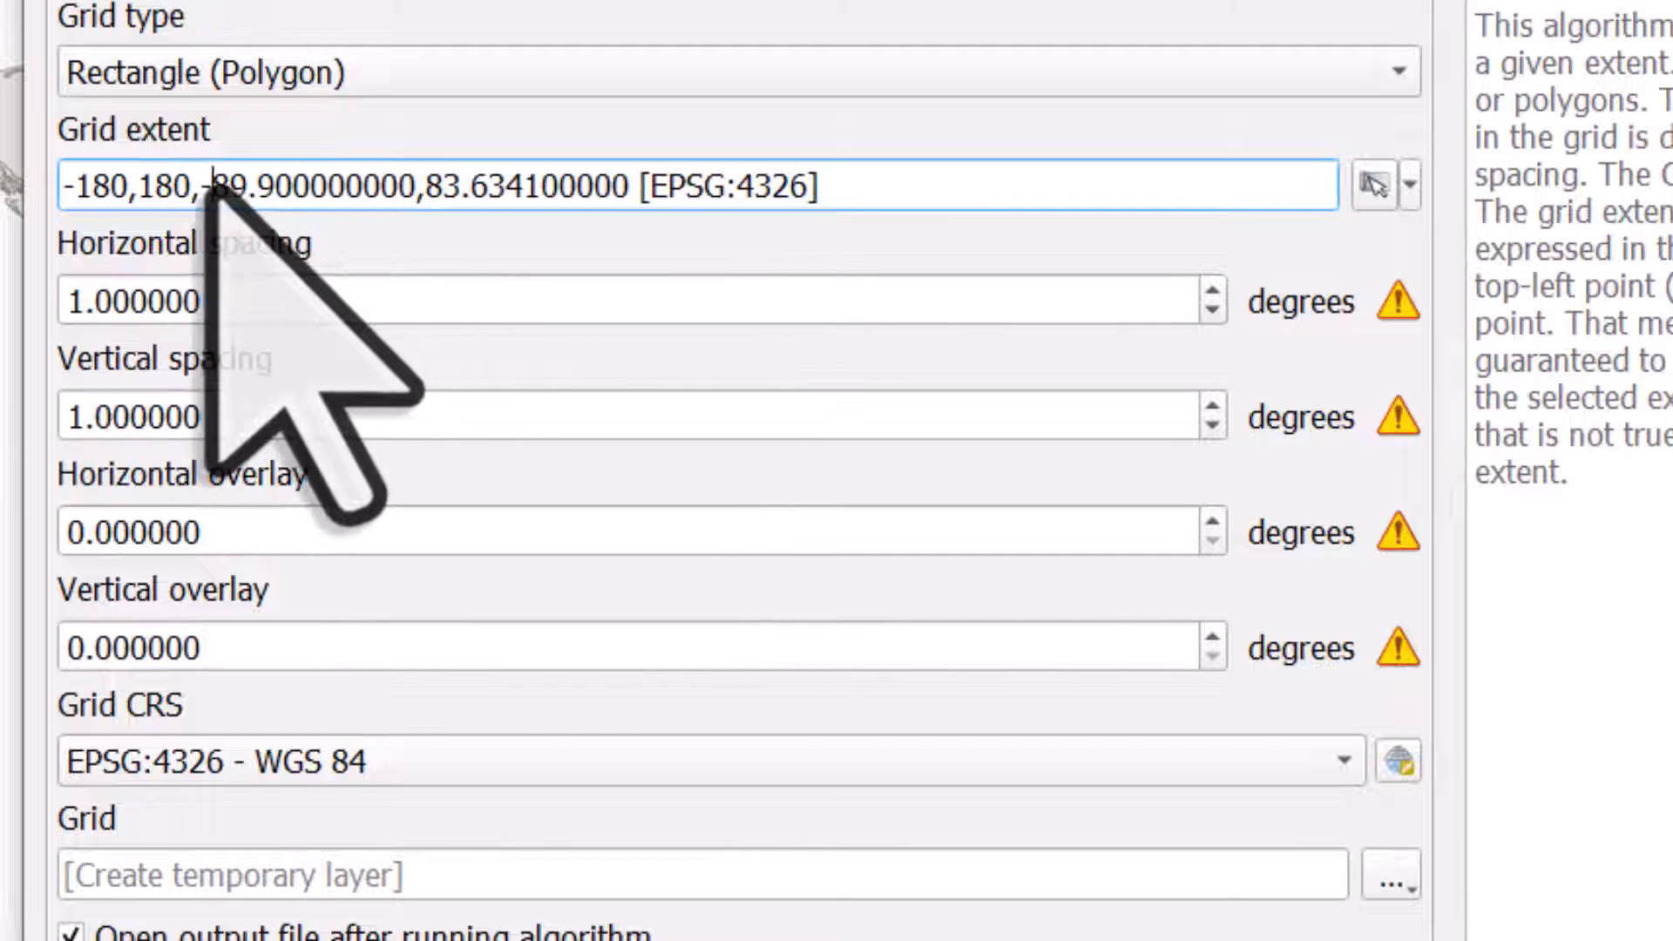
{"action": "double_click", "coordinate": [309, 186]}
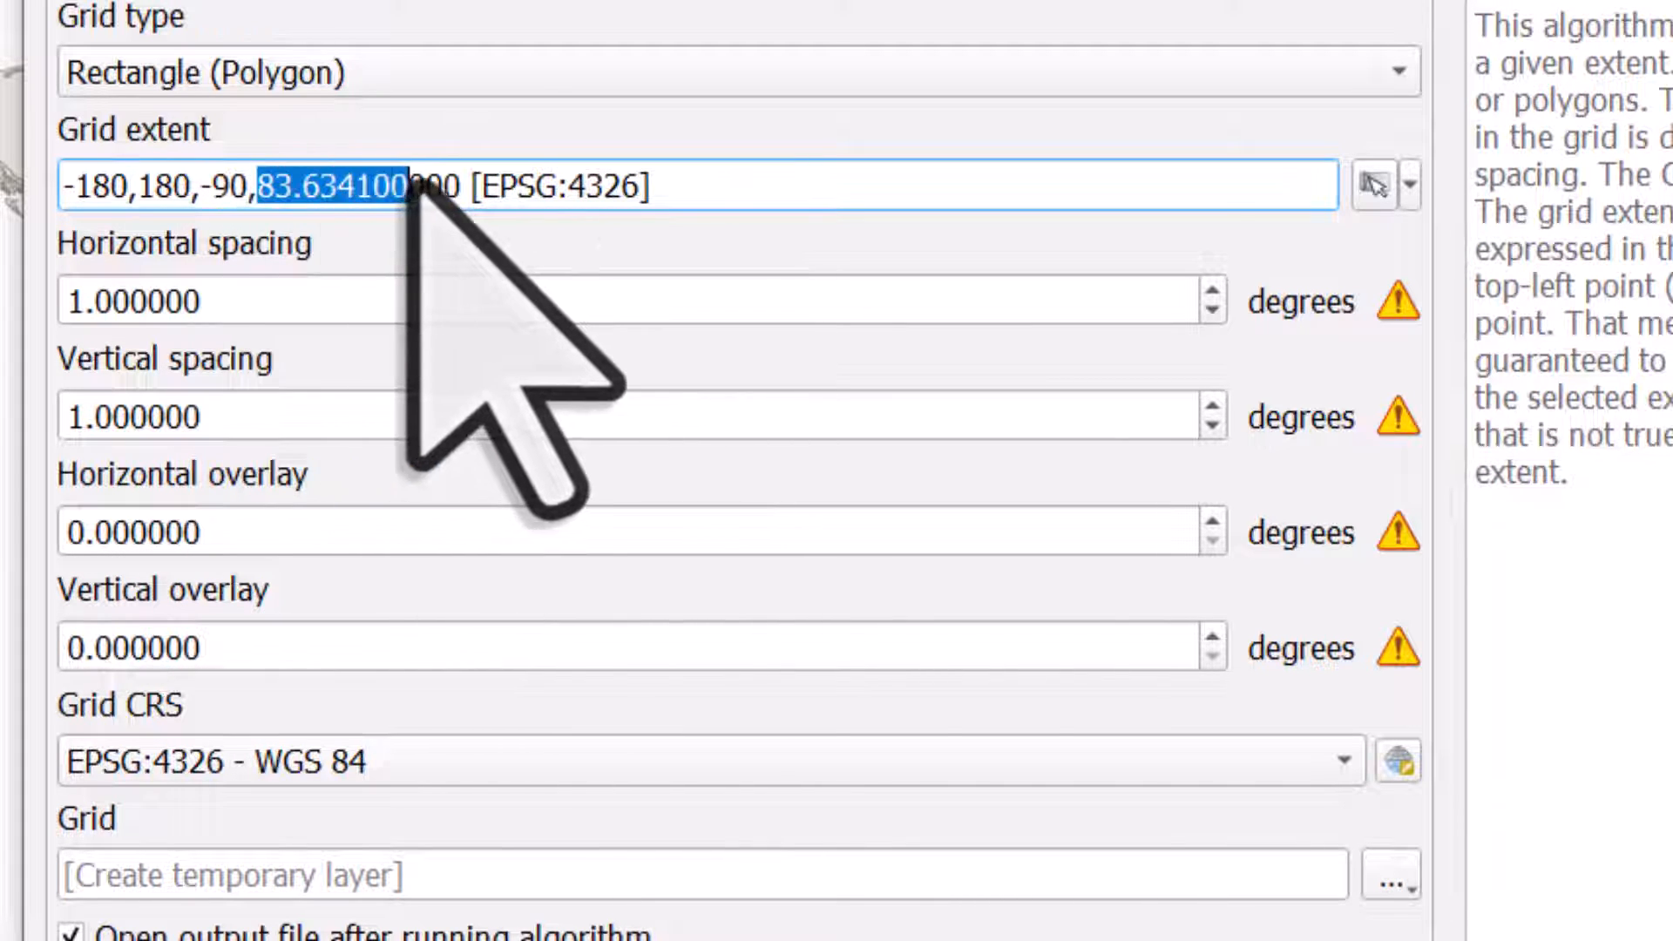
{"action": "type", "text": "90"}
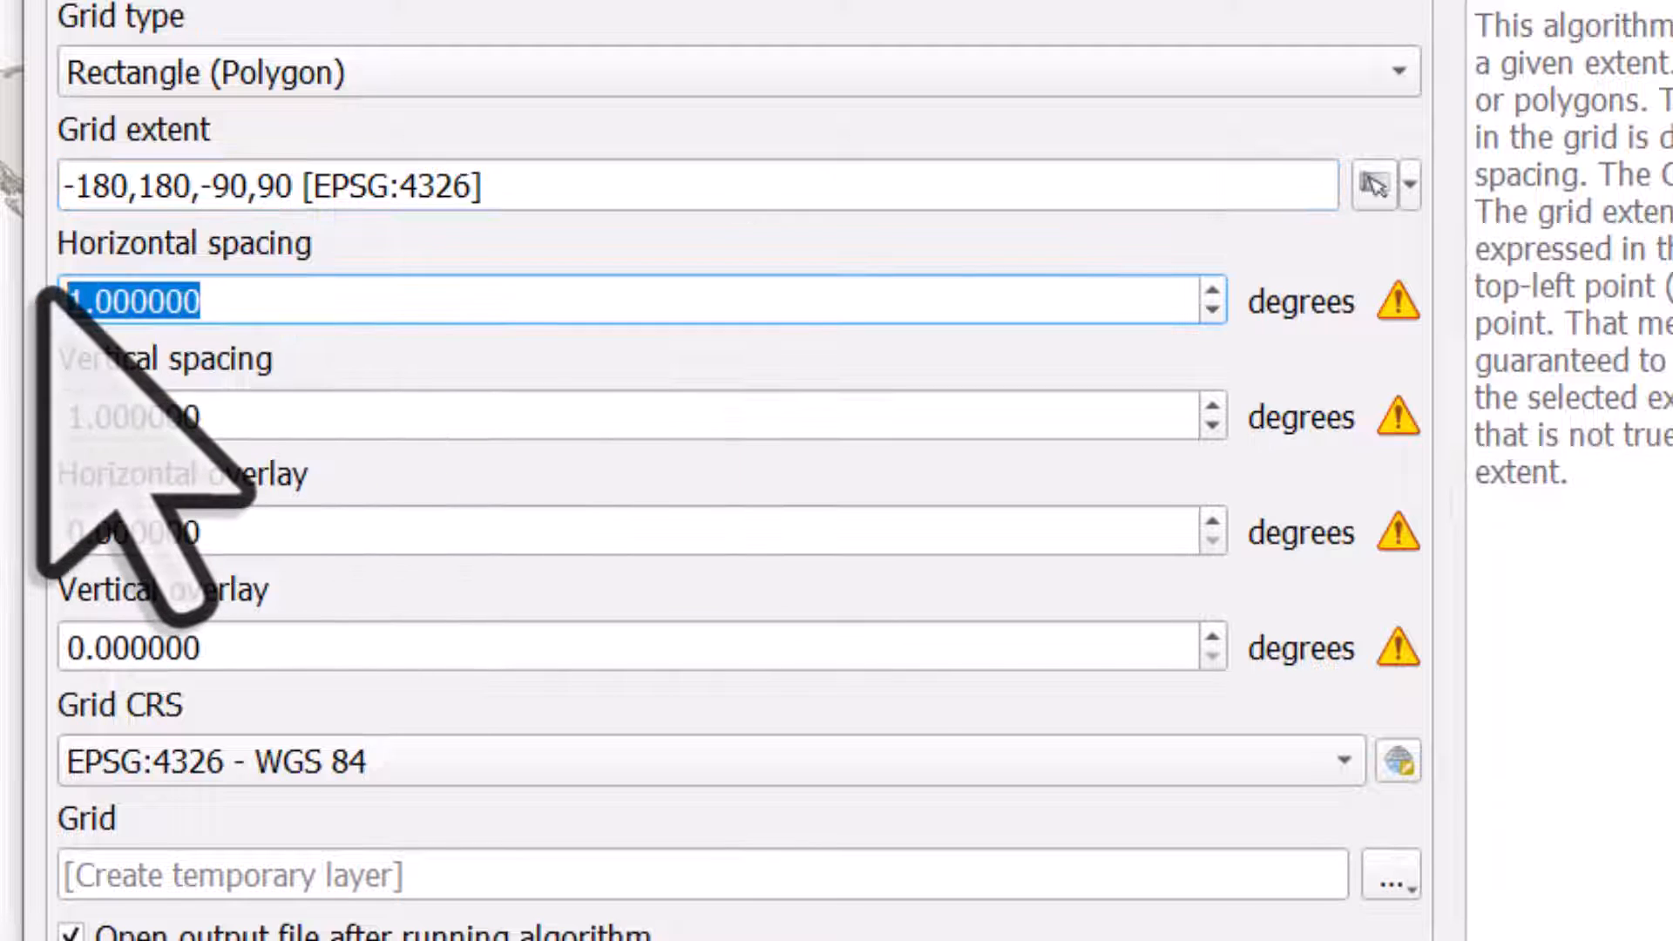
{"action": "type", "text": "10"}
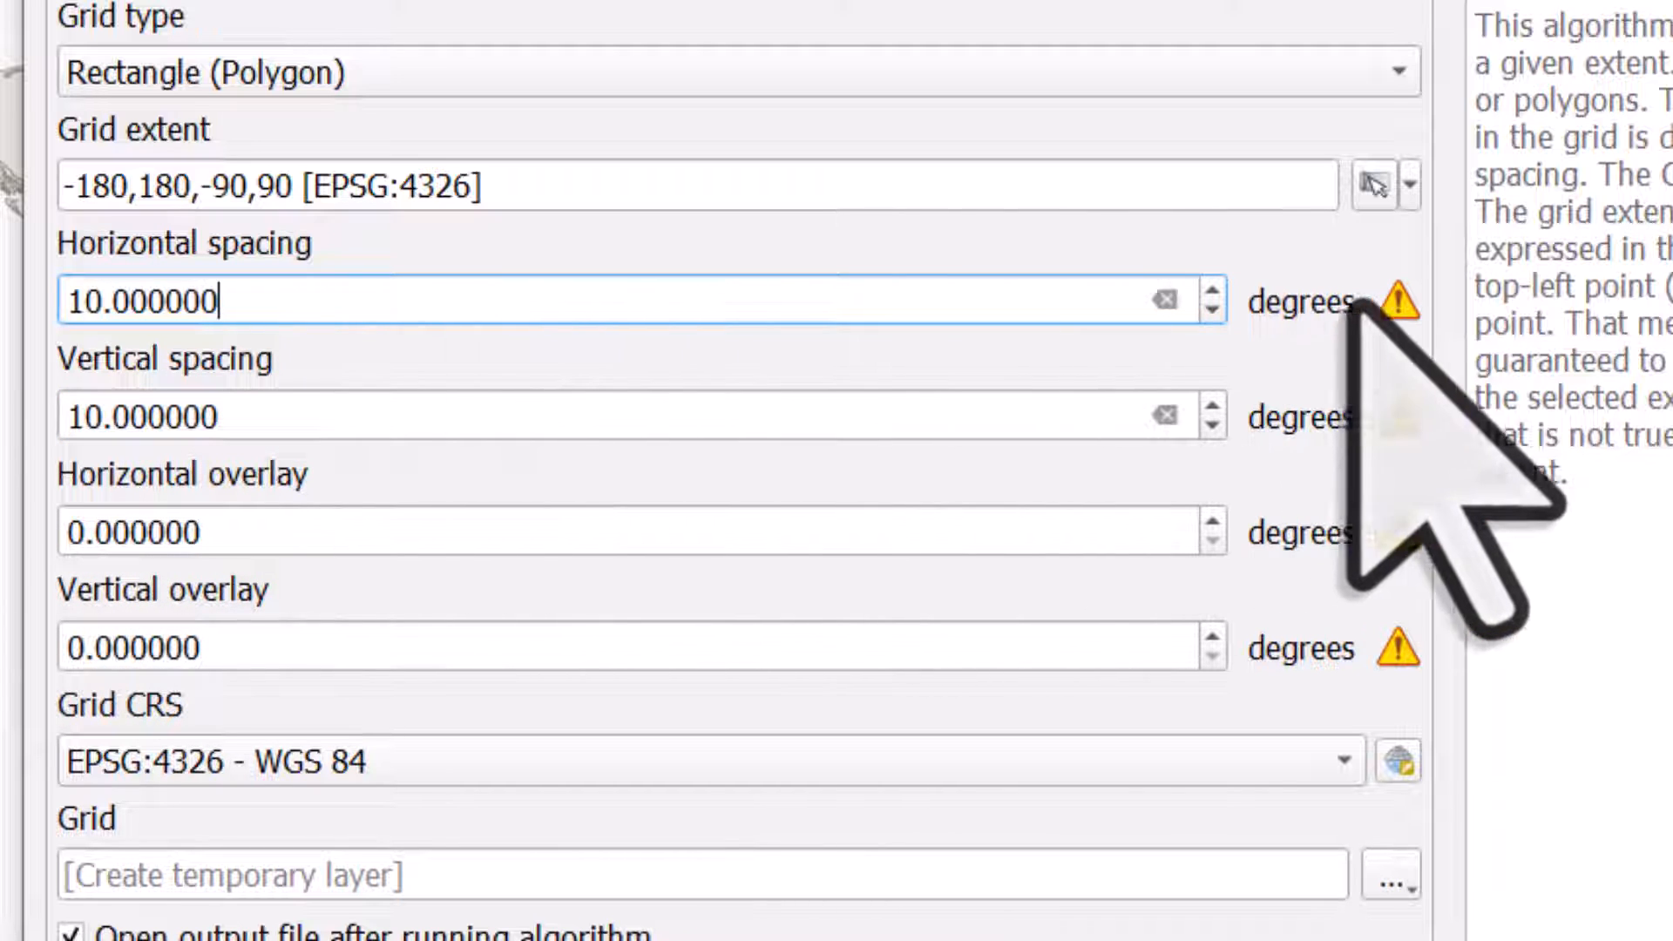
{"action": "mouse_move", "coordinate": [1397, 300]}
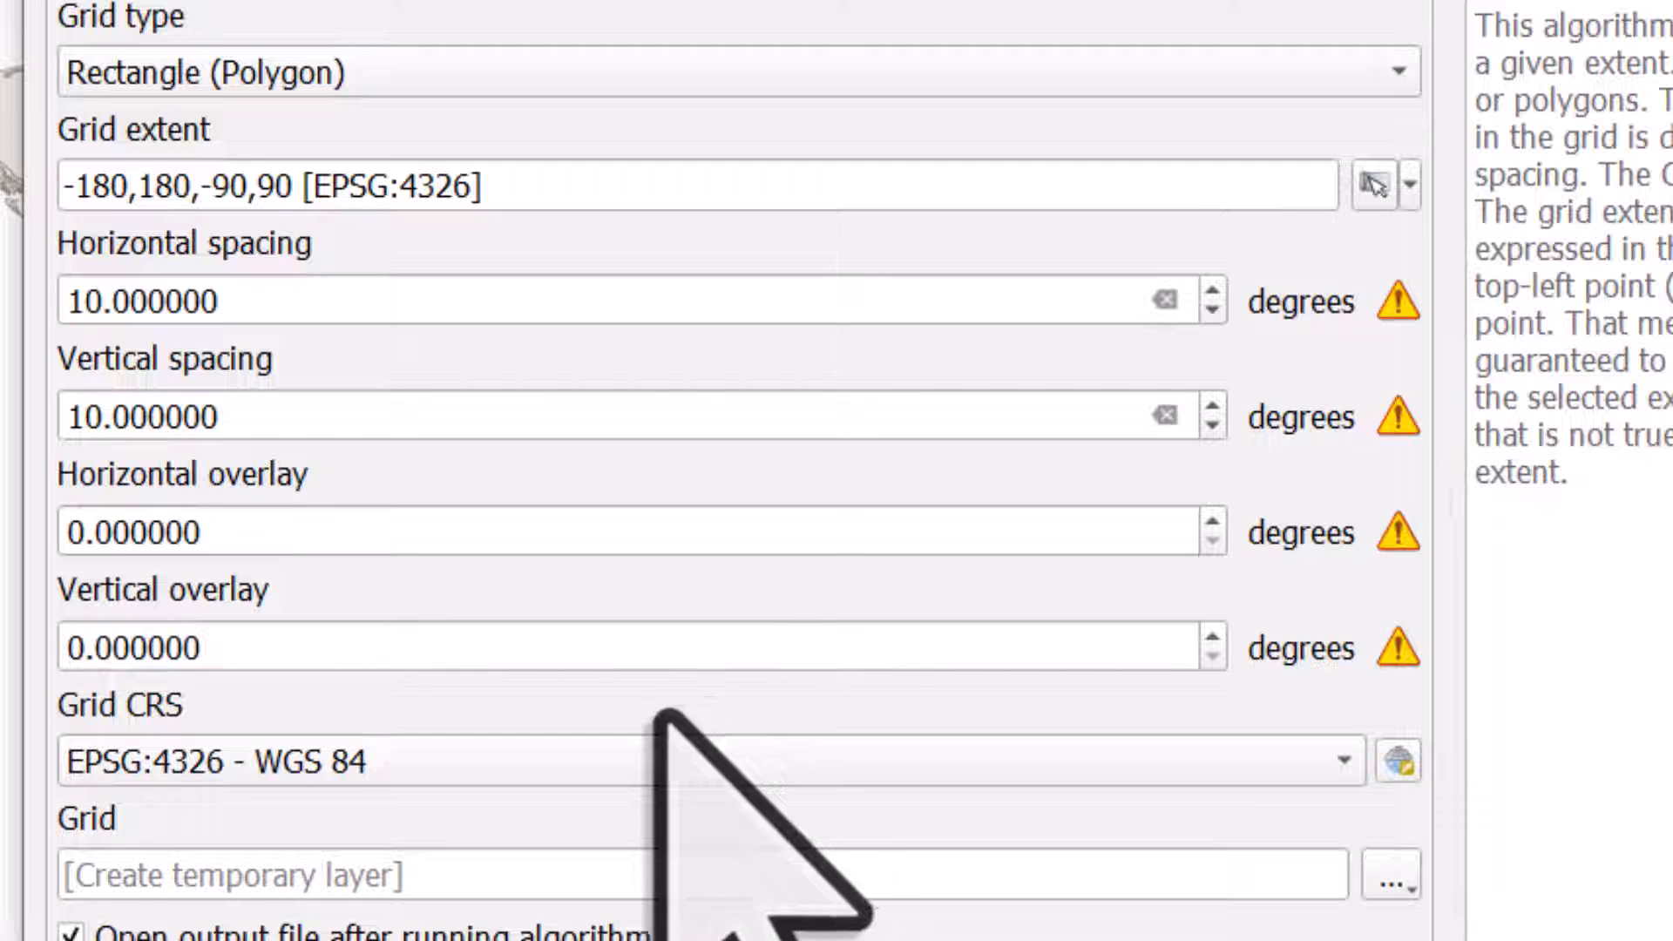
{"action": "mouse_move", "coordinate": [705, 760]}
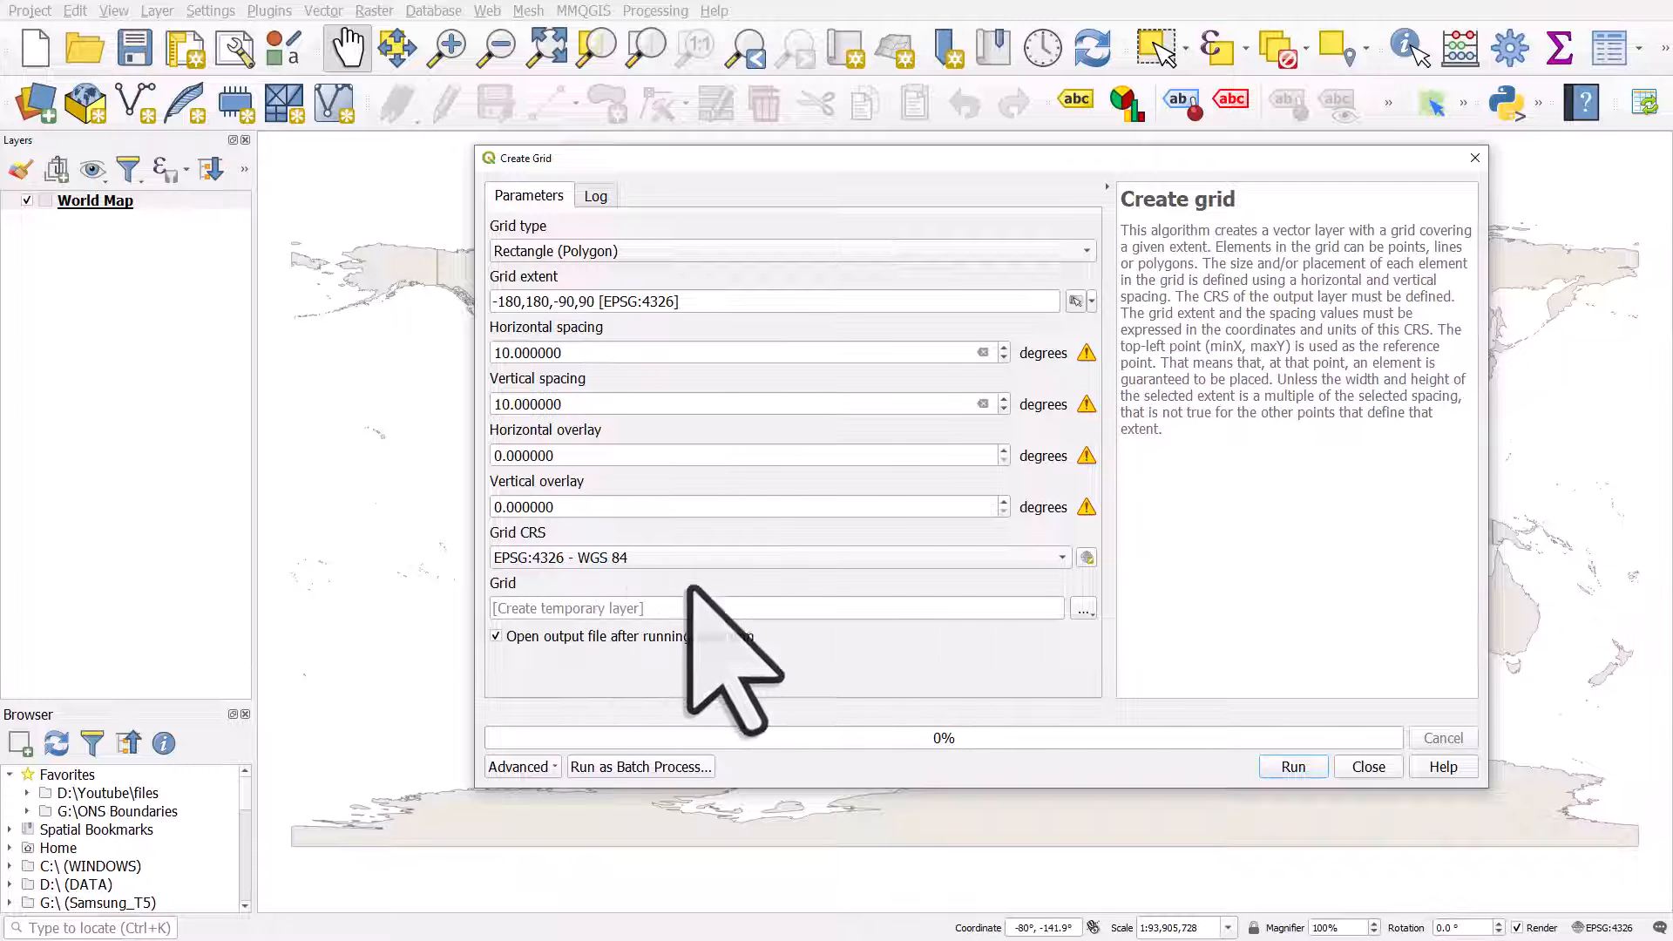
Generate the 10-degree Grid layer and move the World Map above it.
{"action": "left_click", "coordinate": [1083, 608]}
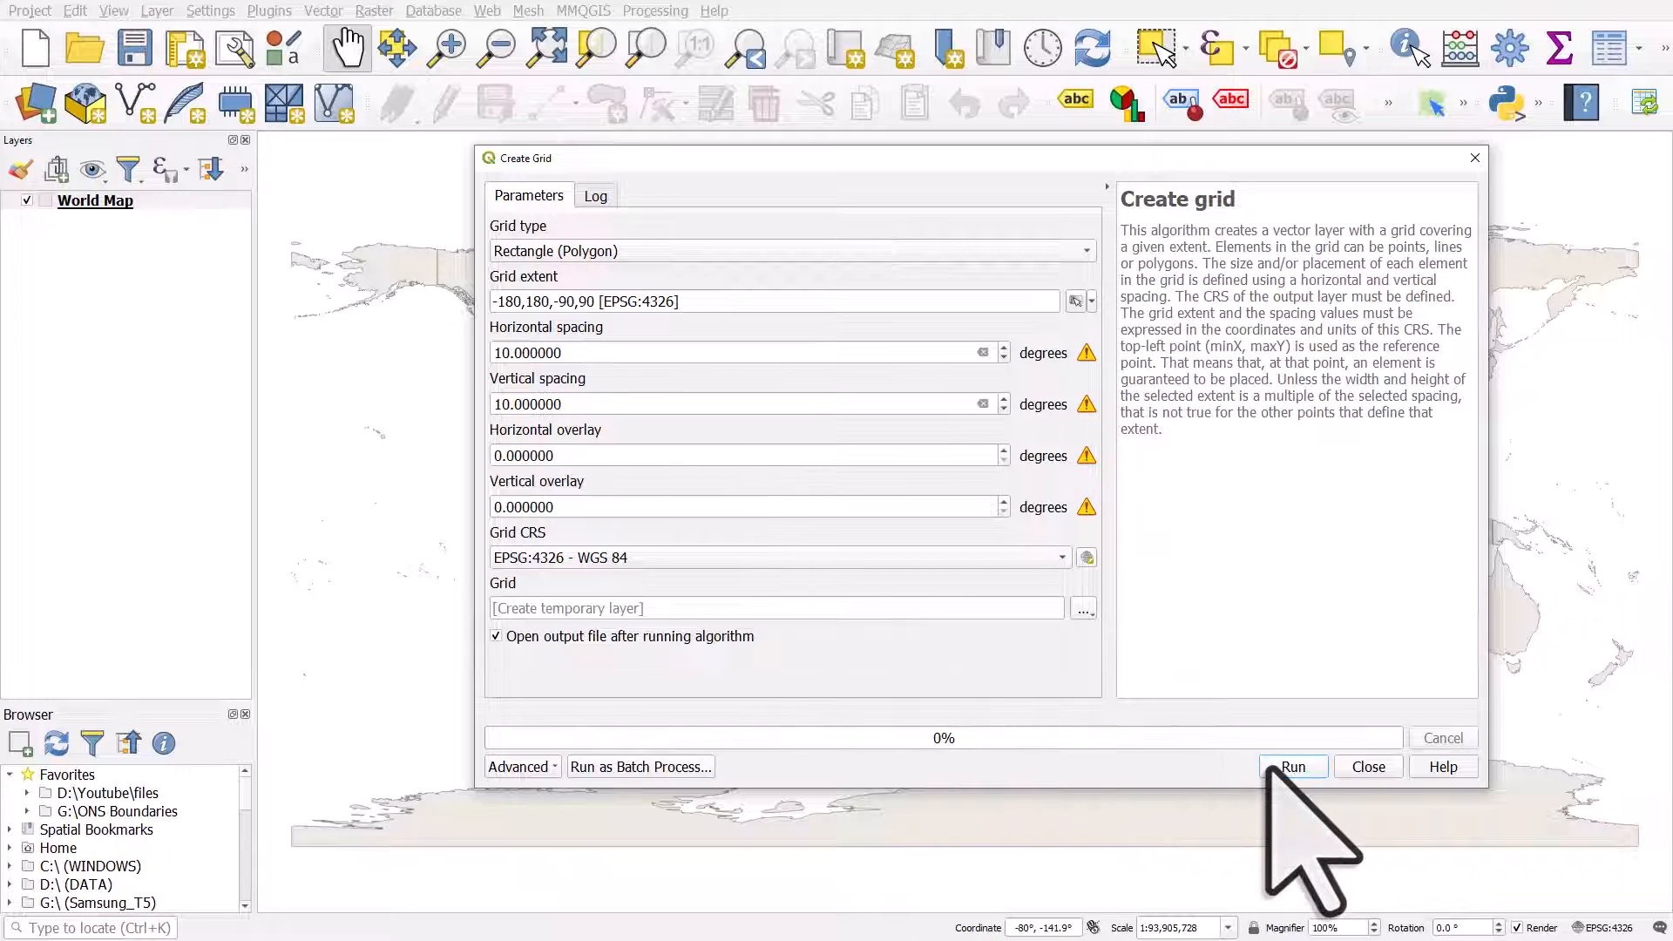
{"action": "left_click", "coordinate": [1292, 766]}
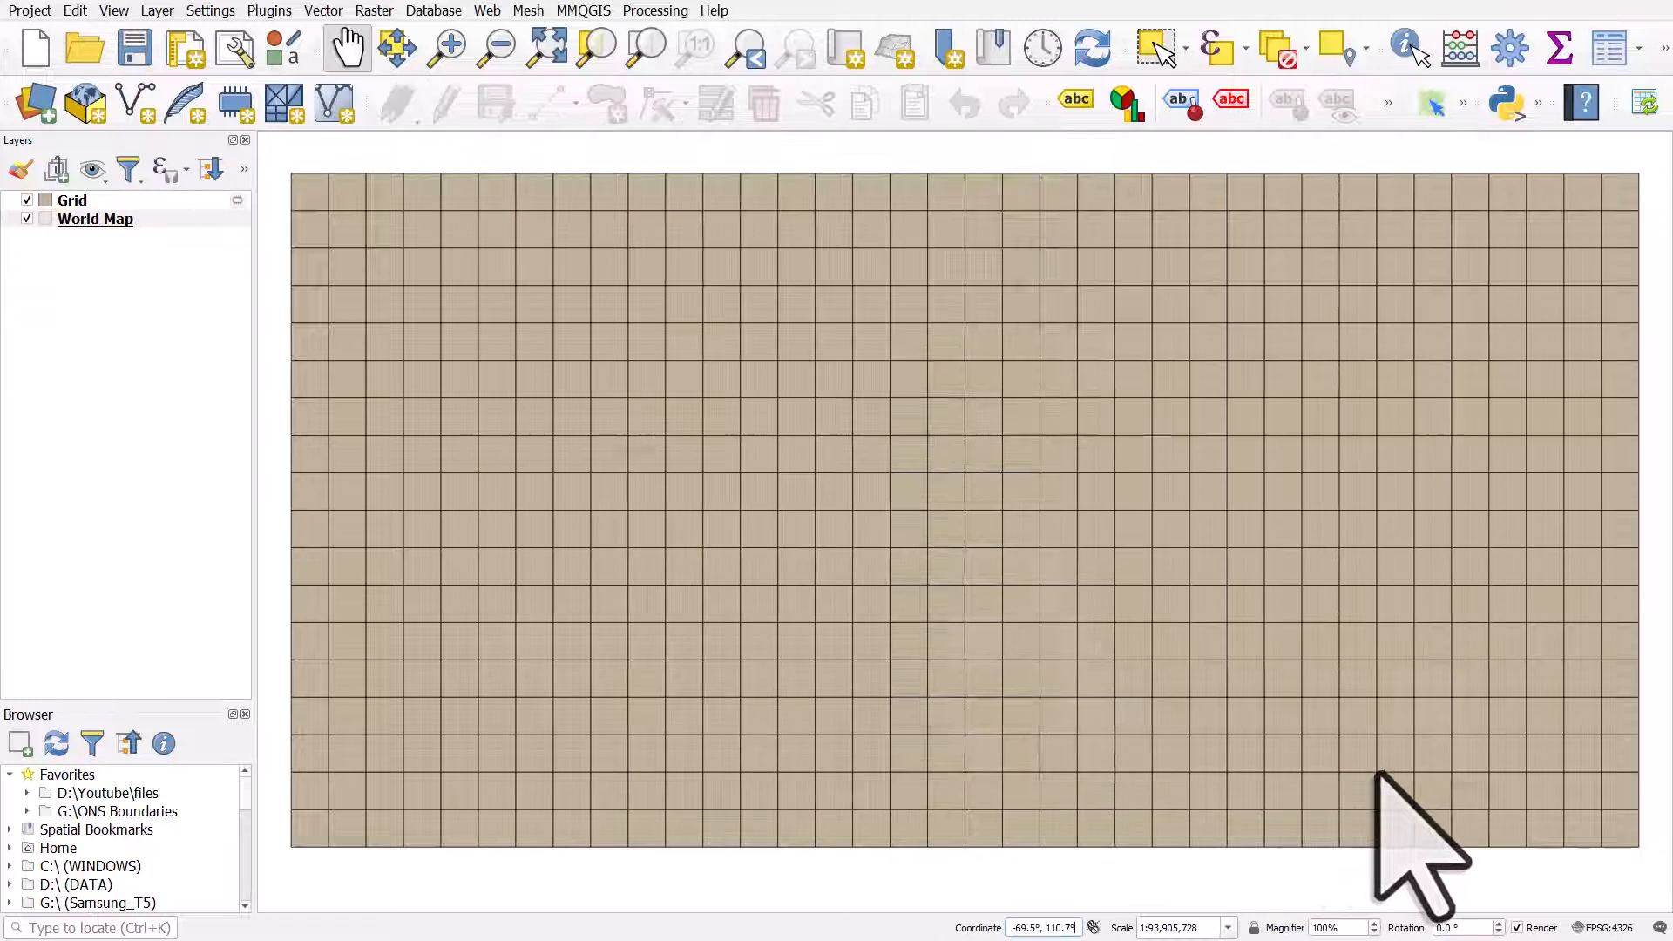
{"action": "left_click", "coordinate": [95, 219]}
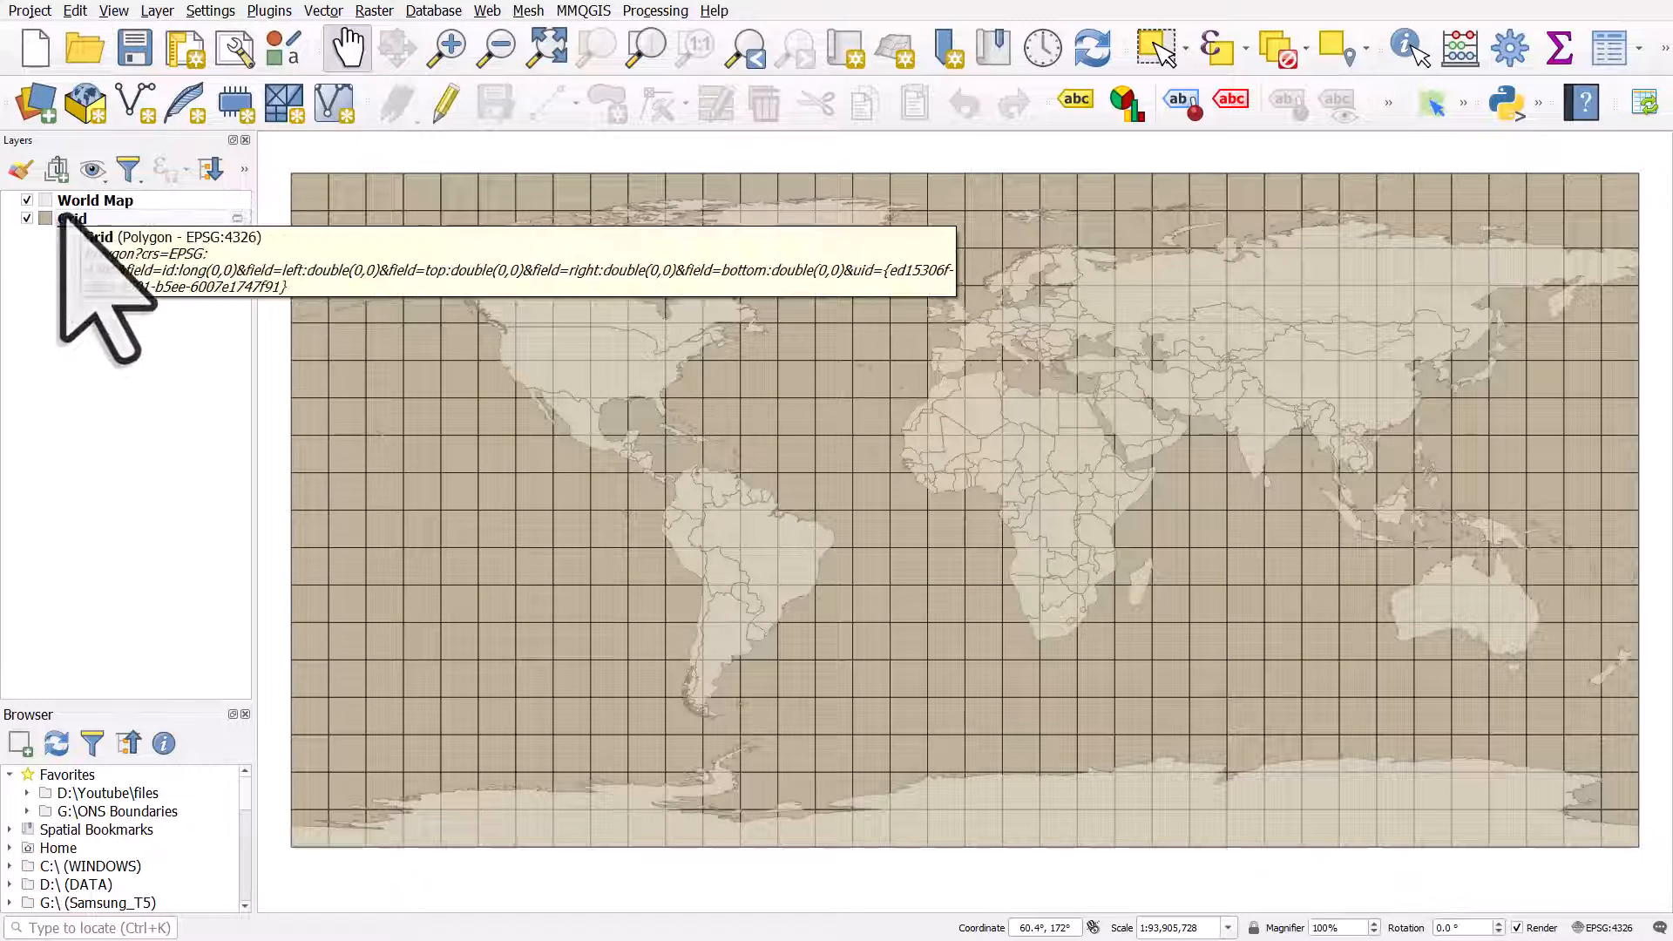
Set the Grid layer's Simple Fill style to No Brush.
{"action": "double_click", "coordinate": [73, 219]}
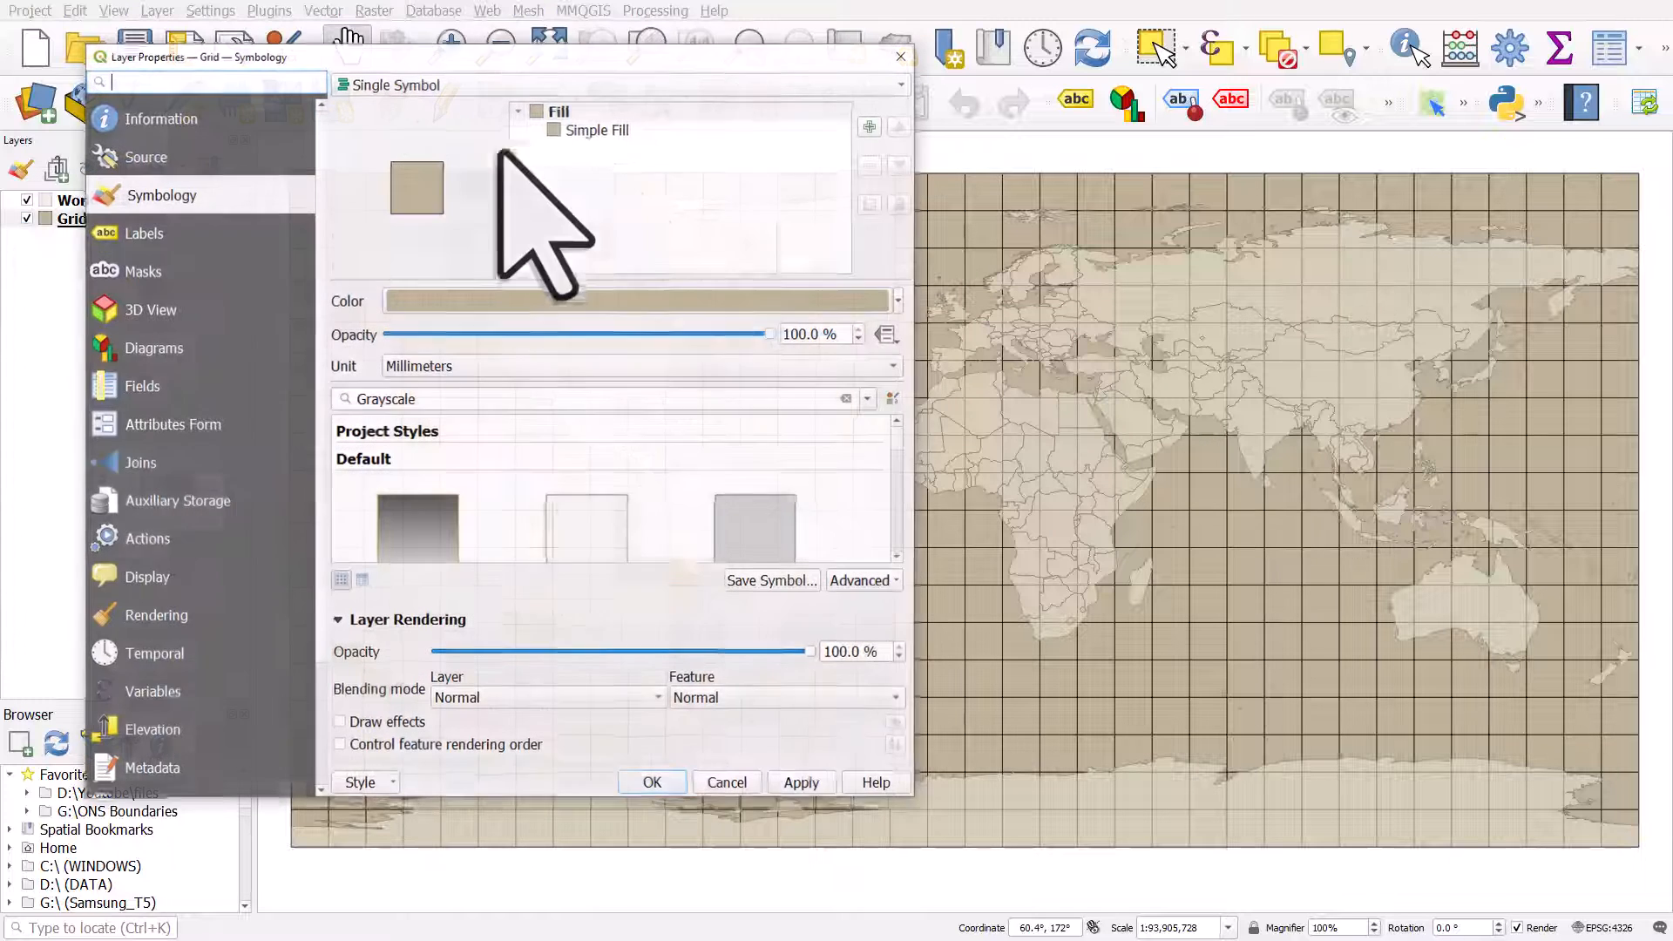
{"action": "left_click", "coordinate": [598, 128]}
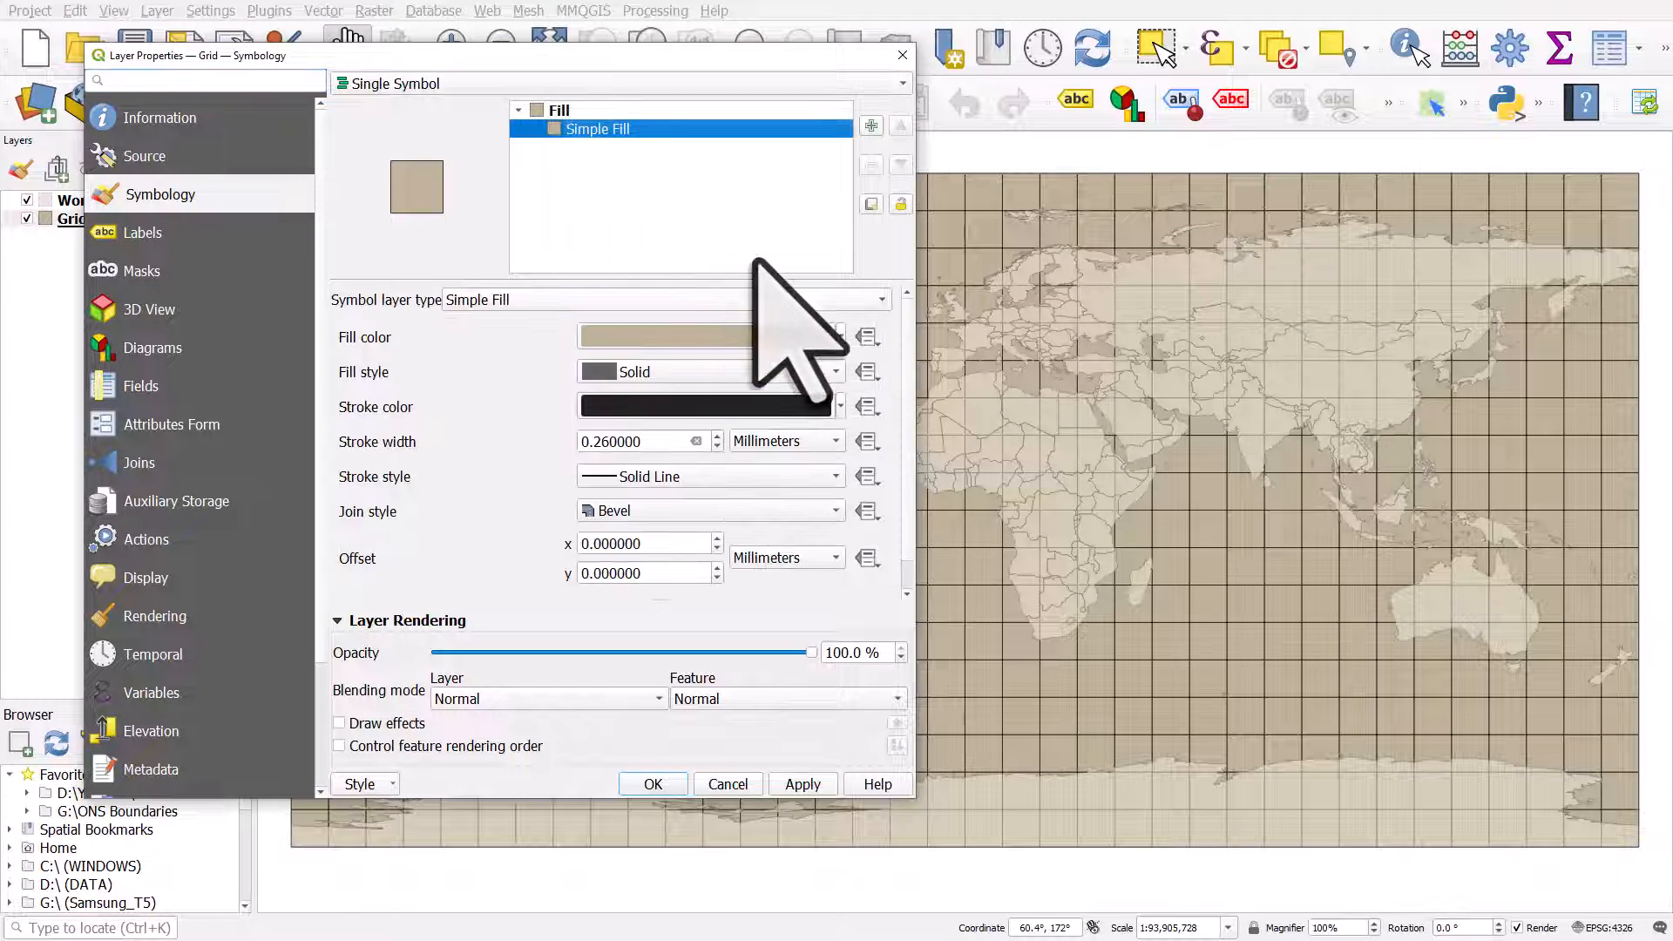
{"action": "left_click", "coordinate": [555, 128]}
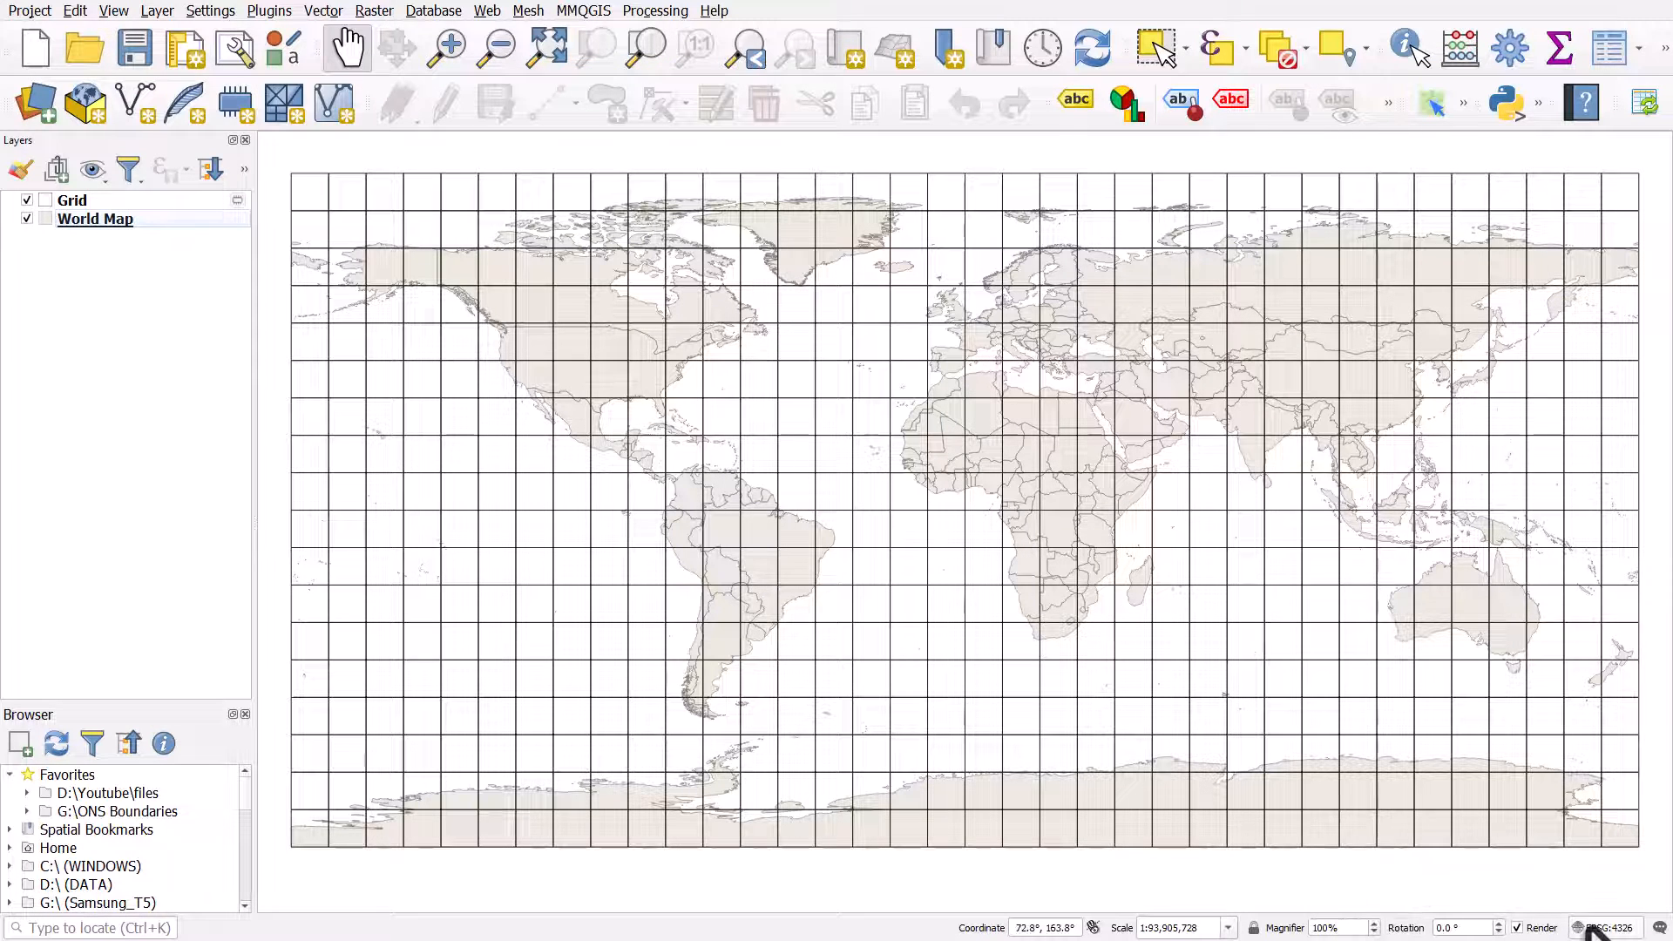
{"action": "mouse_move", "coordinate": [1607, 927]}
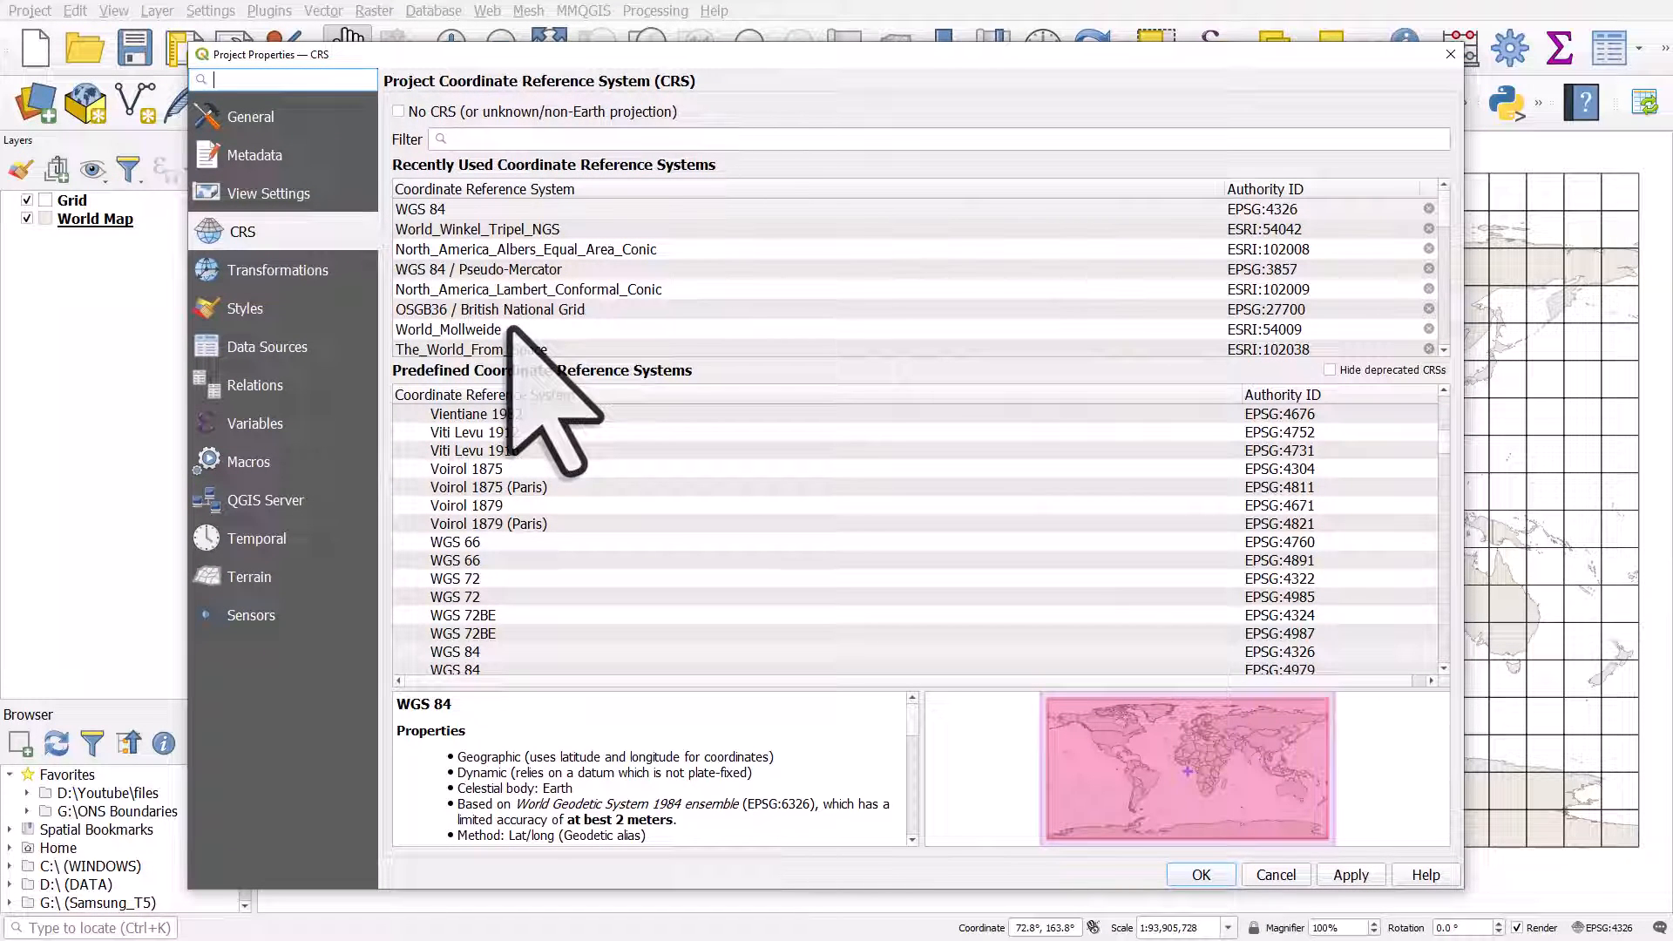
Set the project CRS to World_Robinson from the recently used list.
{"action": "scroll", "scroll_direction": "down", "scroll_amount": 3}
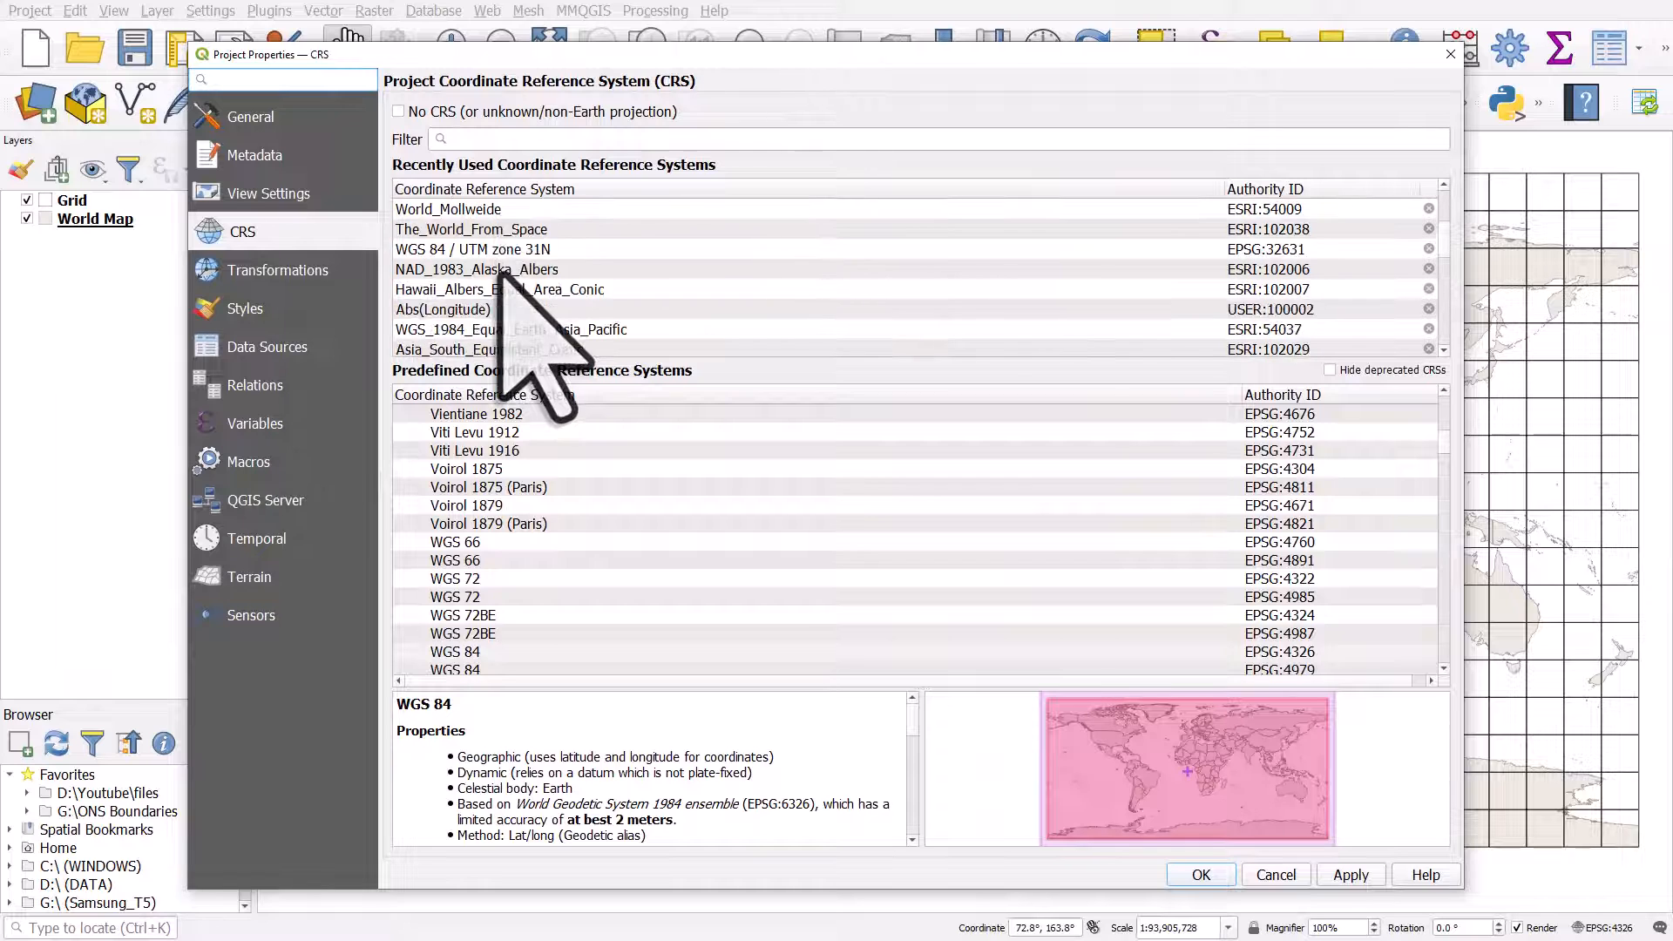
{"action": "left_click", "coordinate": [441, 310]}
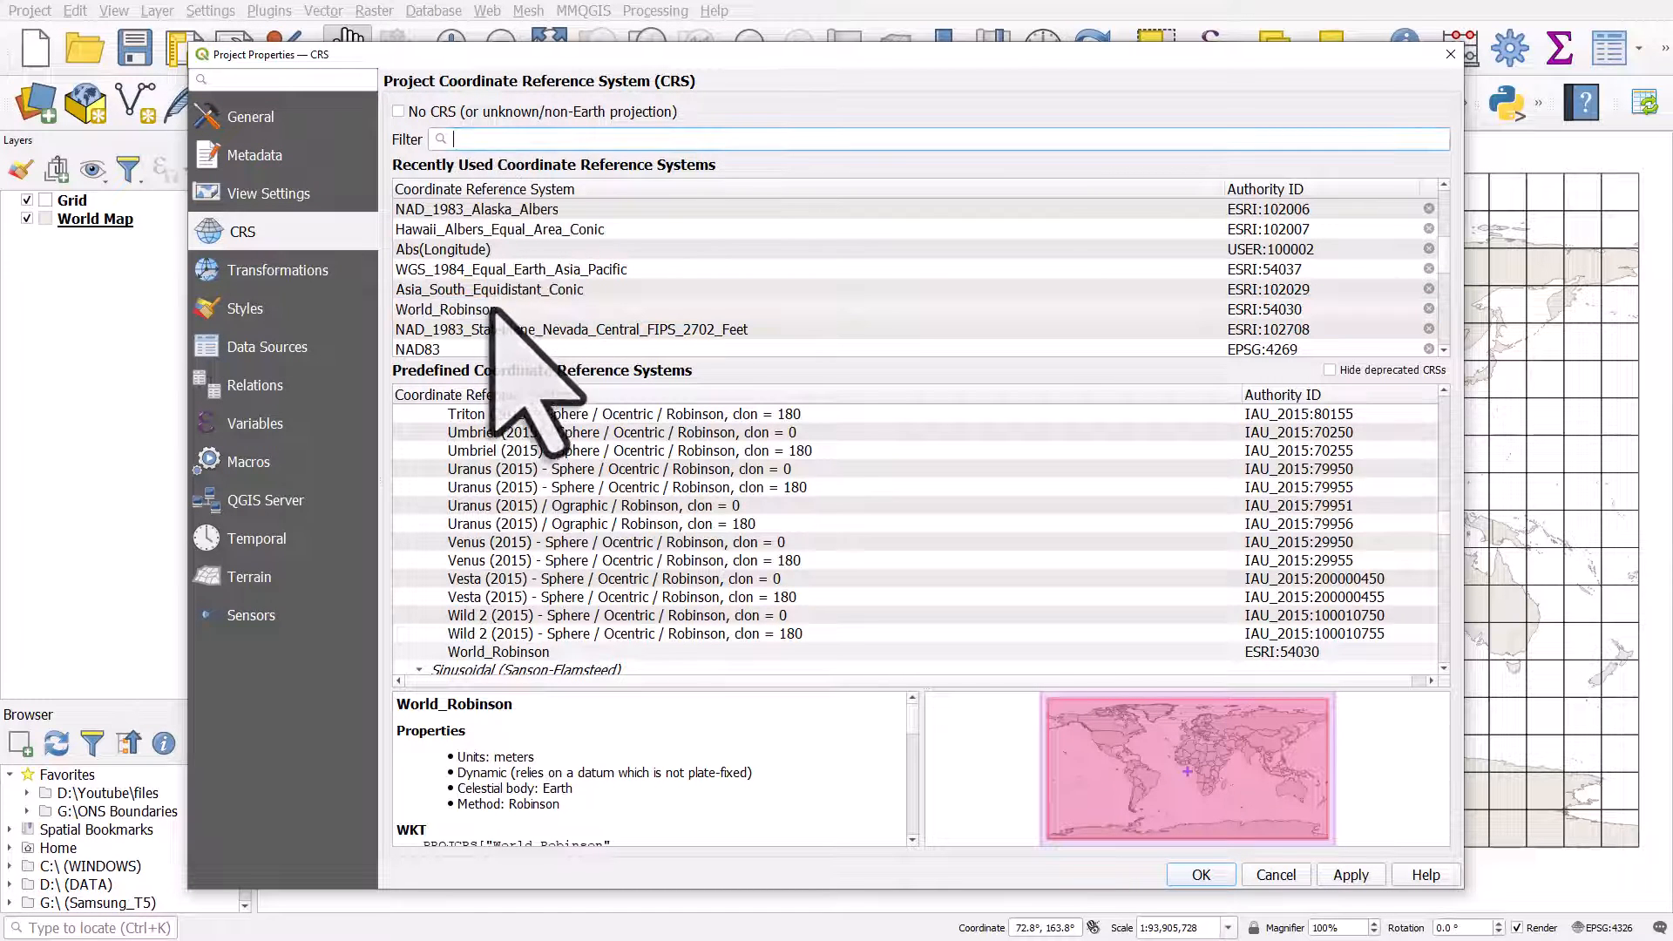
{"action": "left_click", "coordinate": [1199, 875]}
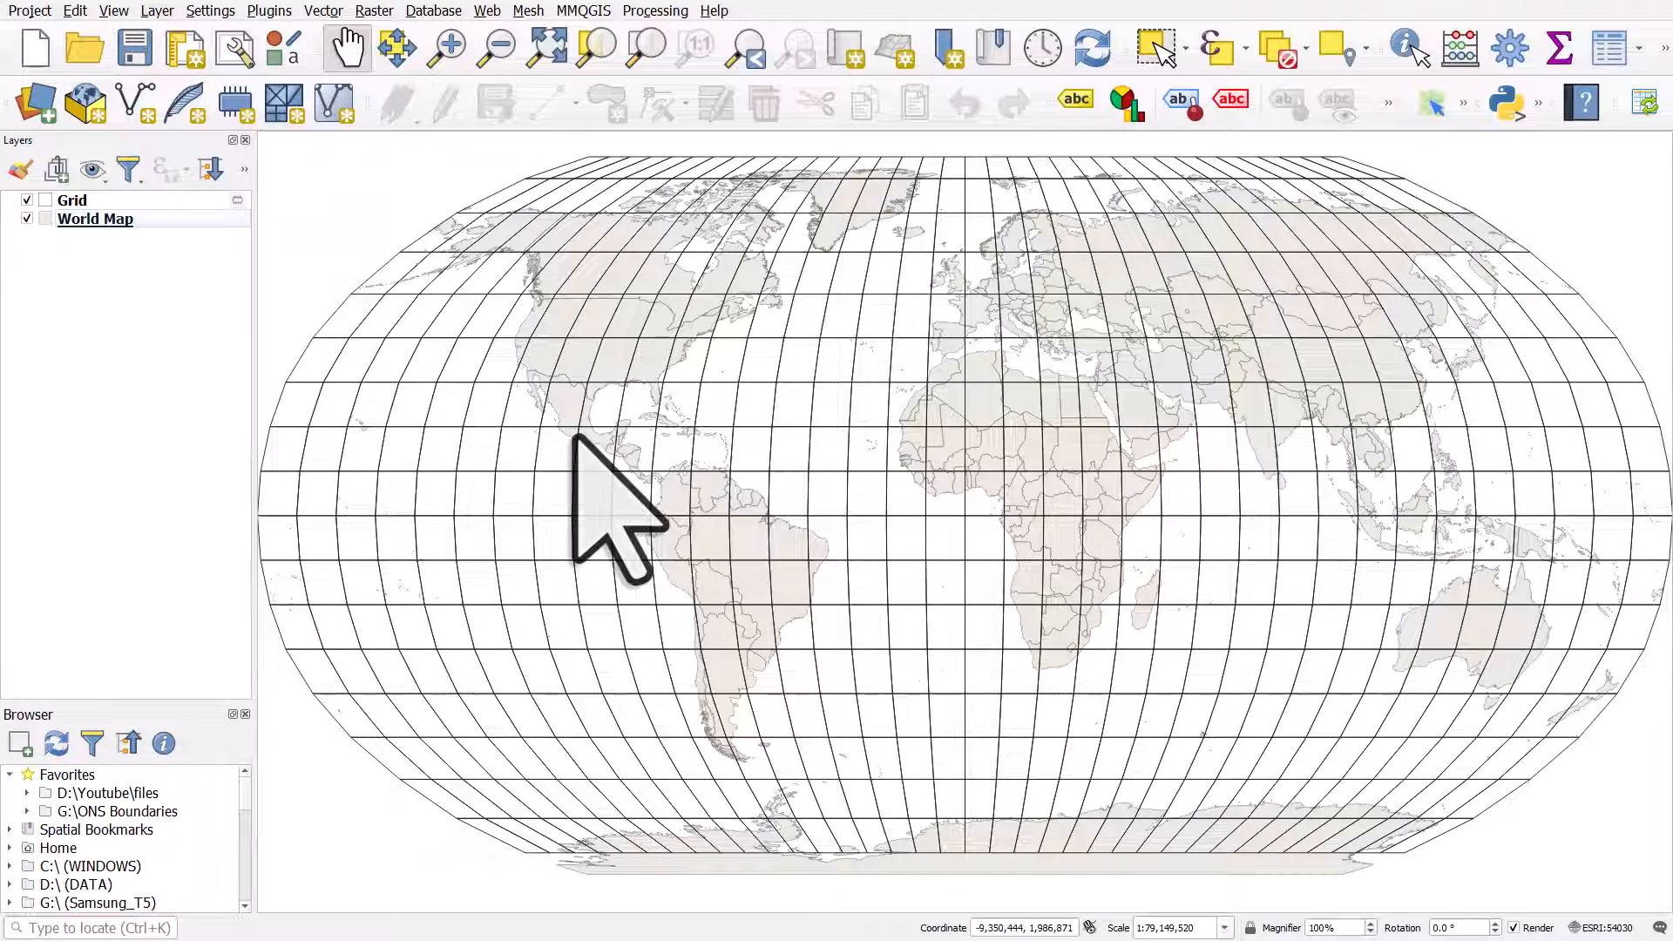
{"action": "mouse_move", "coordinate": [837, 336]}
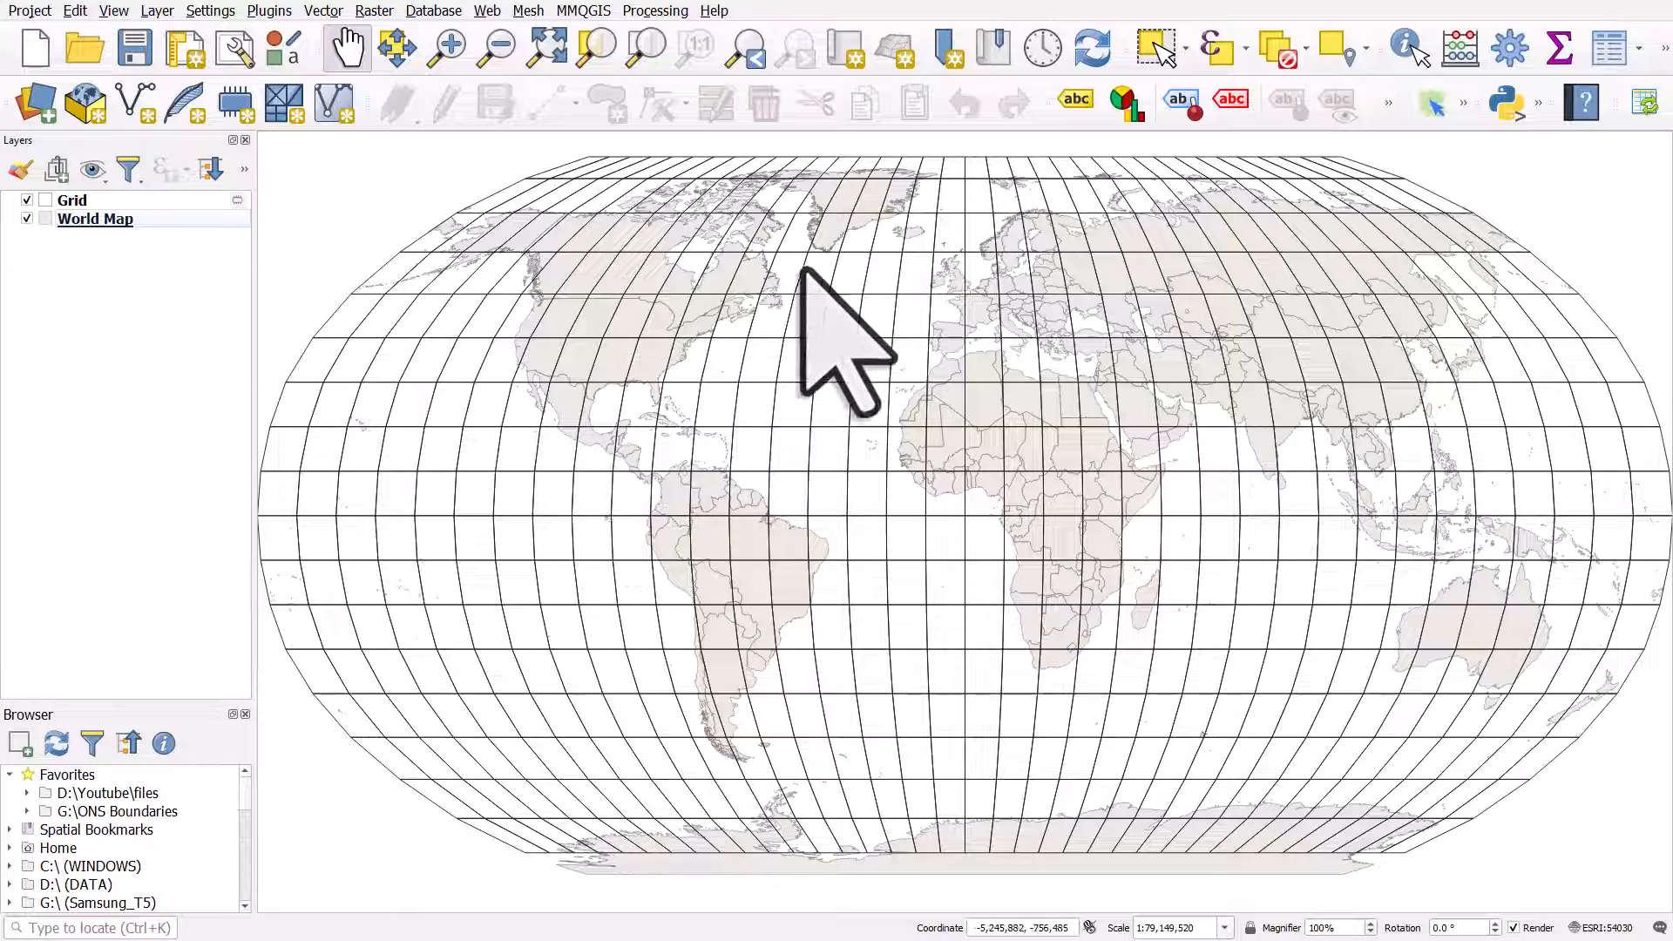
{"action": "mouse_move", "coordinate": [854, 342]}
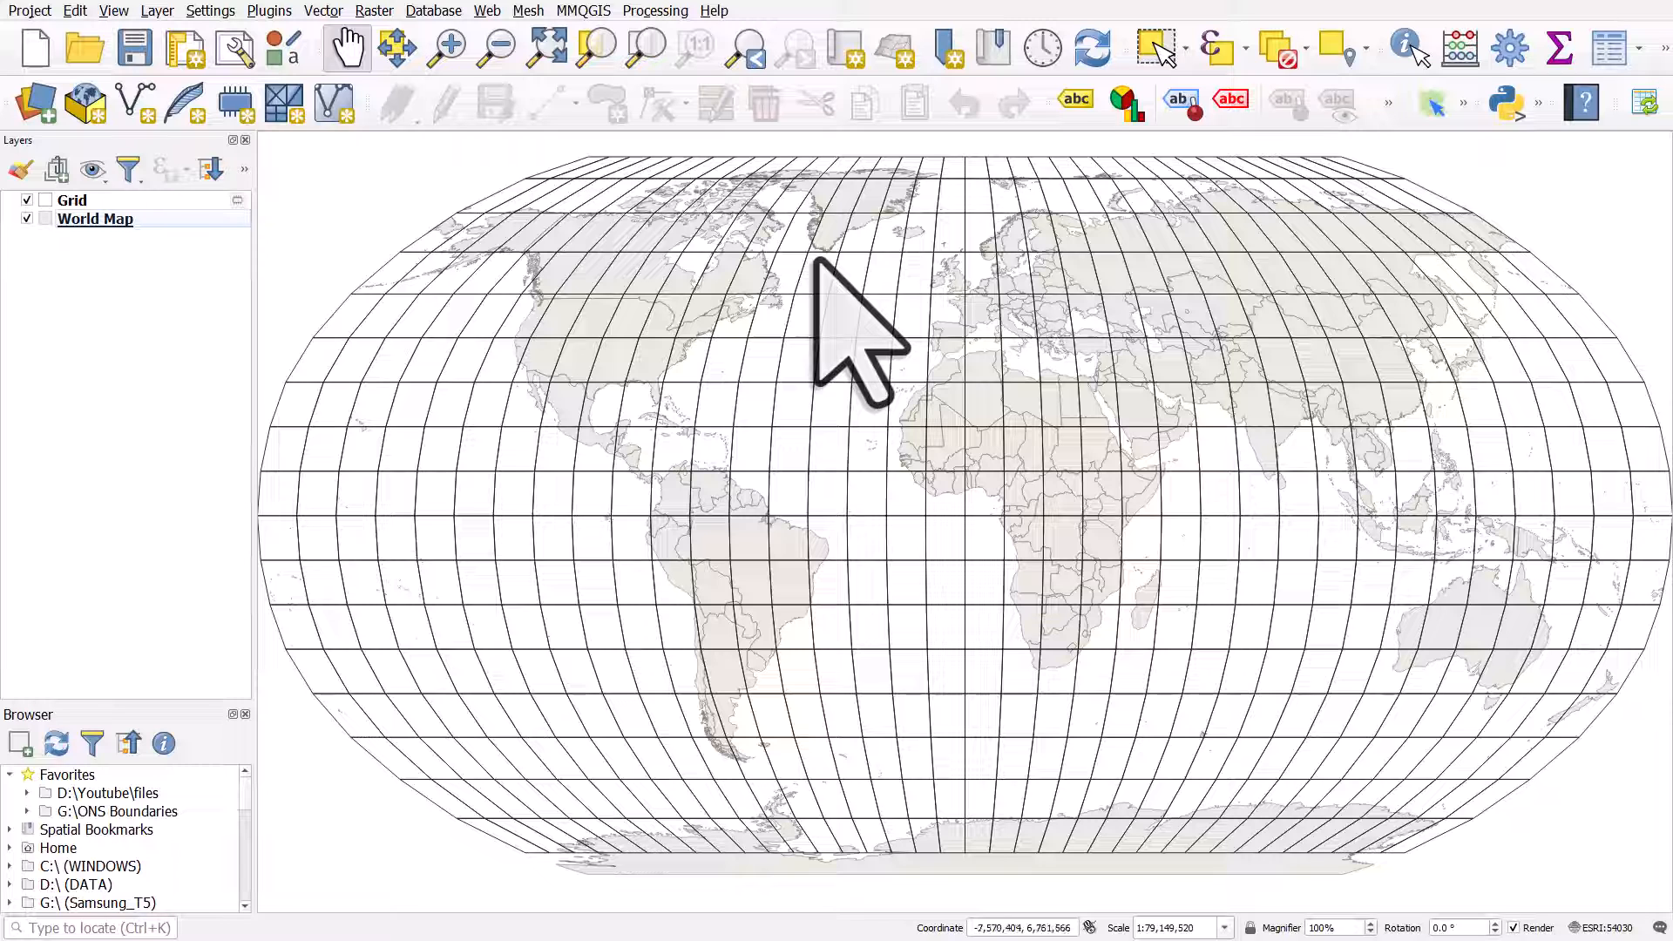
{"action": "left_click", "coordinate": [71, 200]}
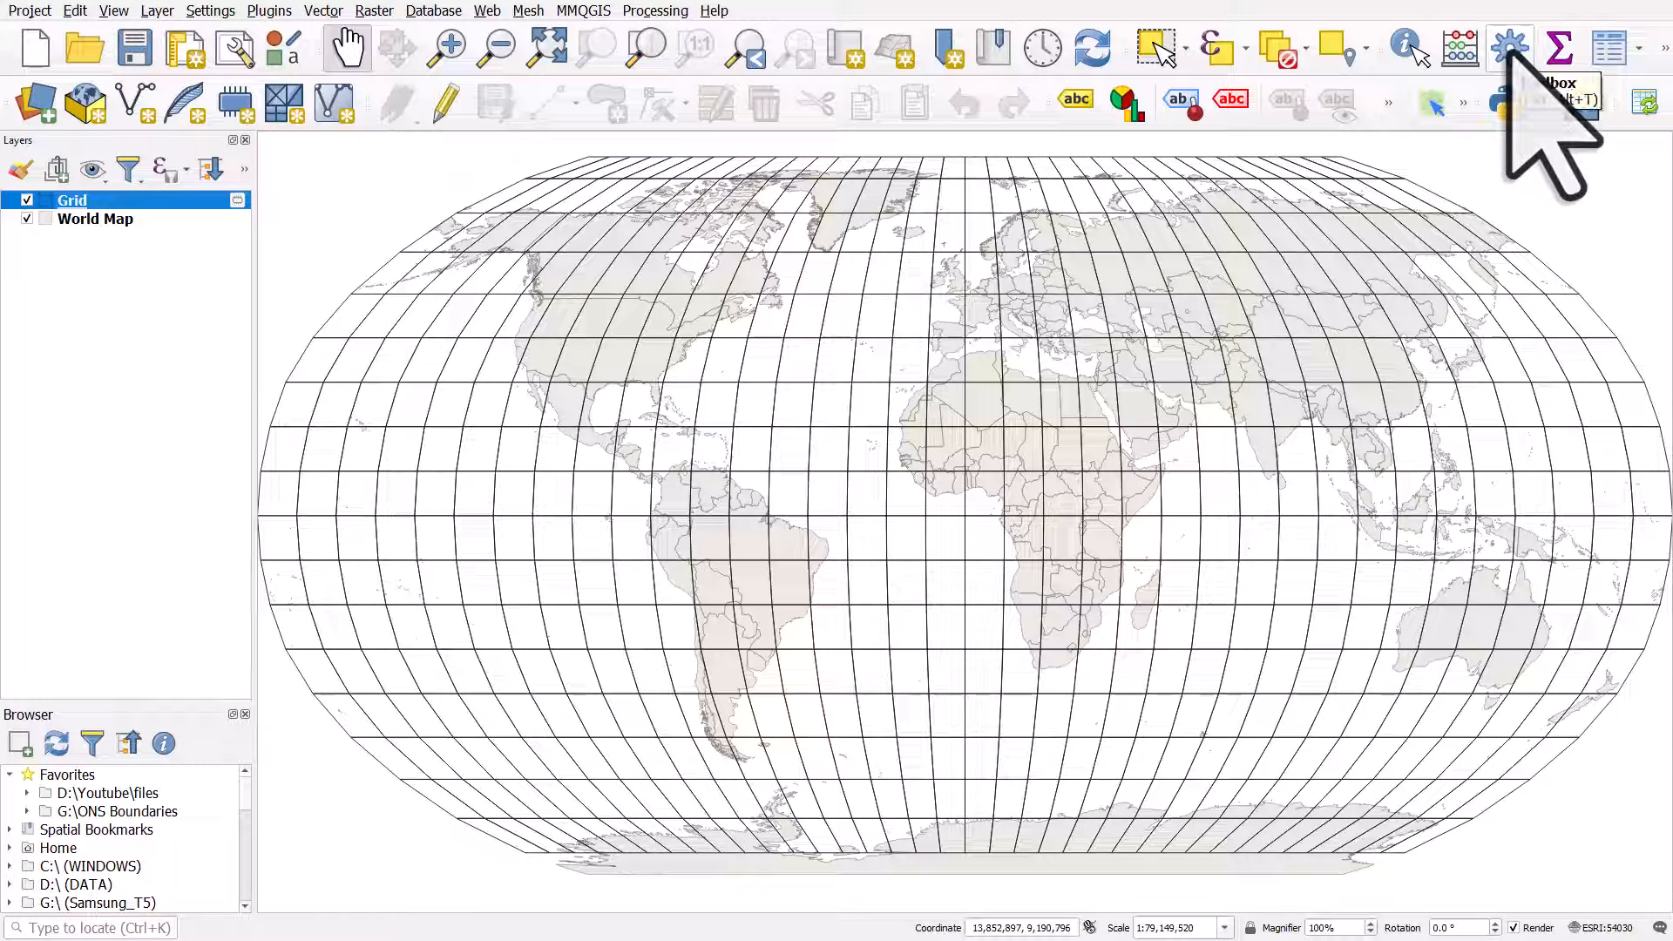
Run Densify by count on the Grid layer, adding 1000 vertices per feature.
{"action": "left_click", "coordinate": [1509, 46]}
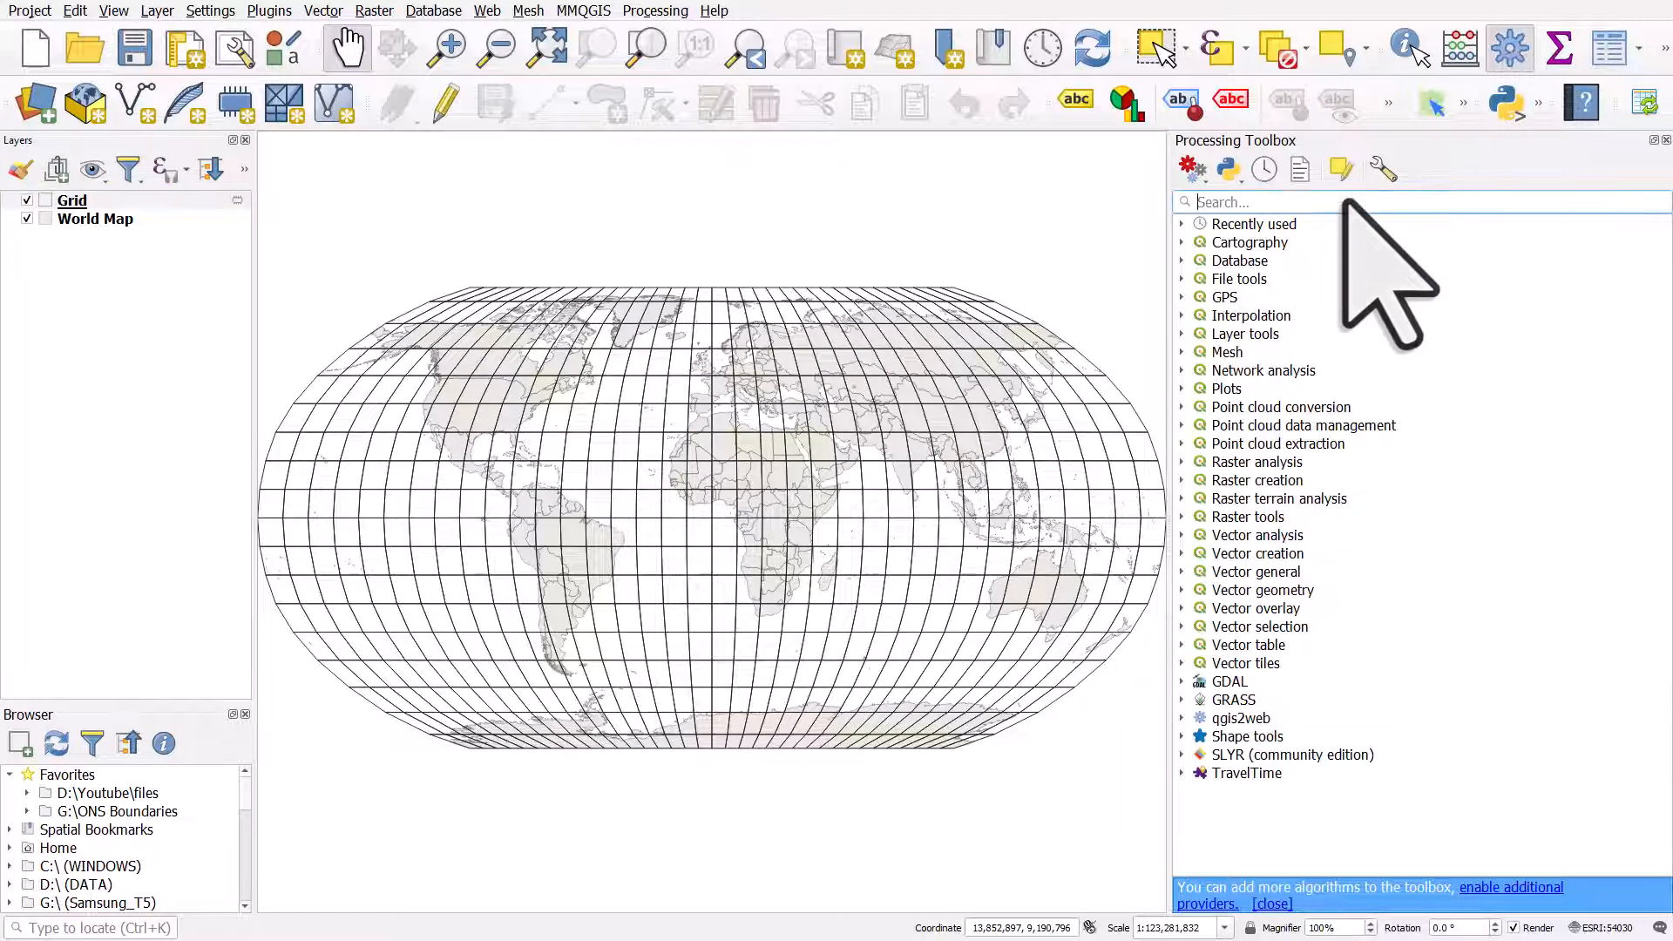
{"action": "type", "text": "densif"}
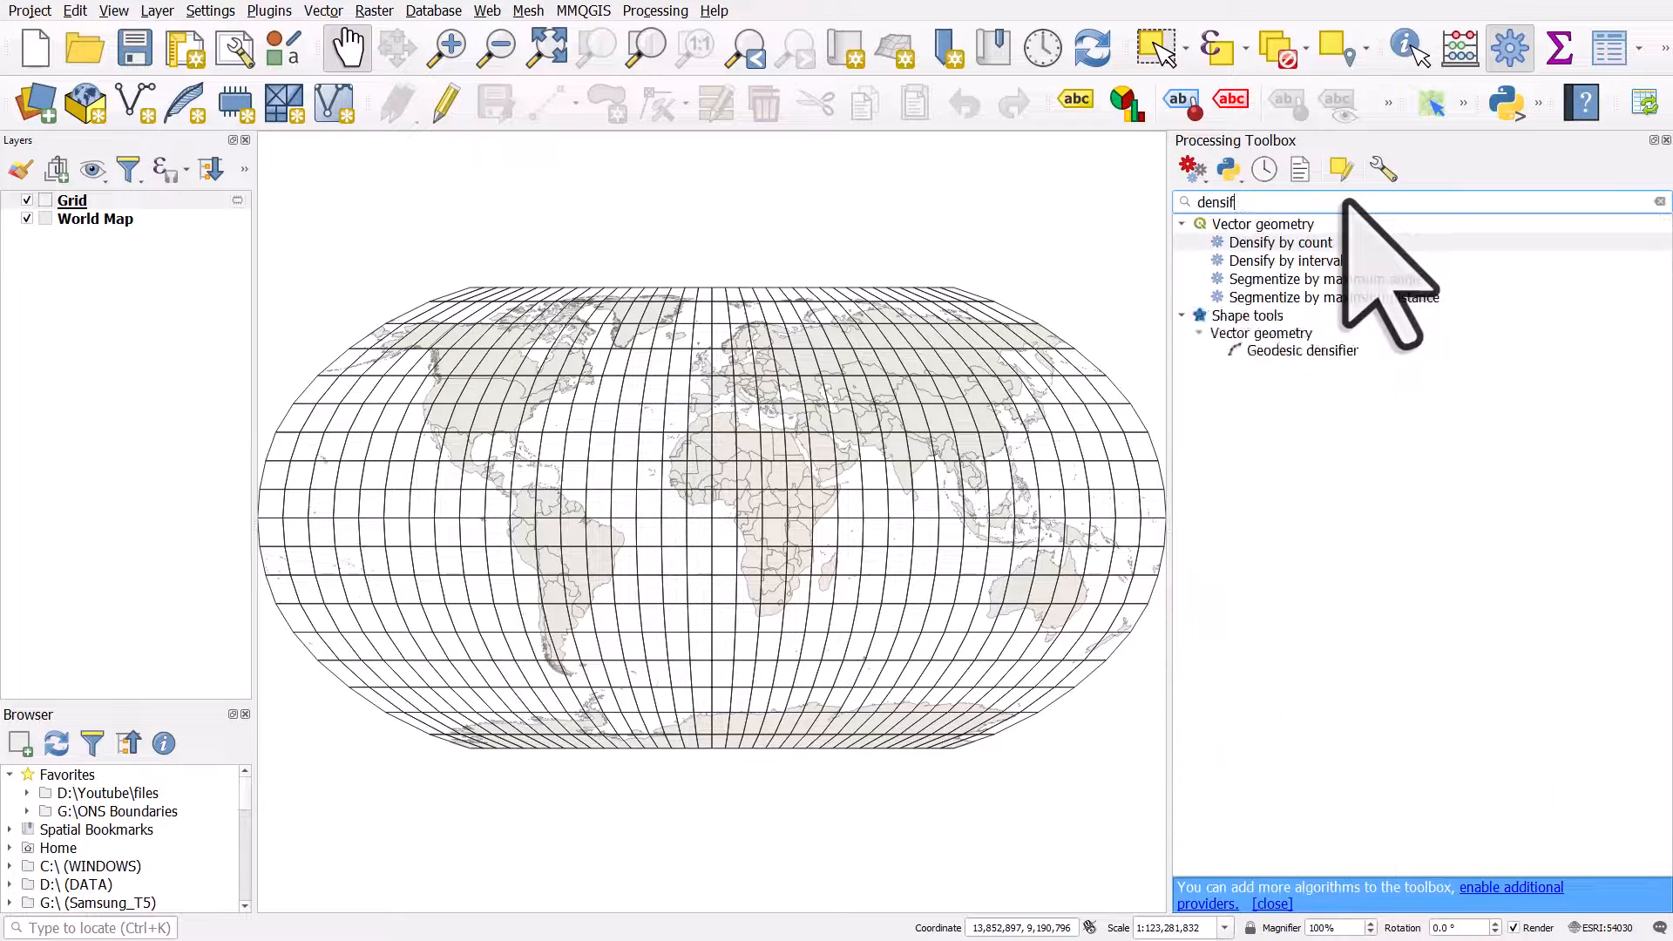
{"action": "left_click", "coordinate": [1280, 243]}
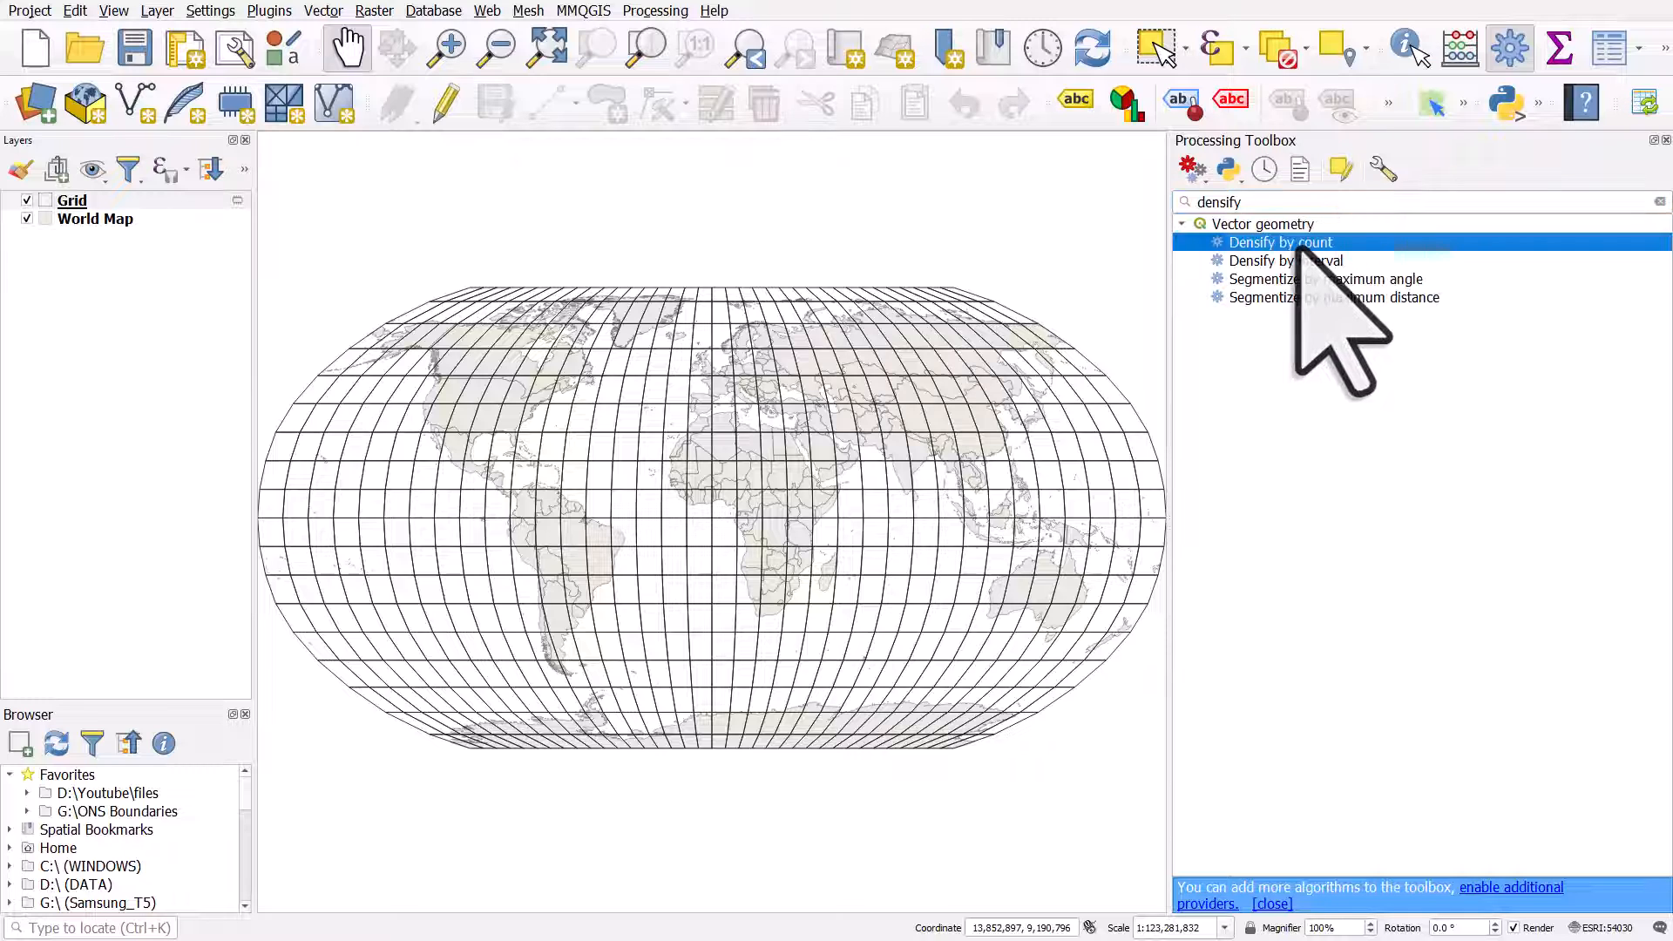
{"action": "mouse_move", "coordinate": [1280, 242]}
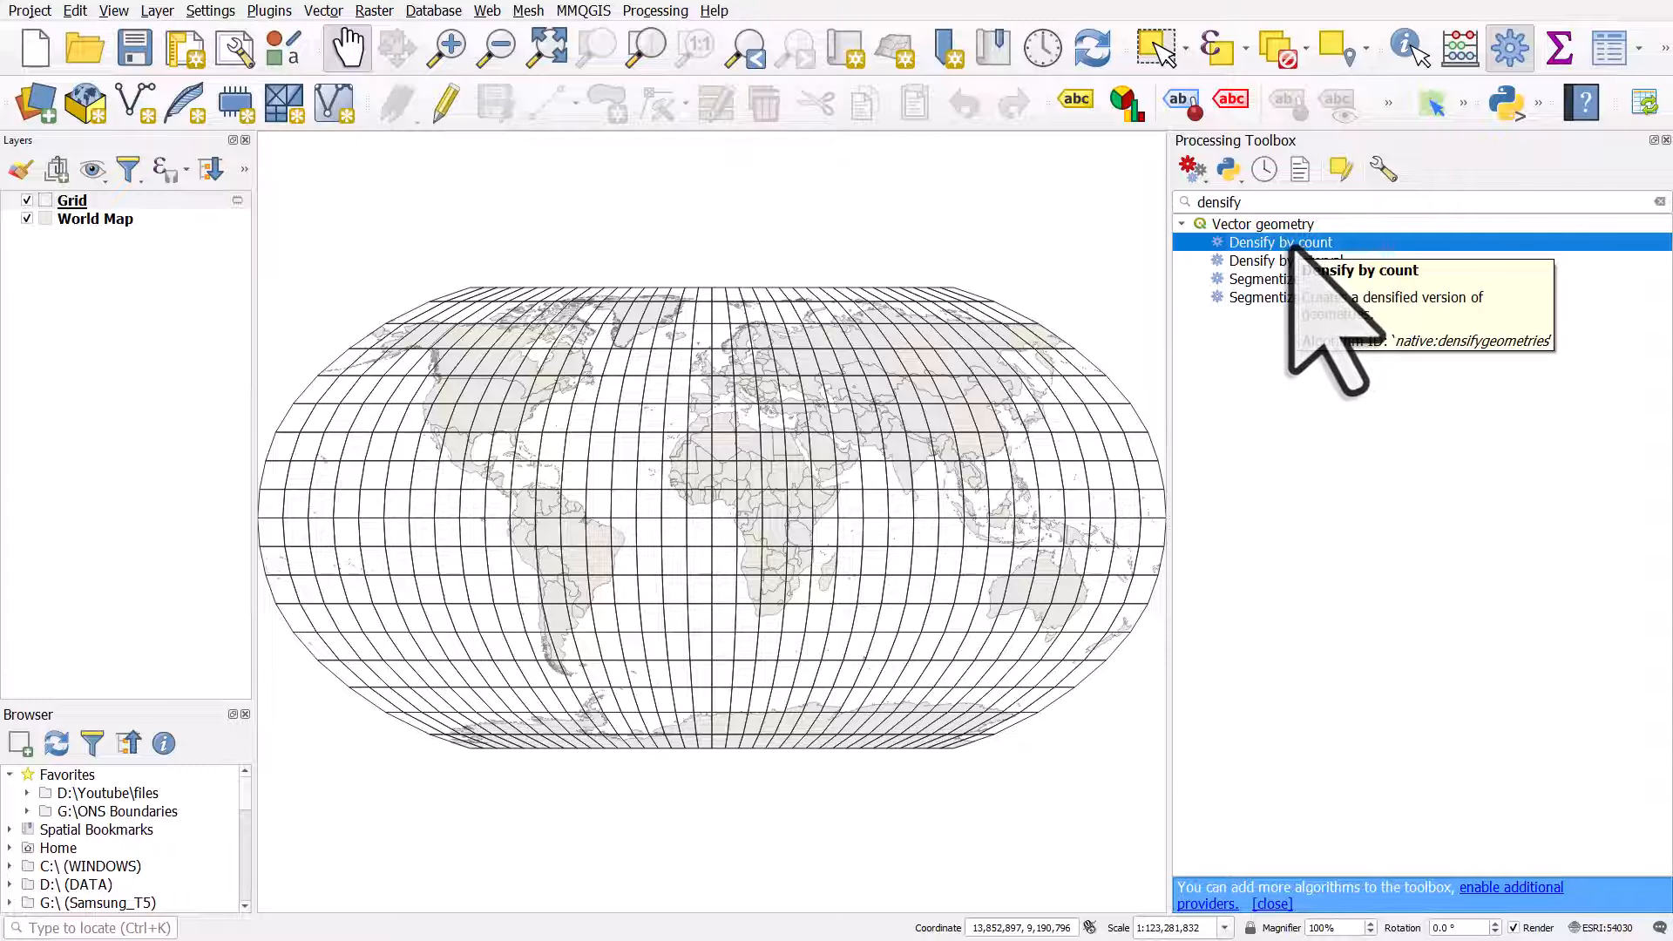
{"action": "double_click", "coordinate": [1278, 243]}
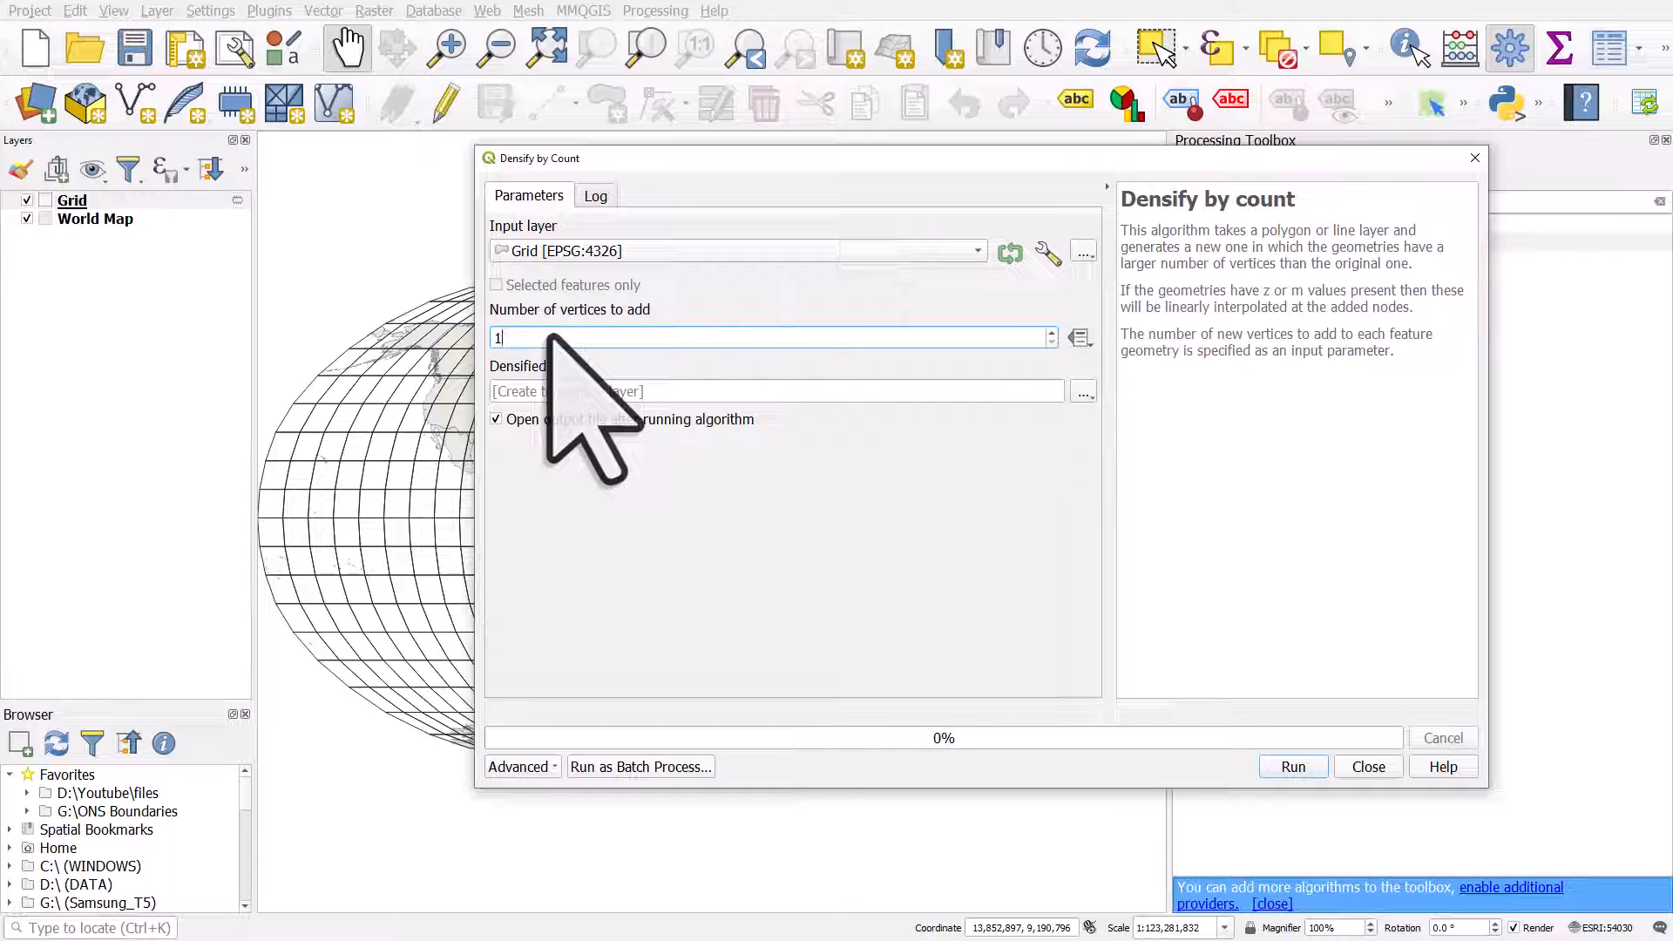
{"action": "type", "text": "000"}
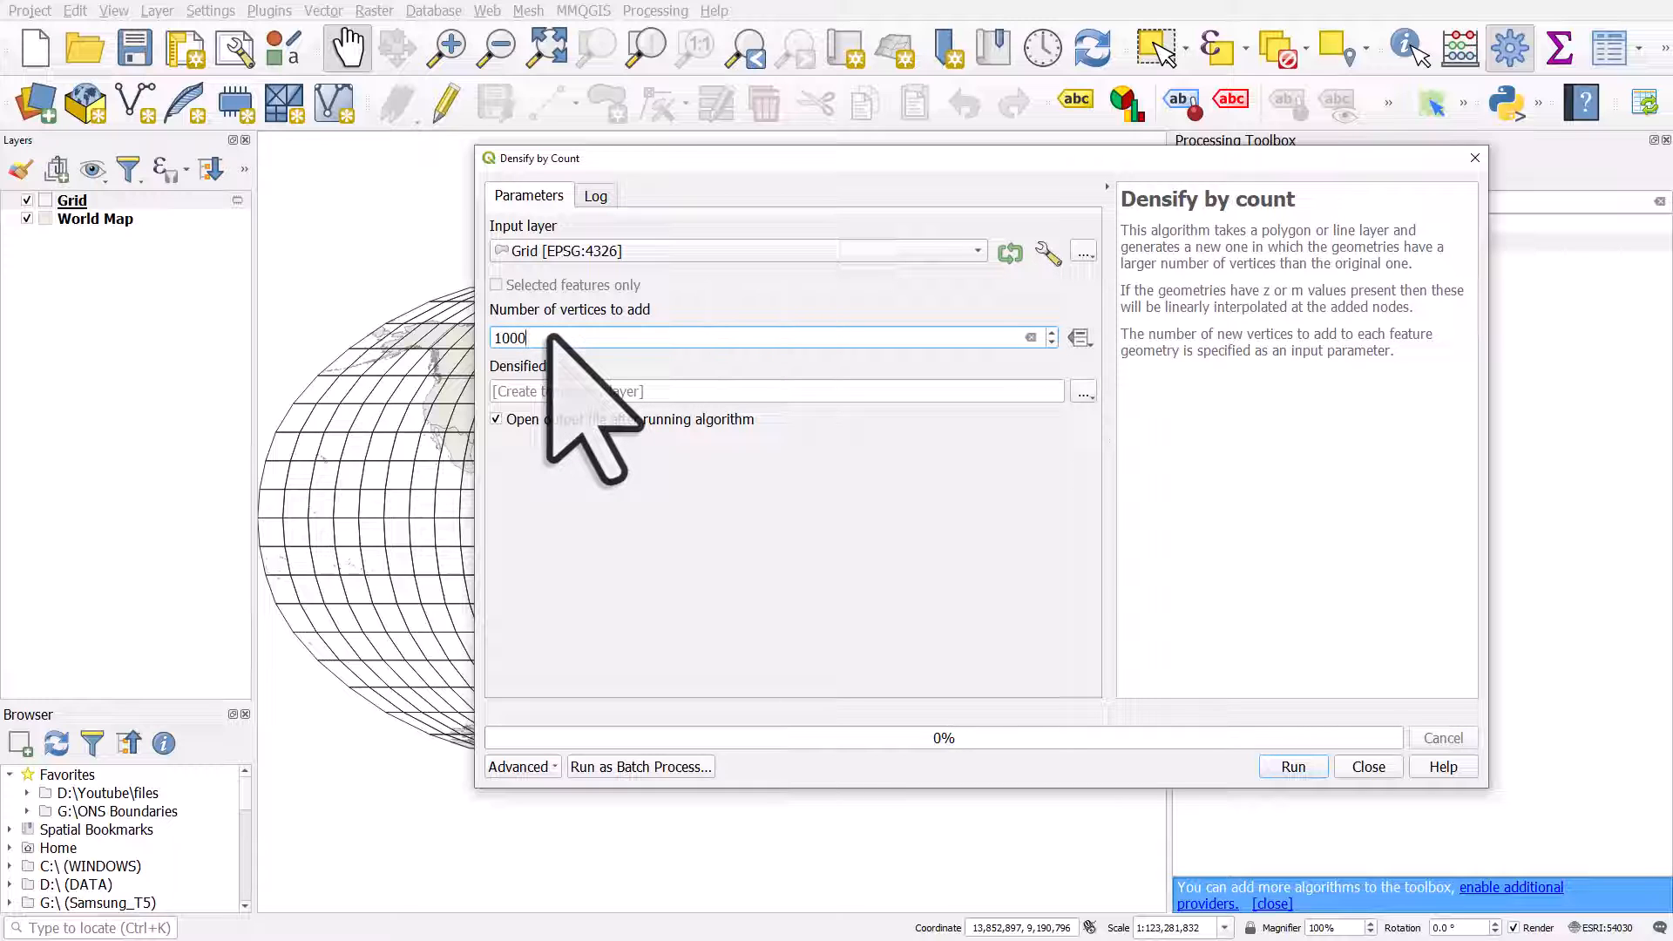
{"action": "left_click", "coordinate": [1084, 391]}
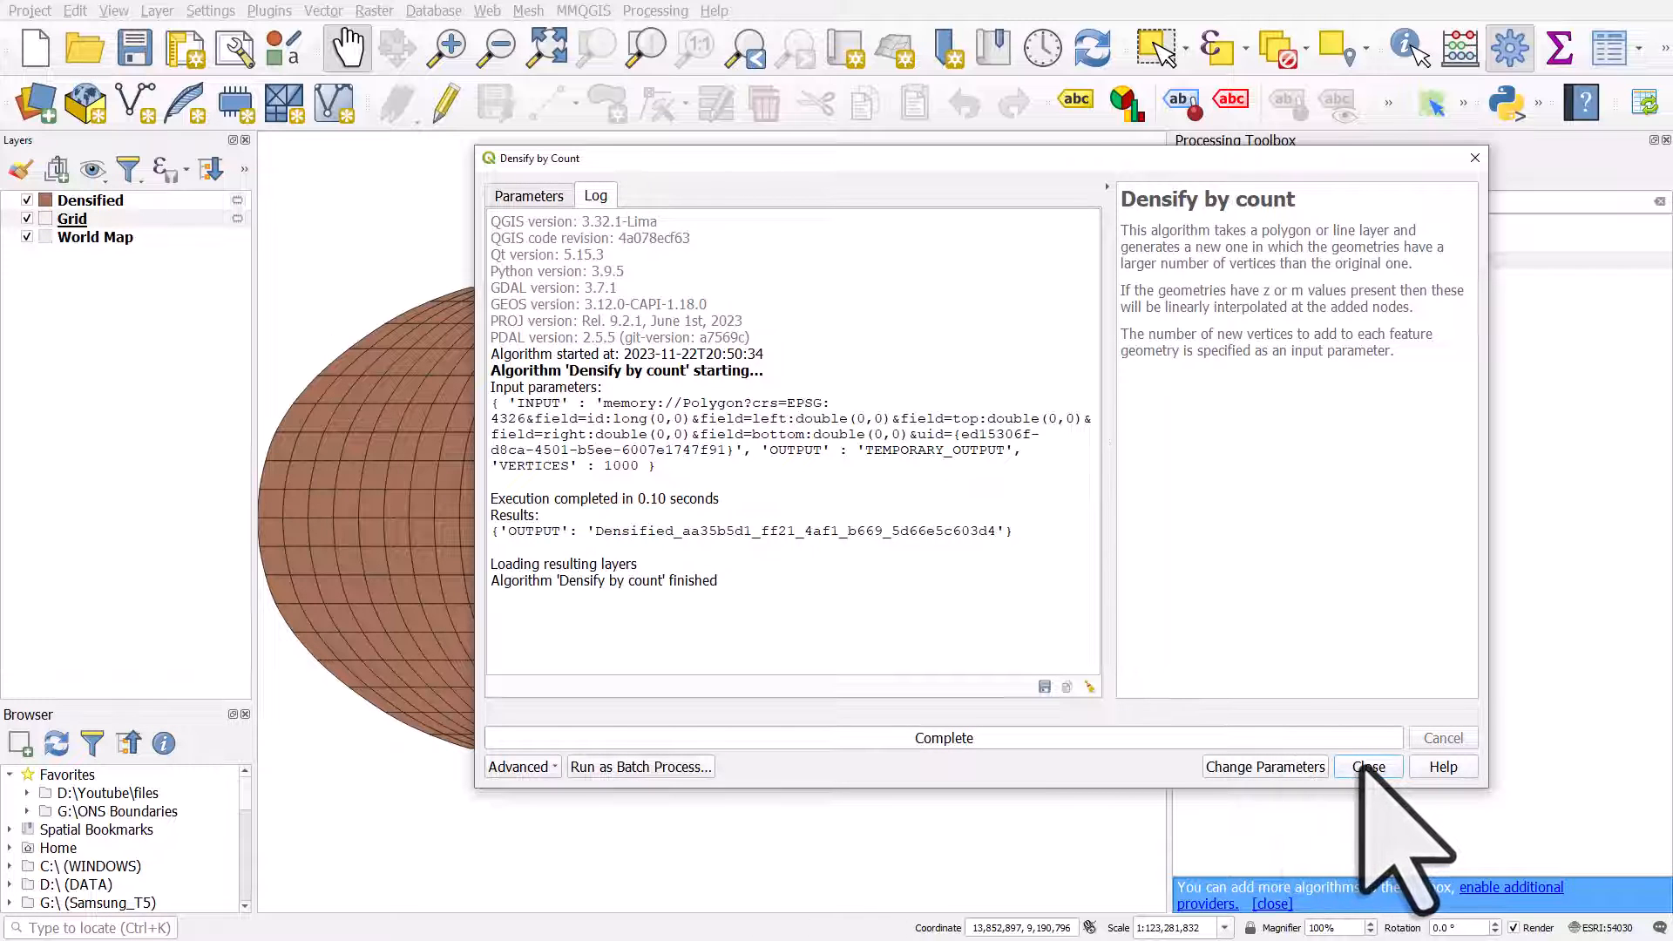
Set the Densified layer's fill to No Brush, hide Grid, and toggle Densified off and on.
{"action": "left_click", "coordinate": [1368, 766]}
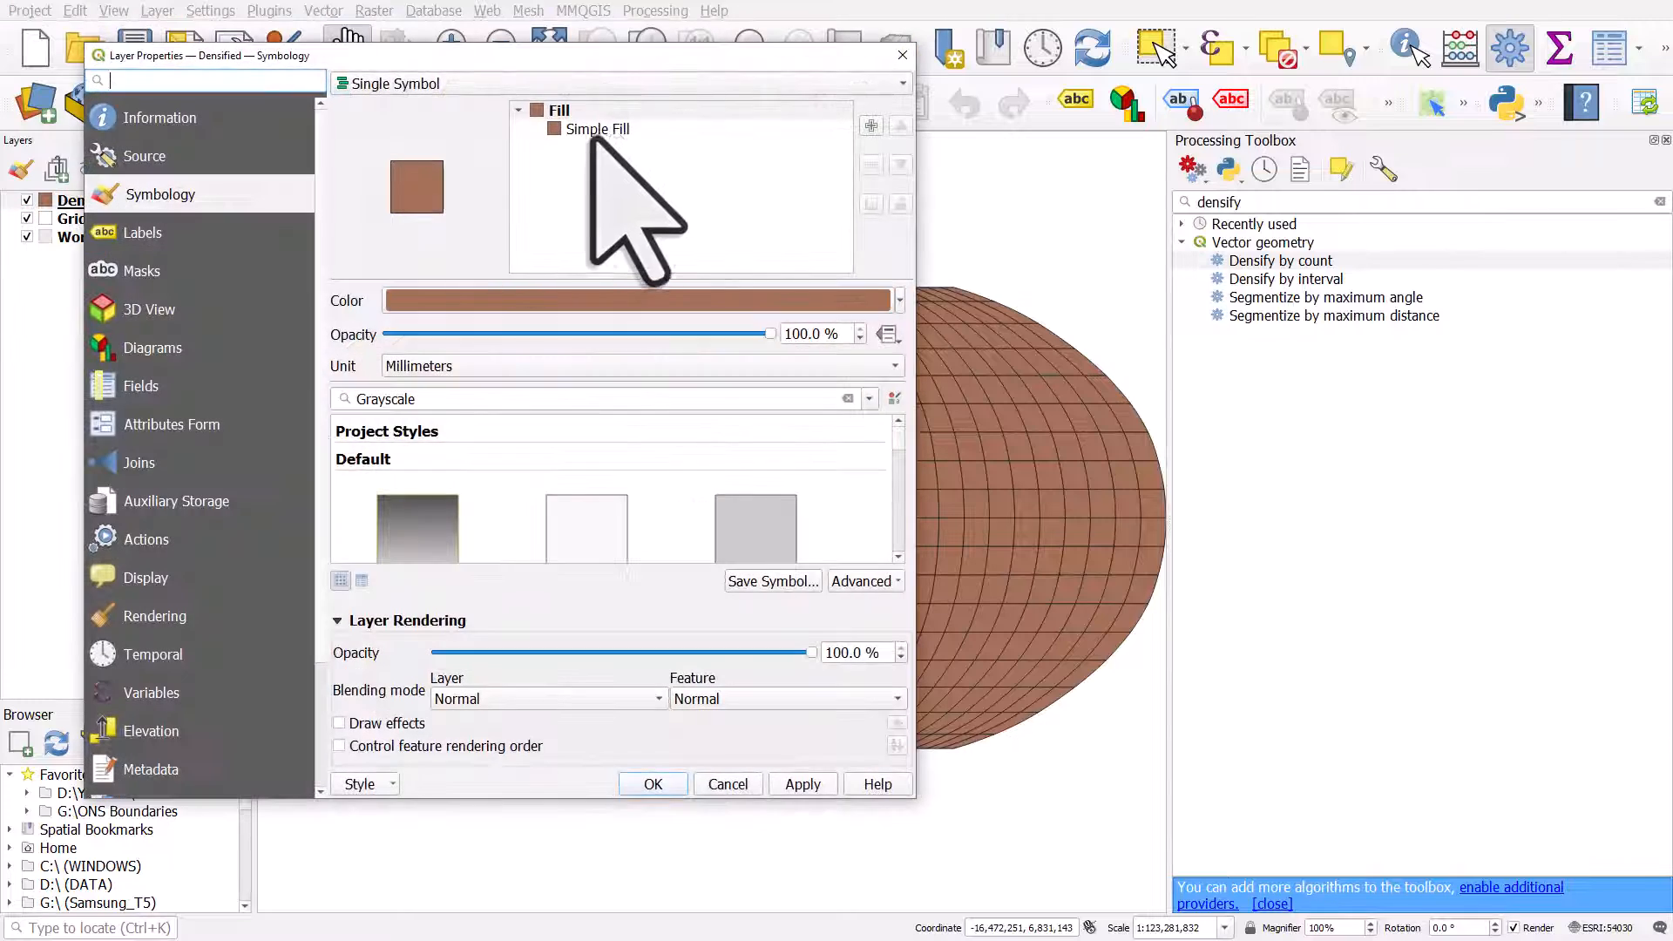
{"action": "left_click", "coordinate": [596, 129]}
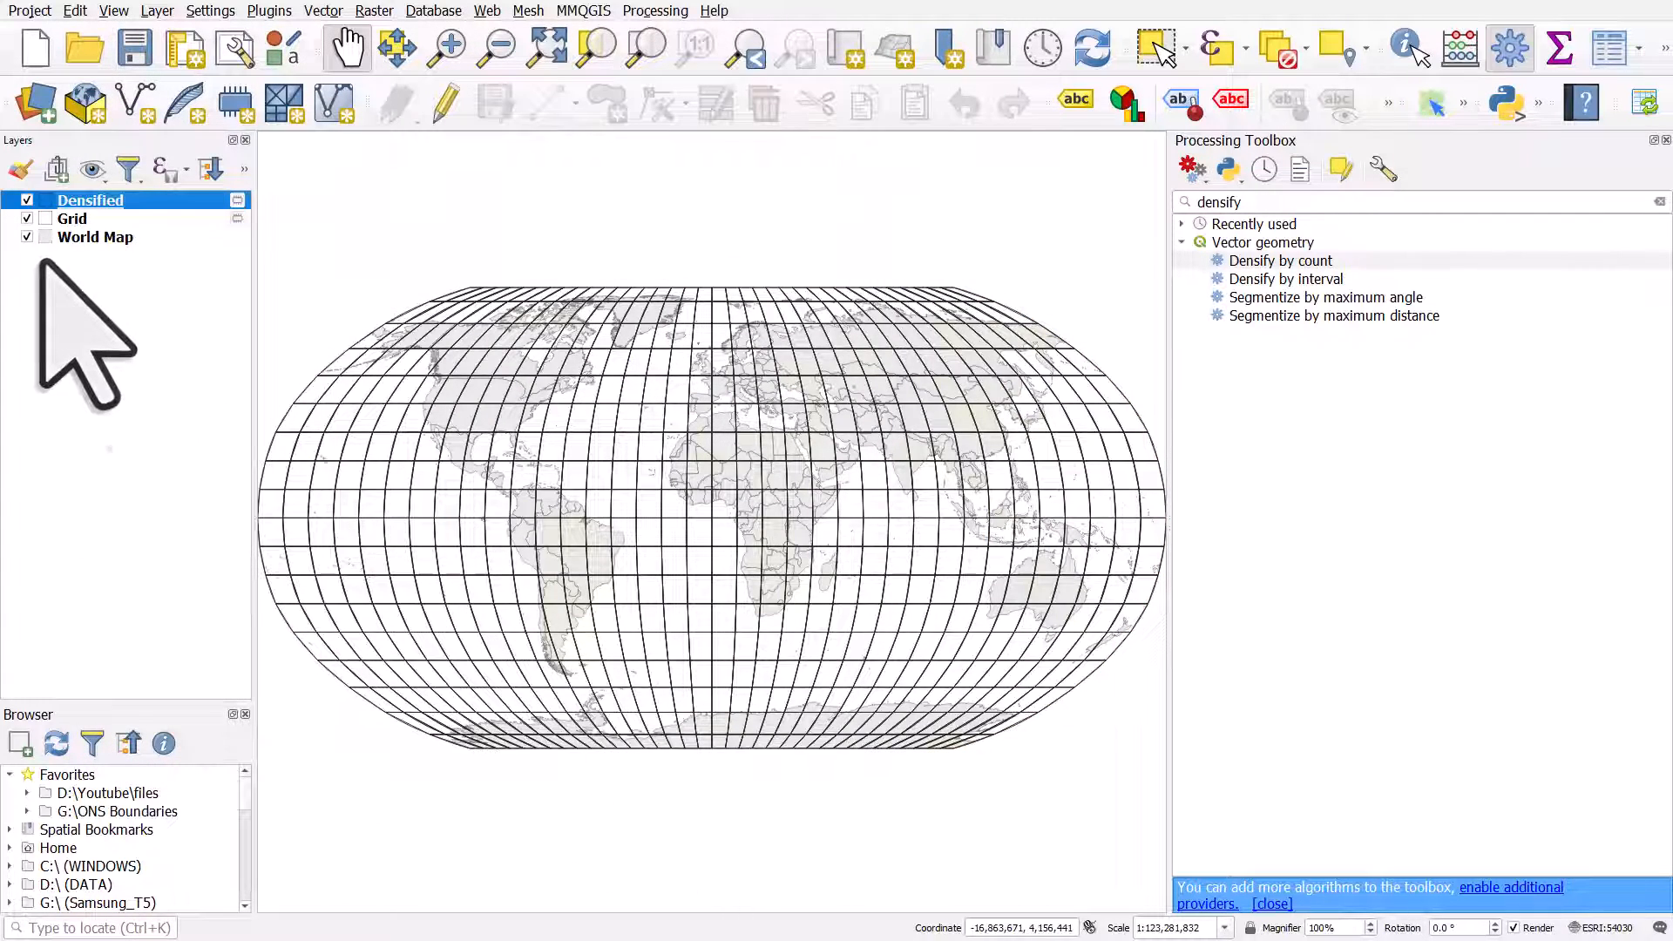
{"action": "left_click", "coordinate": [26, 219]}
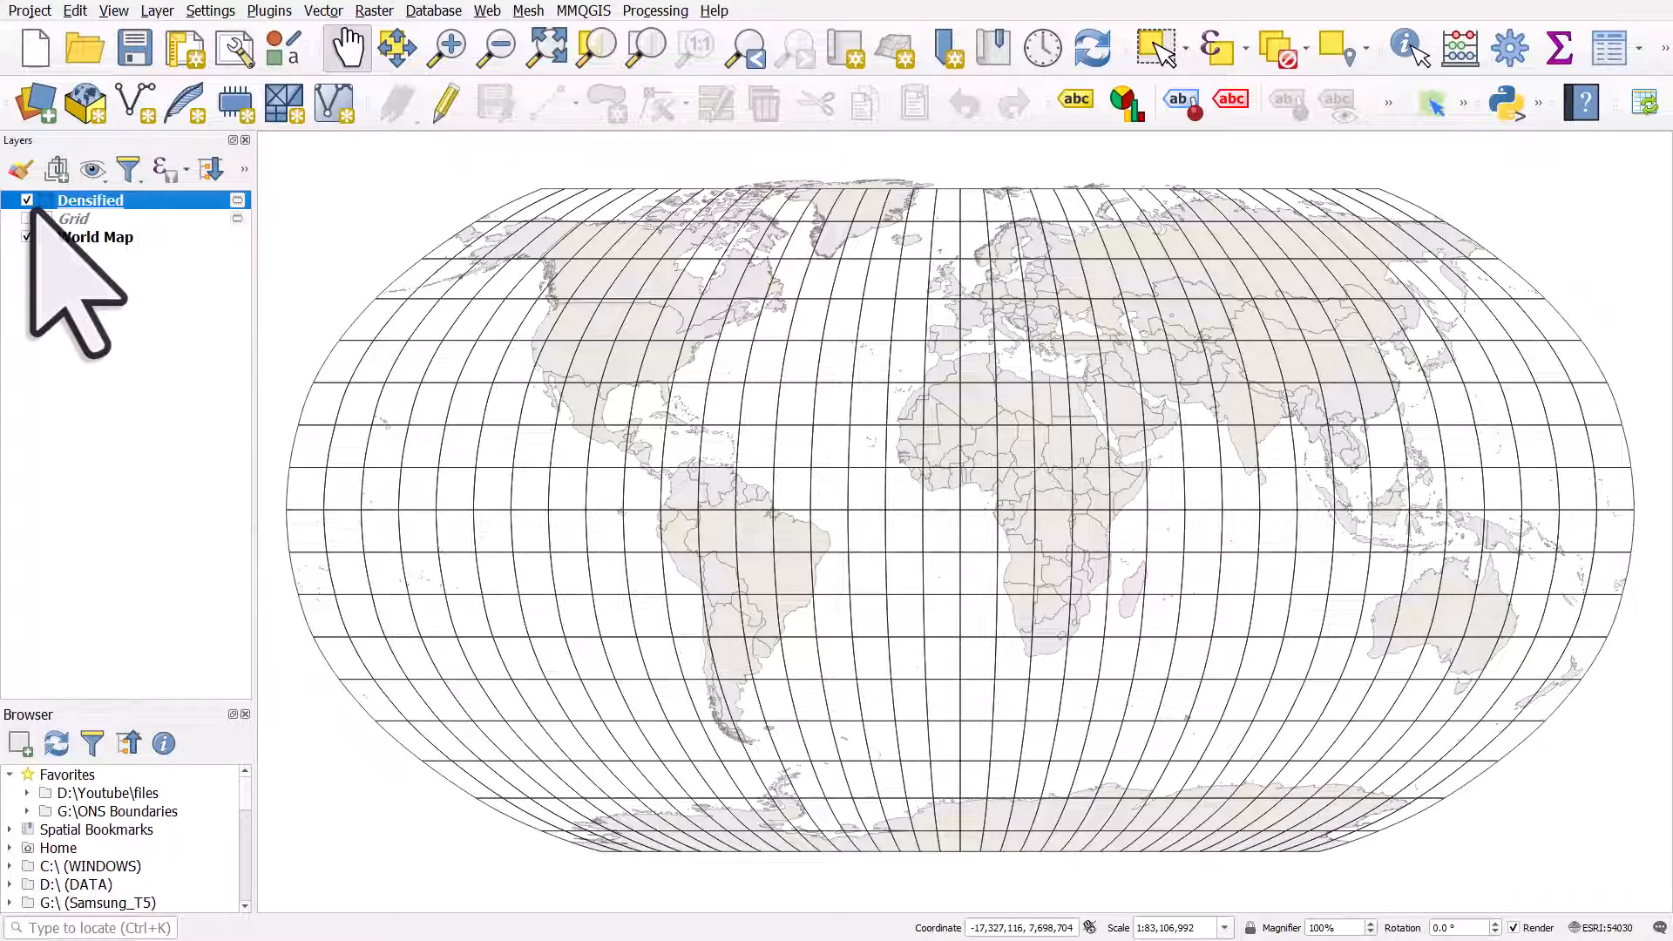
{"action": "left_click", "coordinate": [25, 199]}
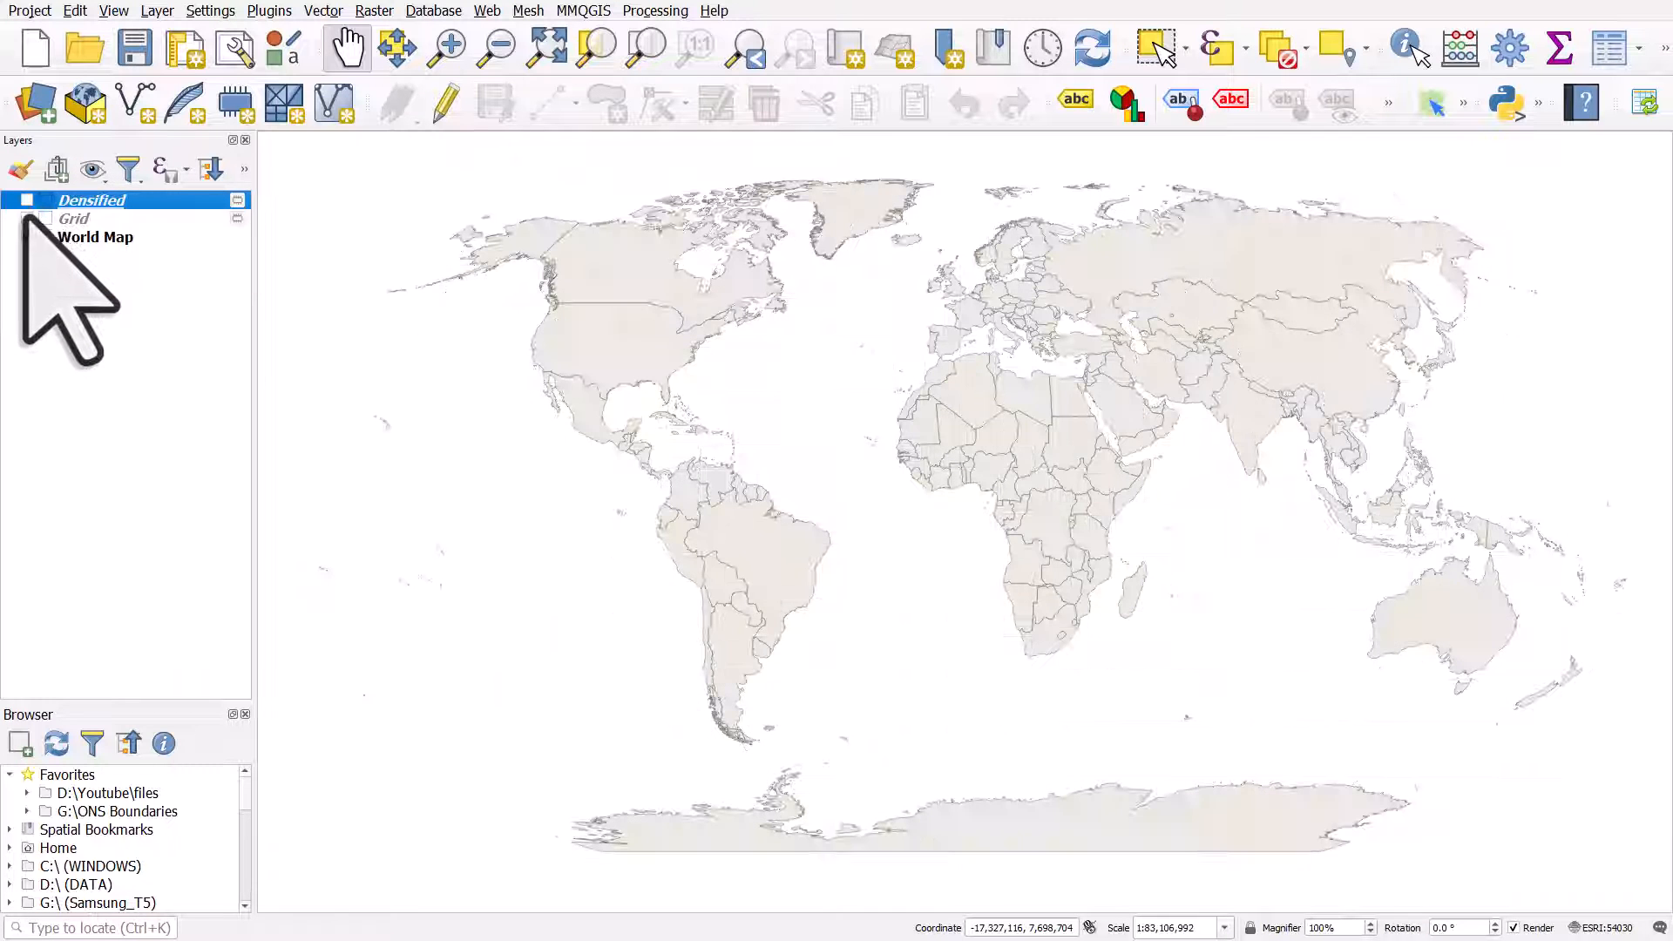
{"action": "left_click", "coordinate": [35, 218]}
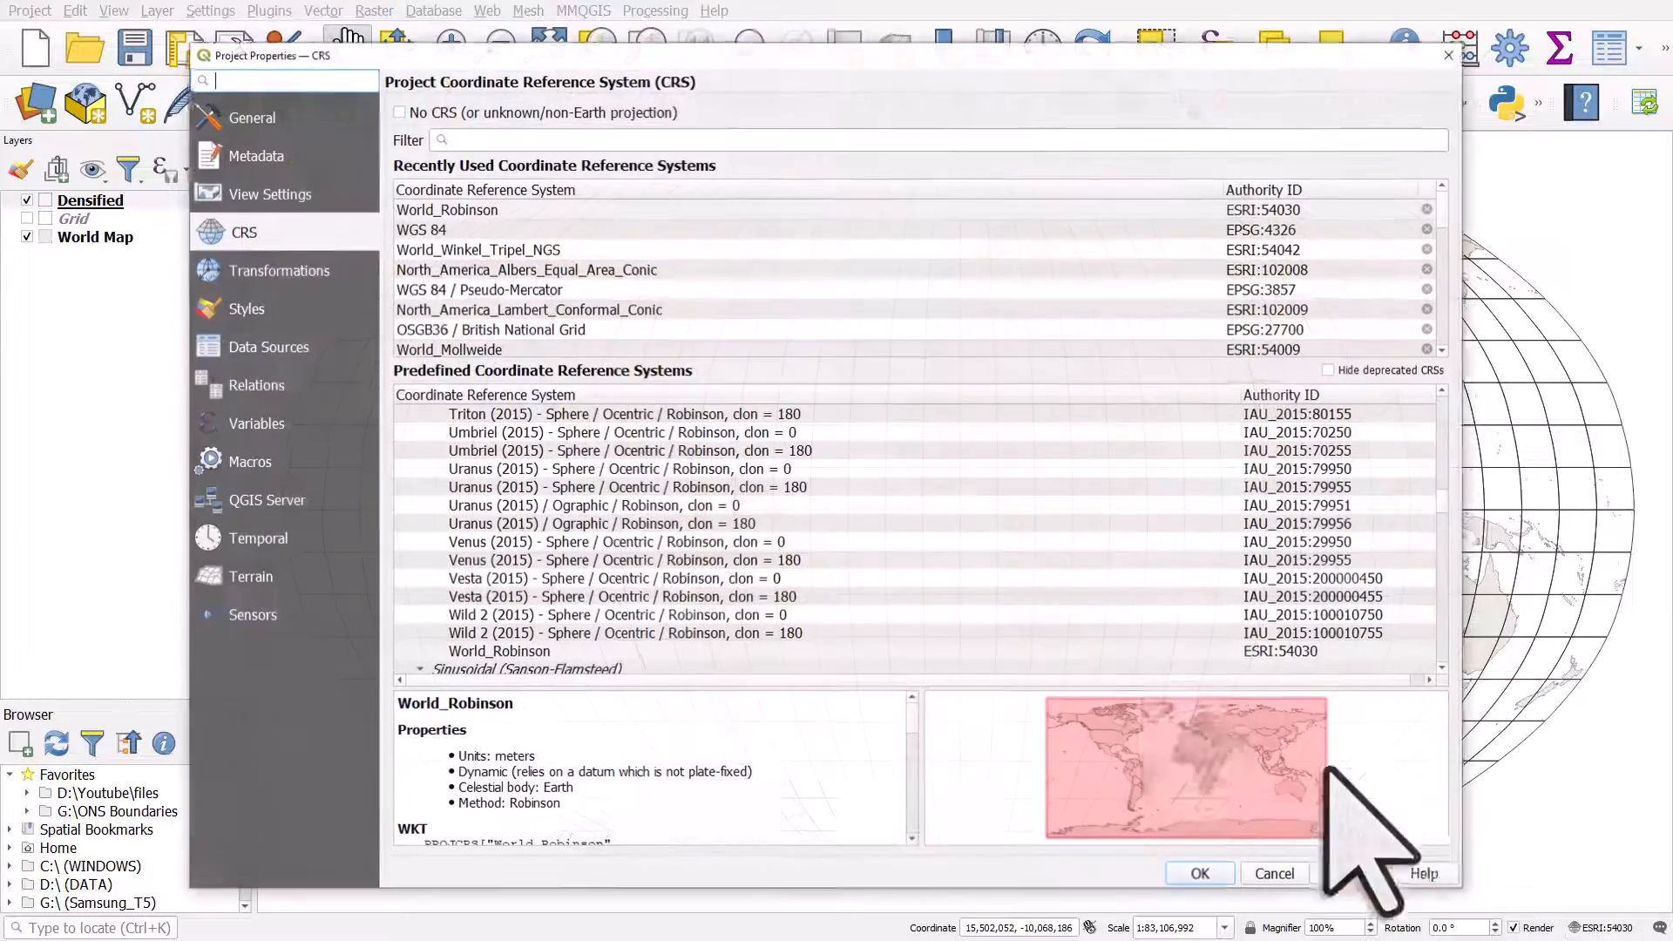
Apply World_Winkel_Tripel_NGS as the project CRS.
{"action": "left_click", "coordinate": [476, 248]}
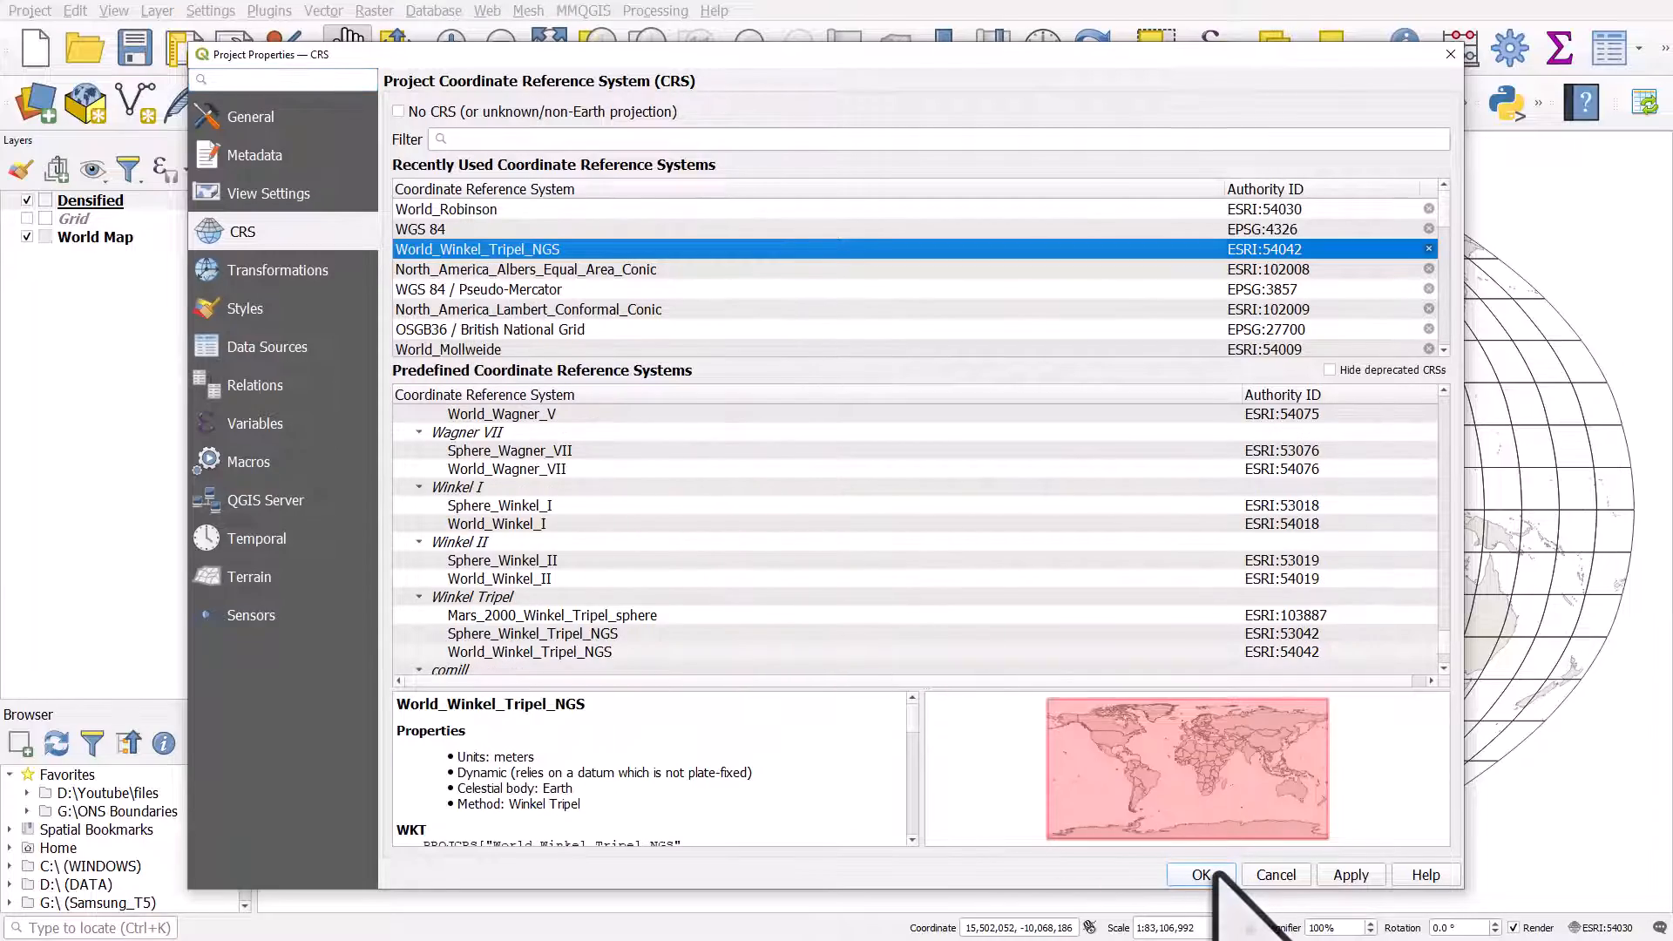
{"action": "left_click", "coordinate": [1202, 874]}
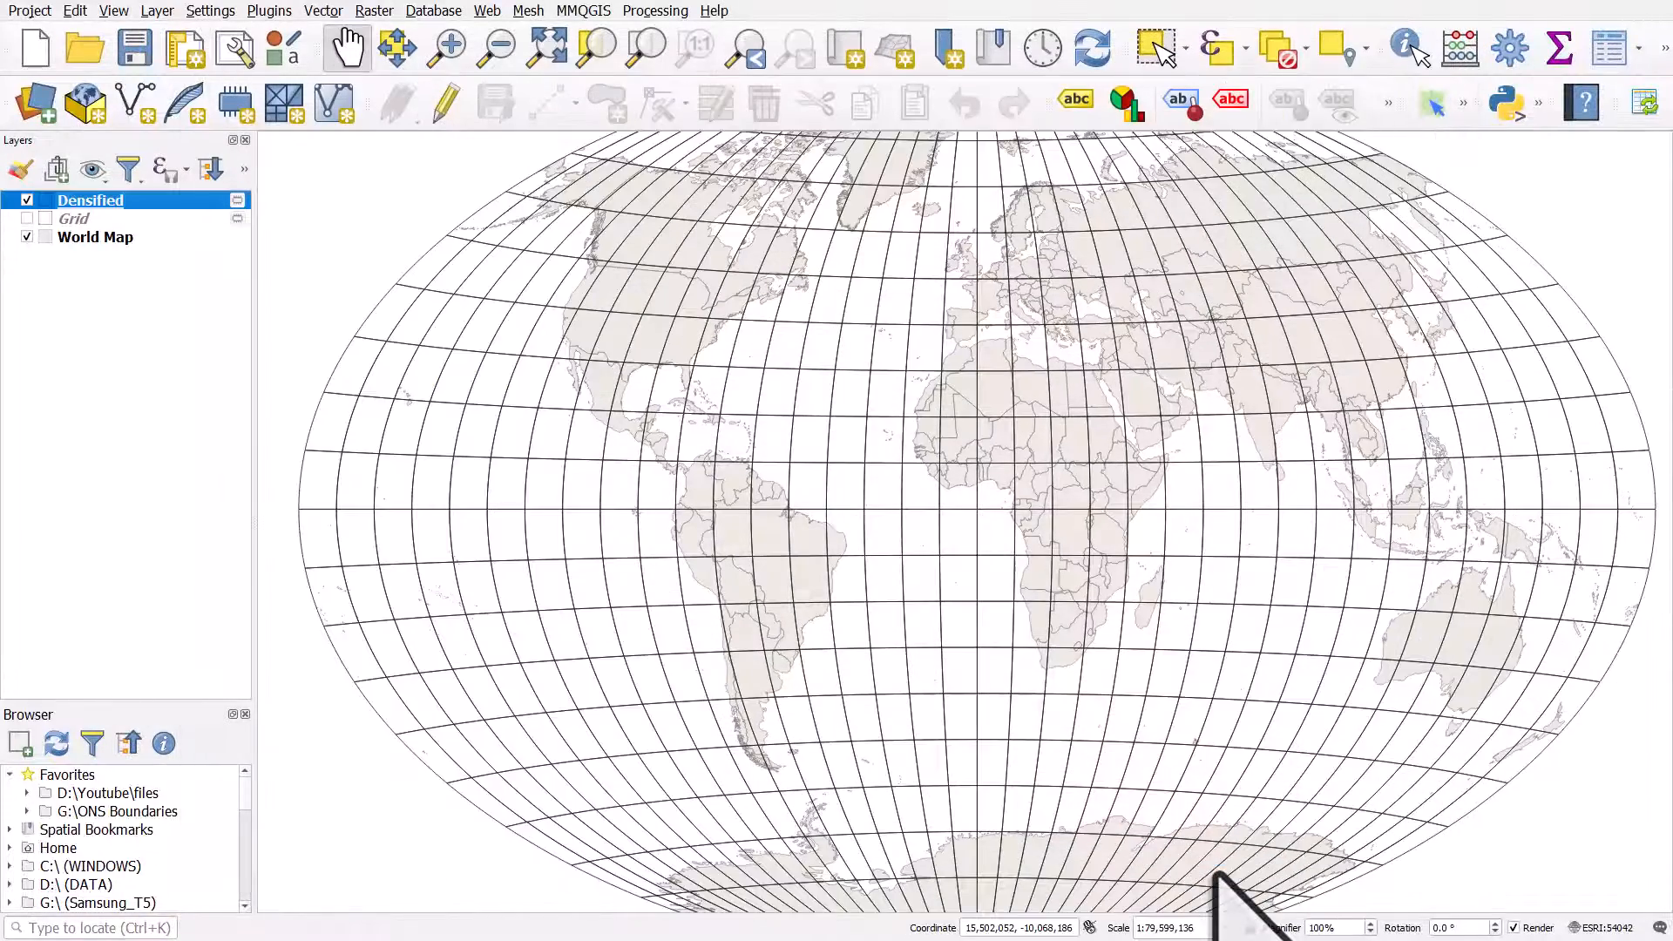